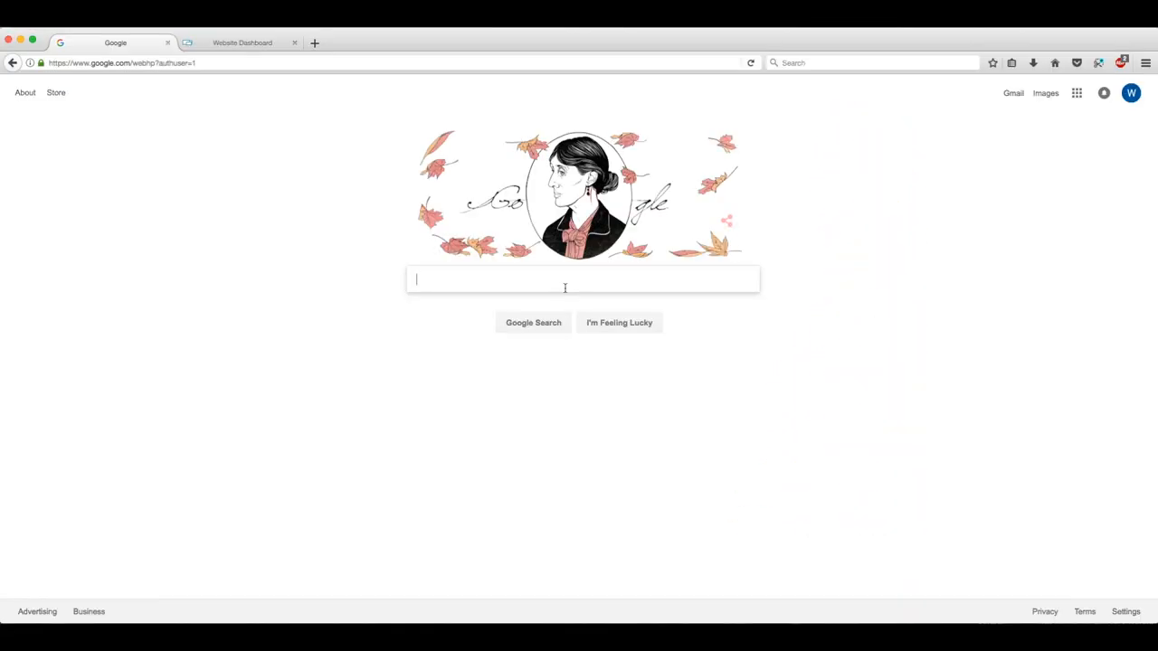
# Step: Search Google for 'shareasale' and open the ShareASale homepage from the results
pyautogui.write('shareasale')
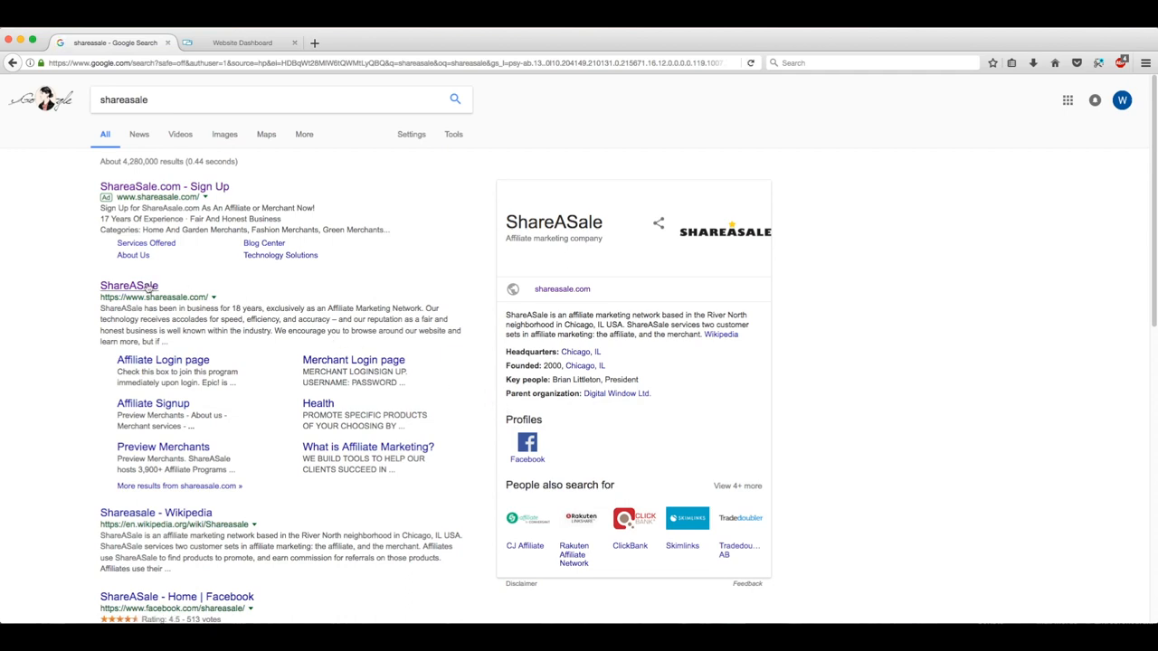
pyautogui.click(129, 286)
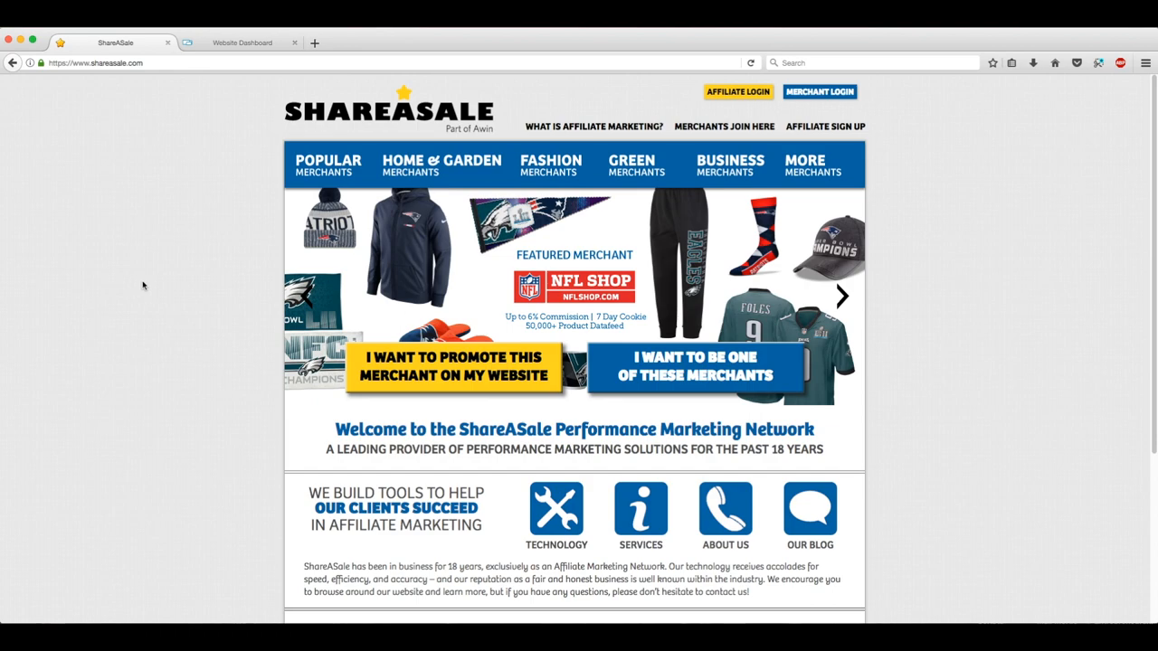
pyautogui.moveTo(167, 196)
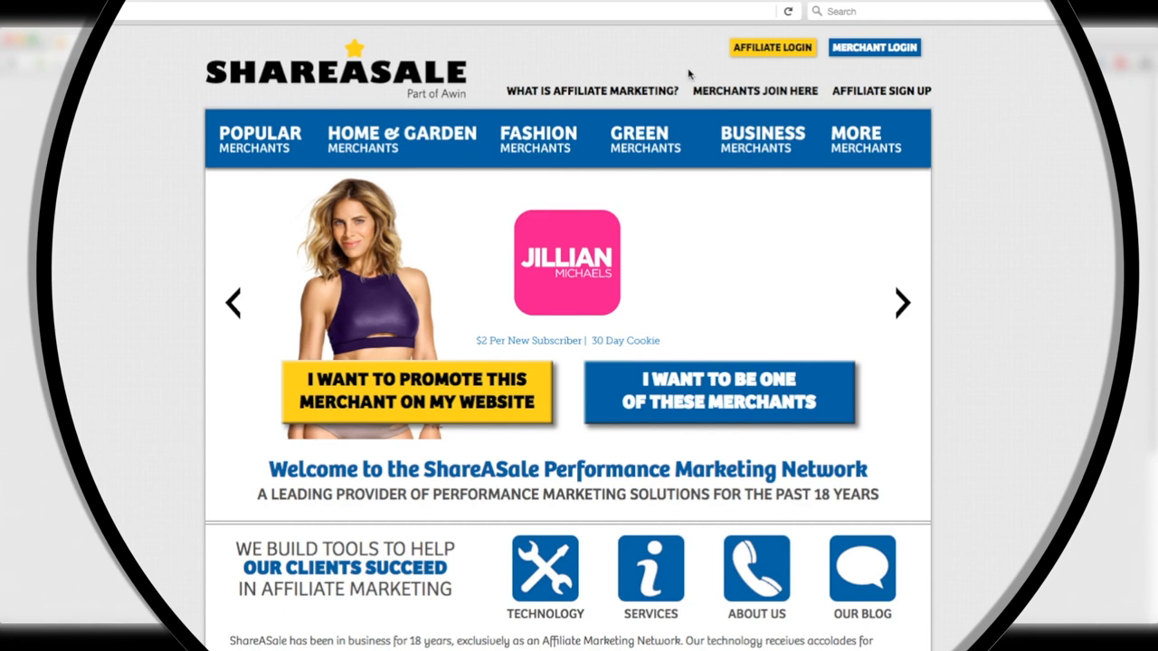
pyautogui.moveTo(742, 74)
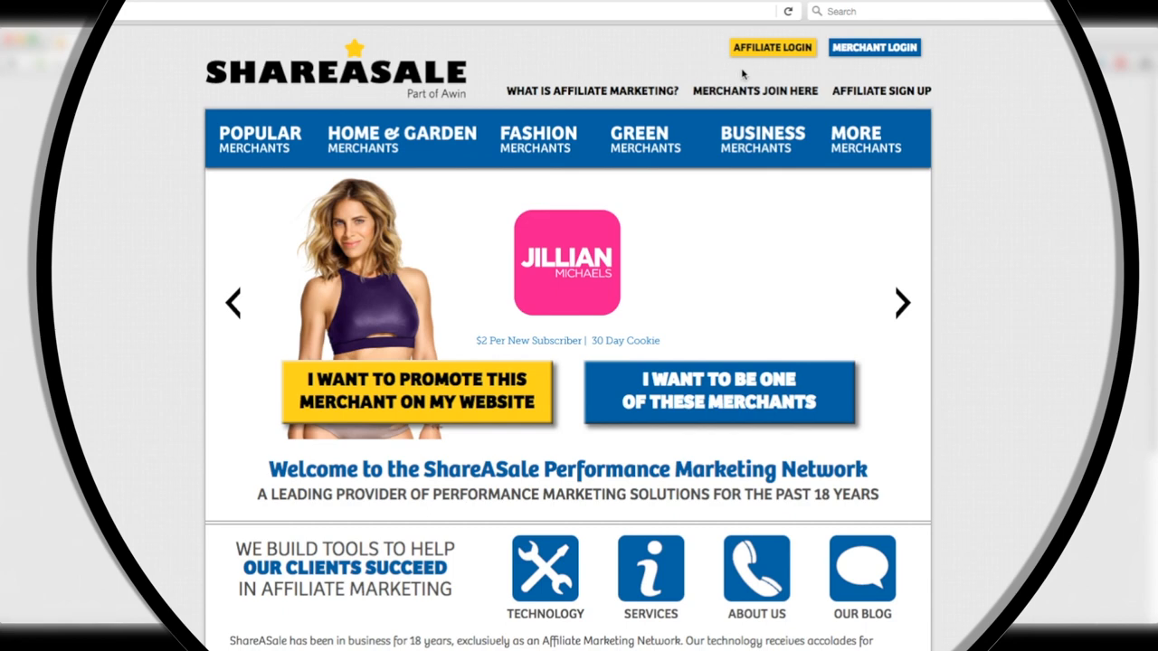
# Step: Sign in to the ShareASale affiliate account using the pre-filled username and password
pyautogui.click(770, 48)
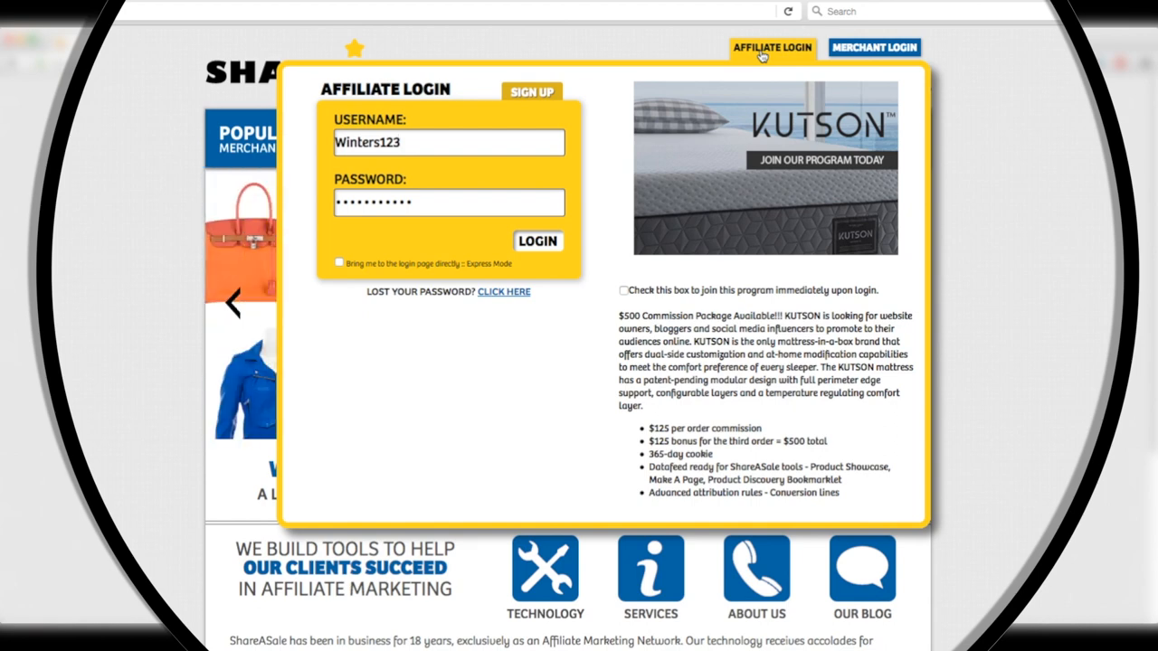
pyautogui.moveTo(597, 161)
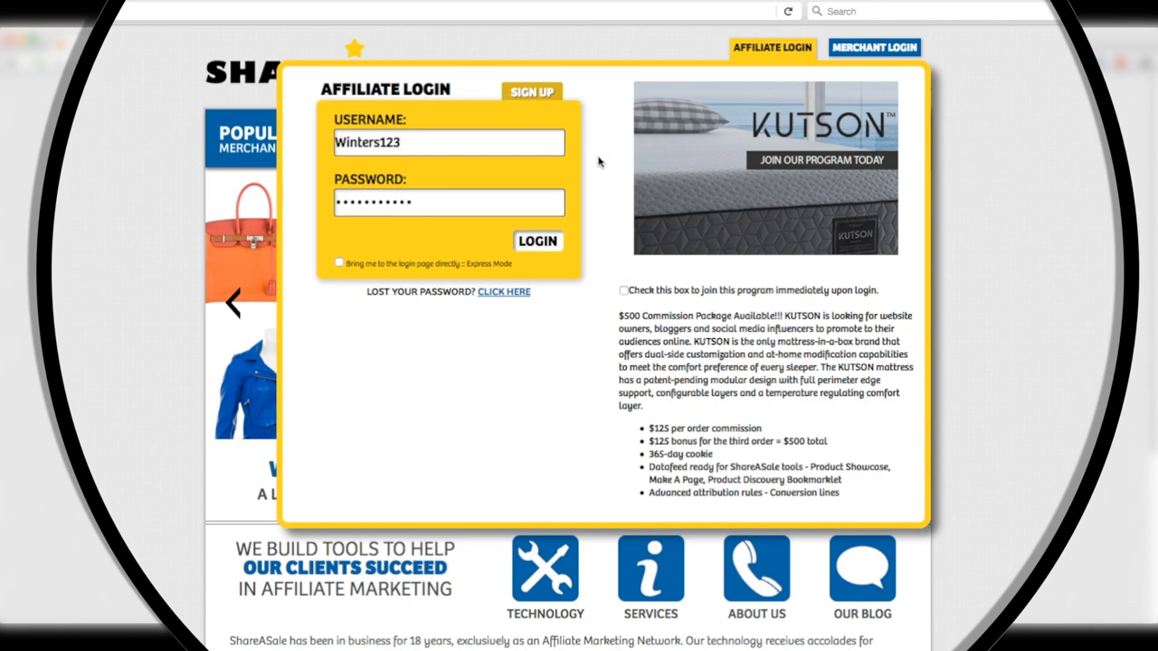
pyautogui.moveTo(540, 241)
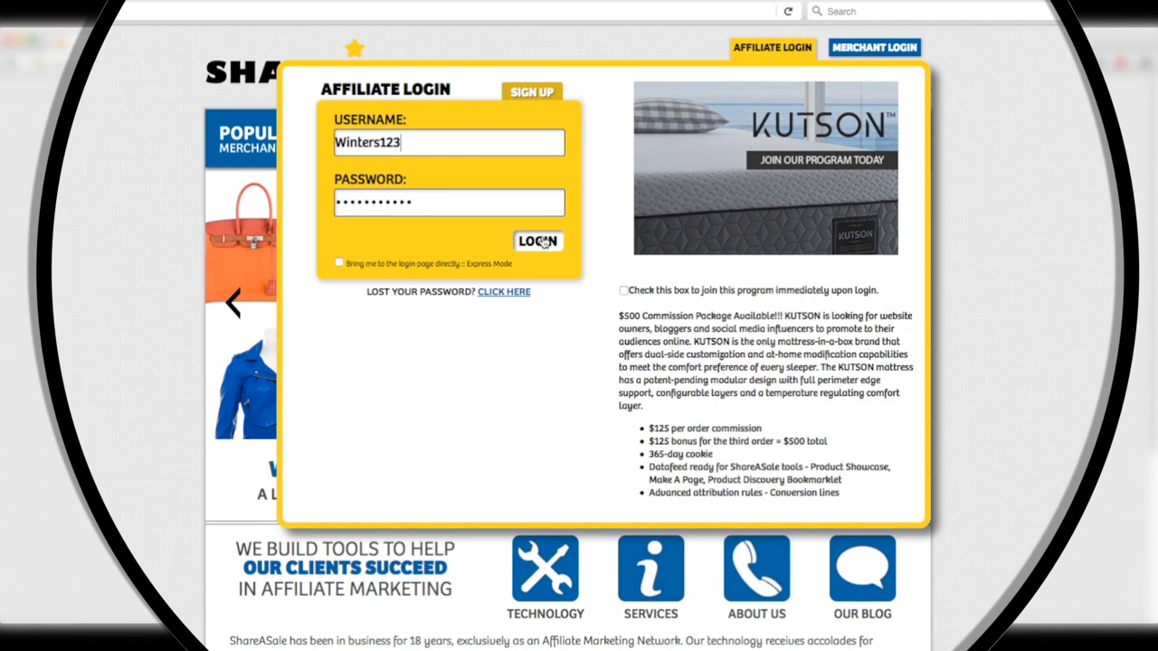
pyautogui.moveTo(540, 244)
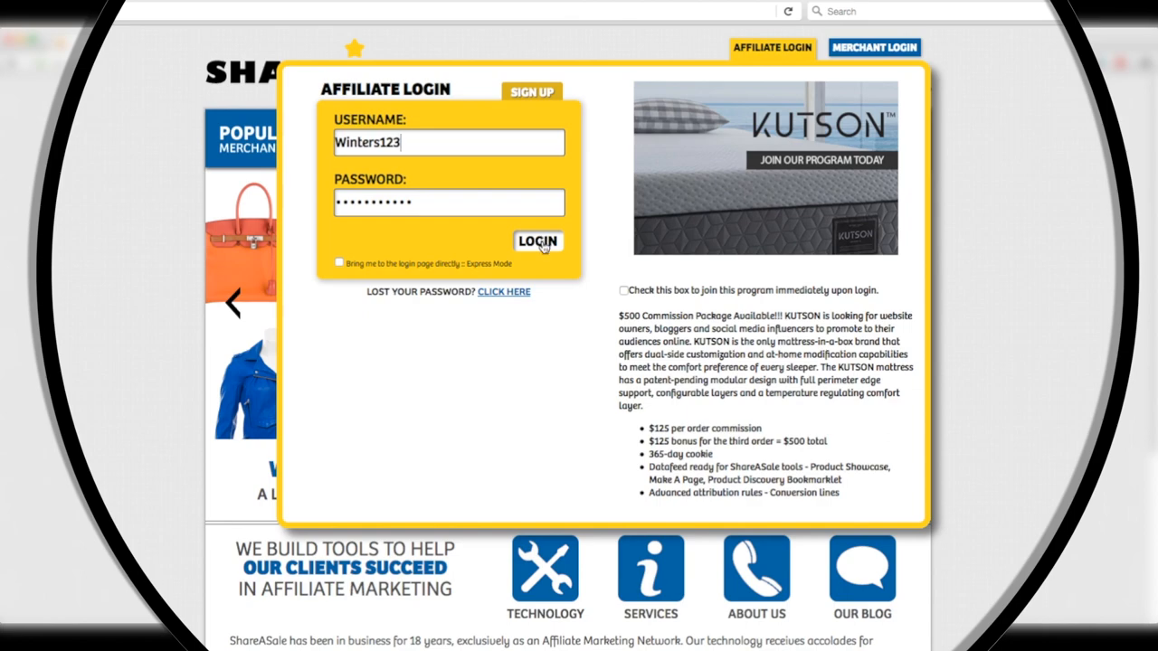
pyautogui.click(537, 242)
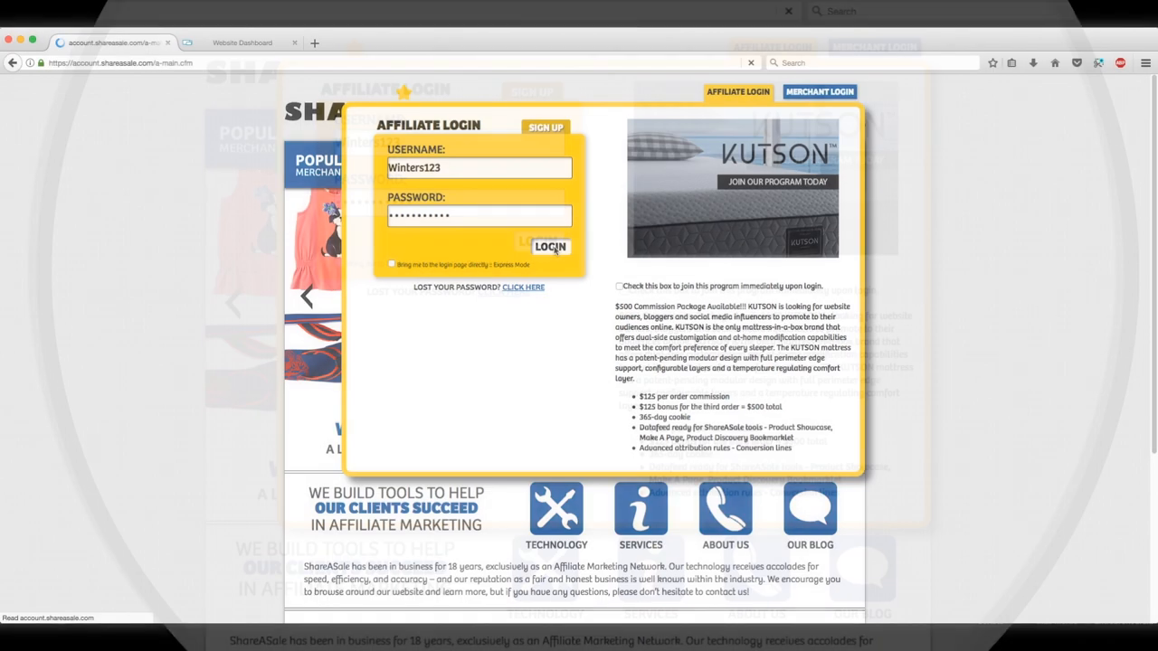
# Step: From the affiliate dashboard, go to Merchants > Search for Merchants
pyautogui.click(550, 246)
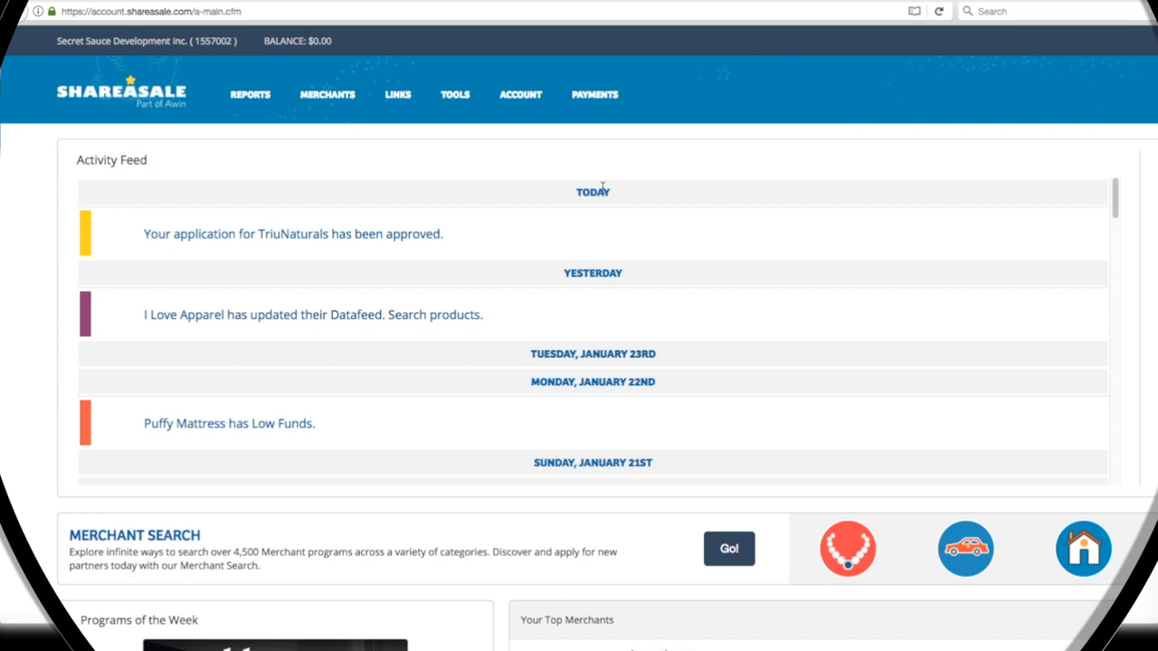
pyautogui.moveTo(594, 188)
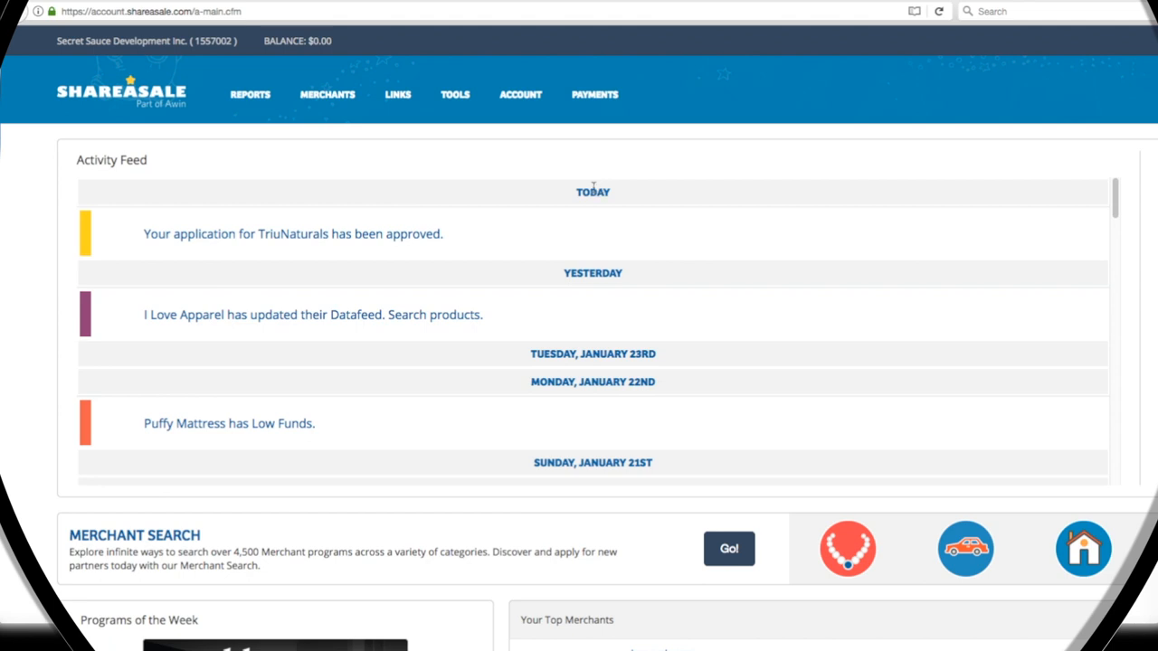
pyautogui.moveTo(389, 132)
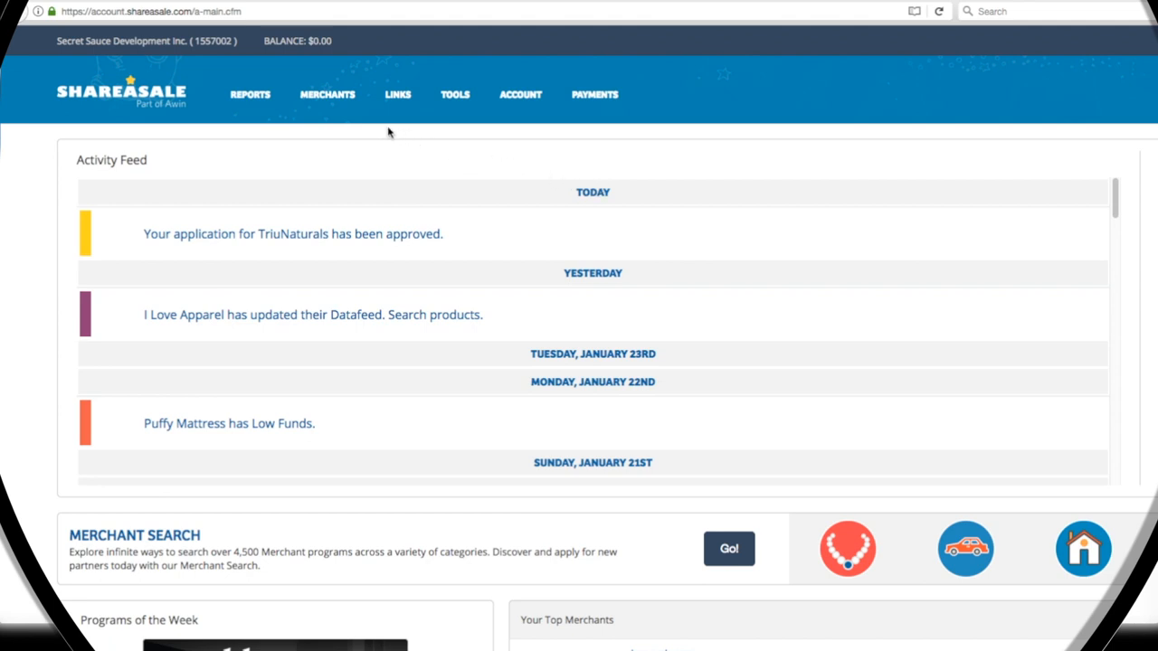
pyautogui.click(326, 94)
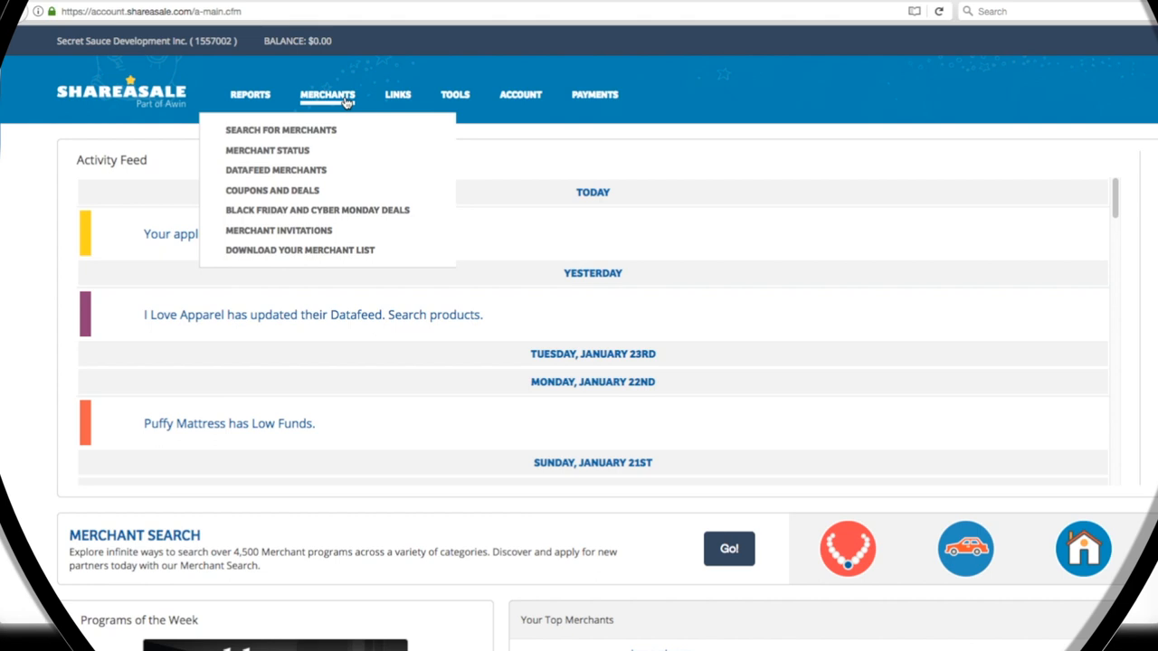
pyautogui.moveTo(338, 120)
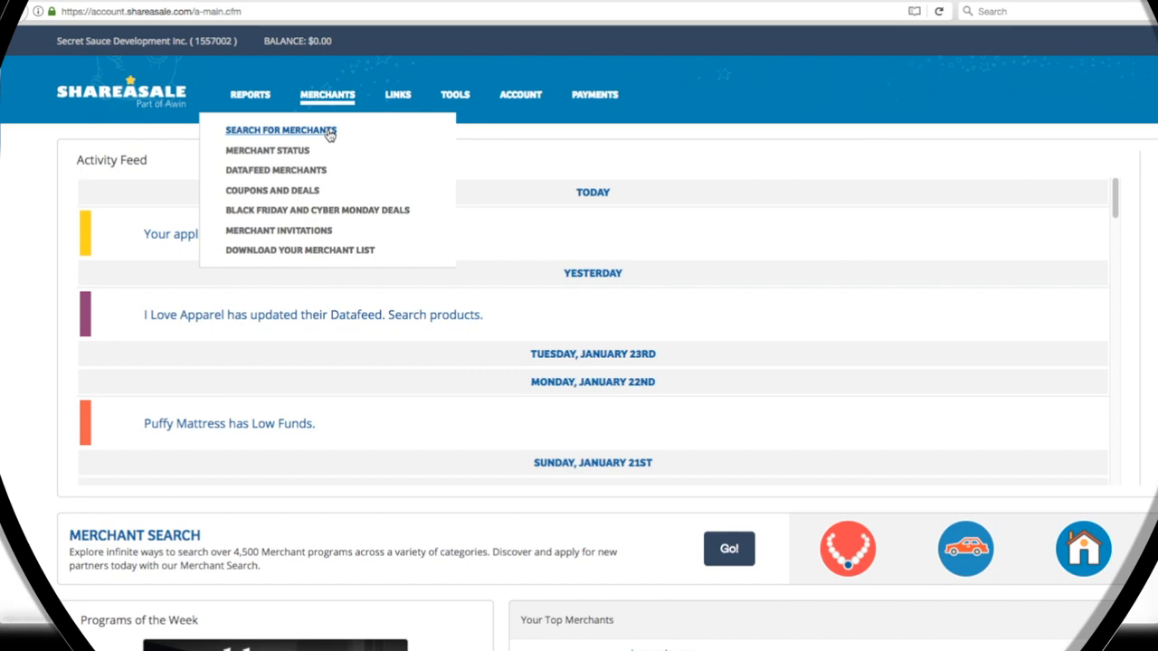
pyautogui.click(281, 131)
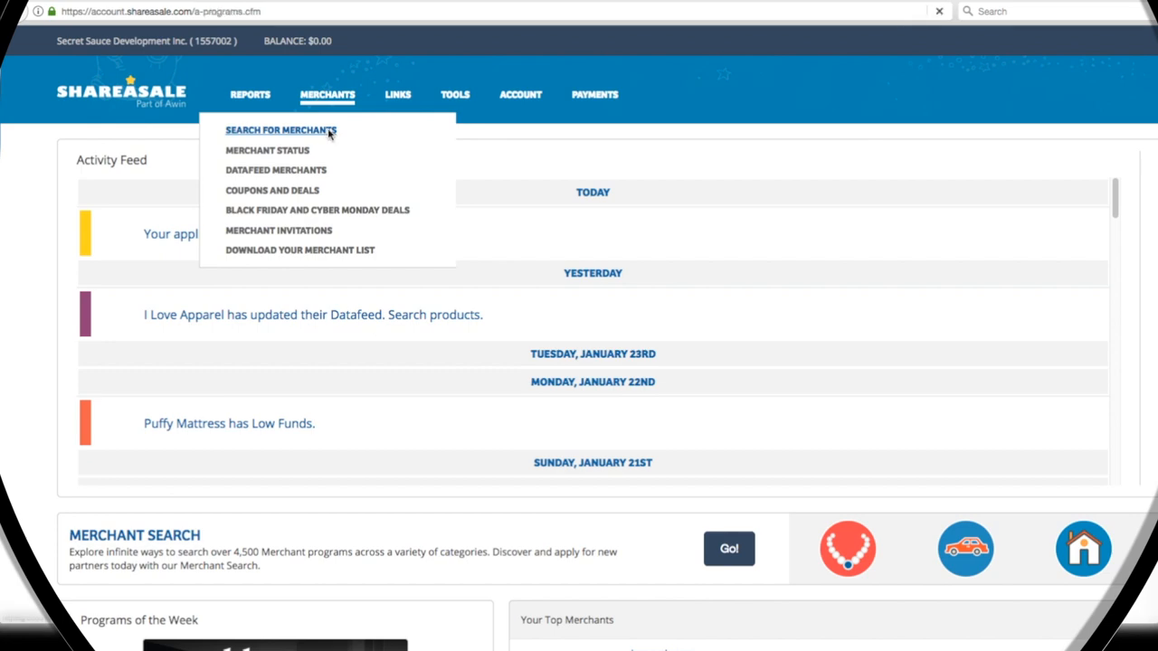
# Step: Filter the merchant search to the Computers/Electronics category and browse its listings
pyautogui.click(279, 131)
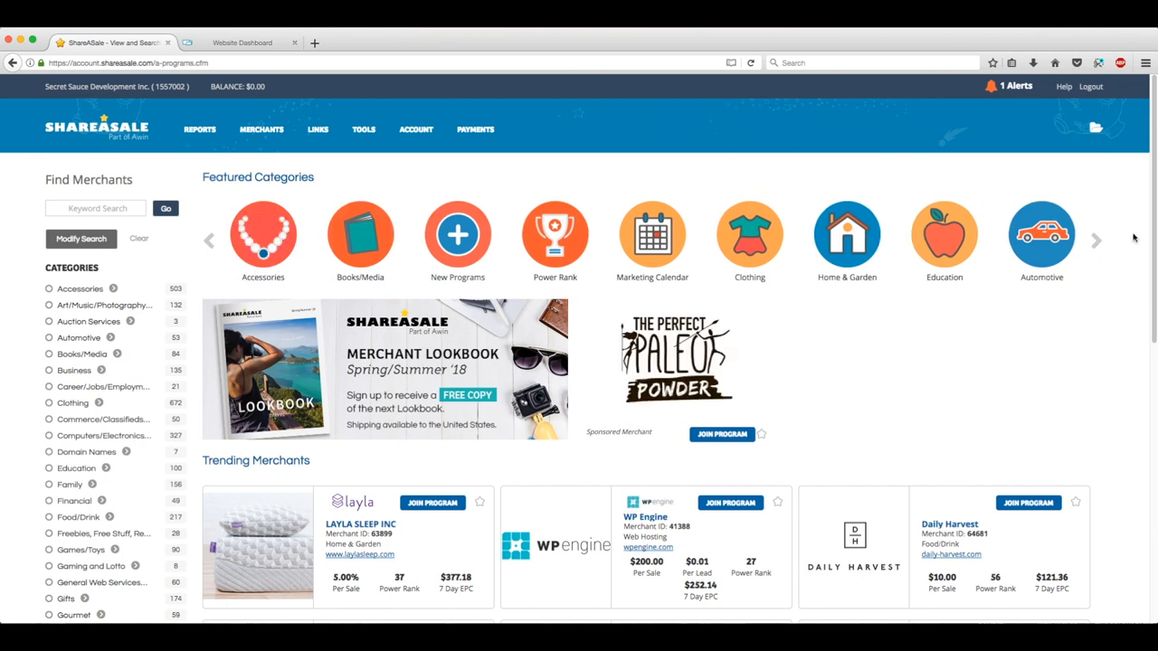
pyautogui.scroll(-3)
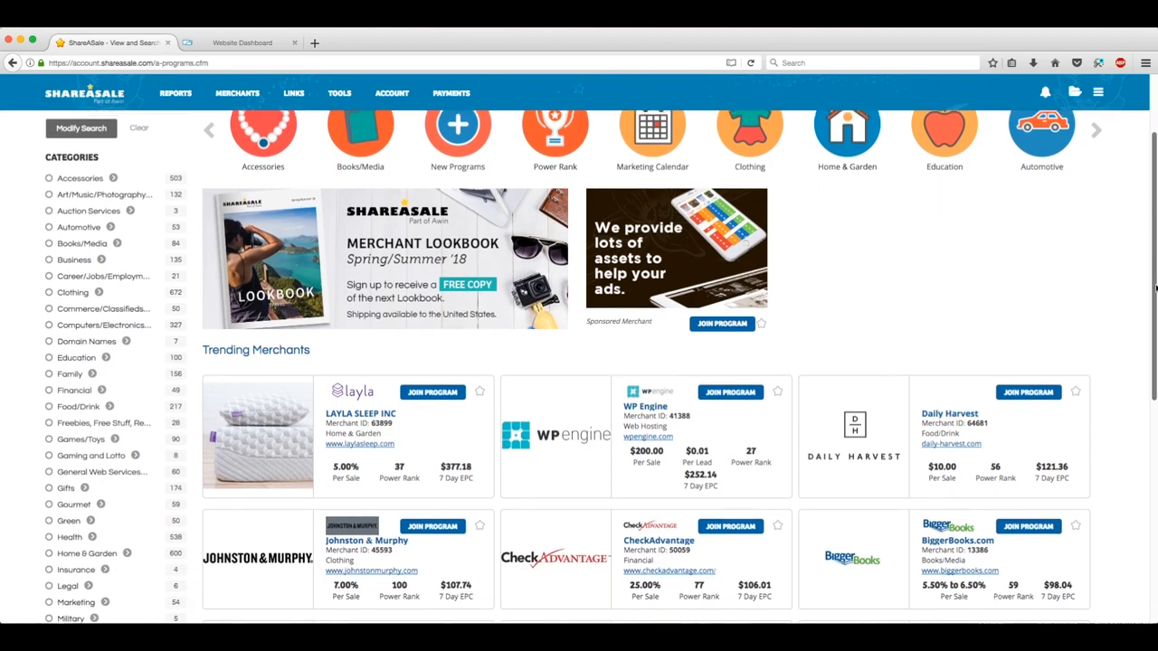
pyautogui.scroll(-3)
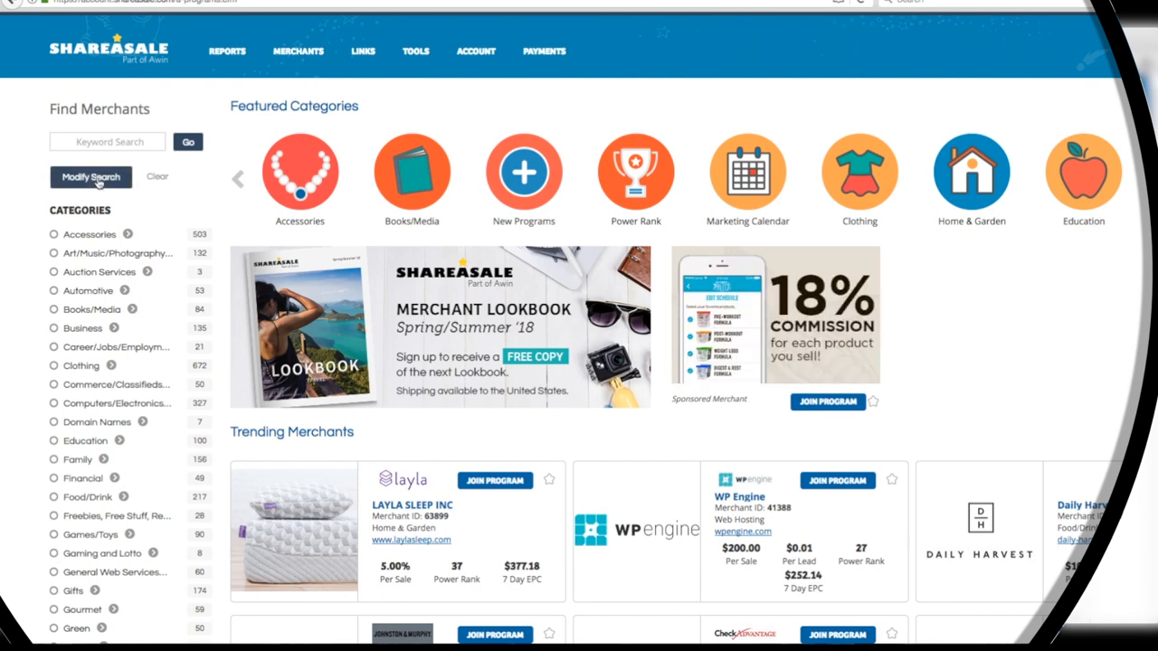
pyautogui.click(90, 177)
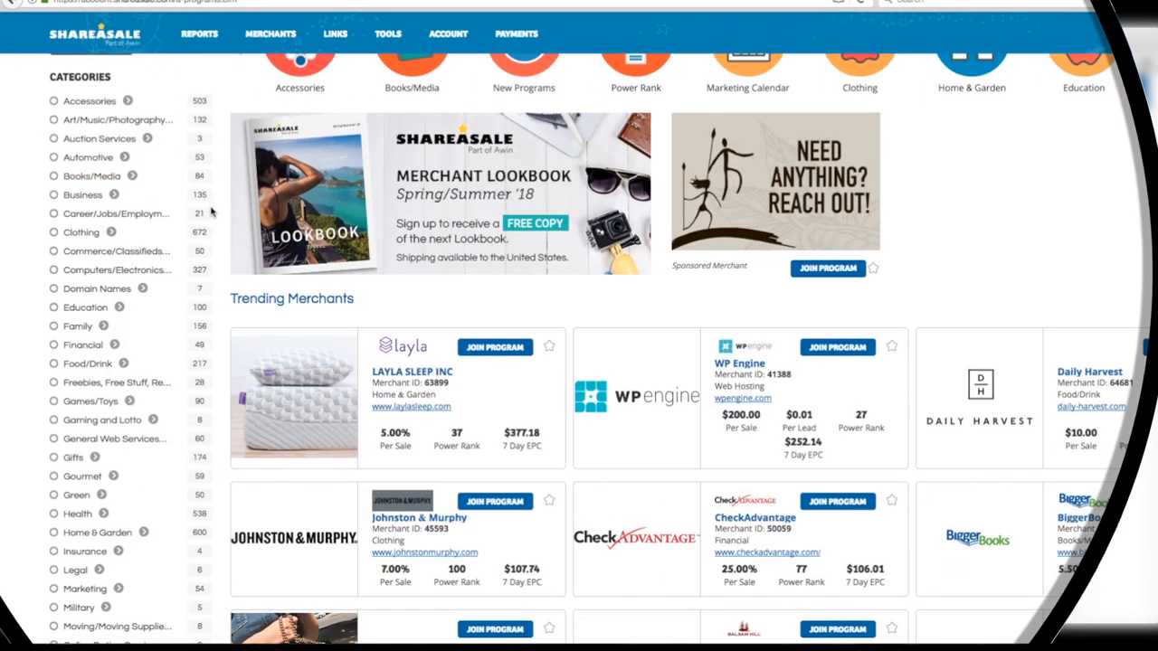
pyautogui.scroll(-3)
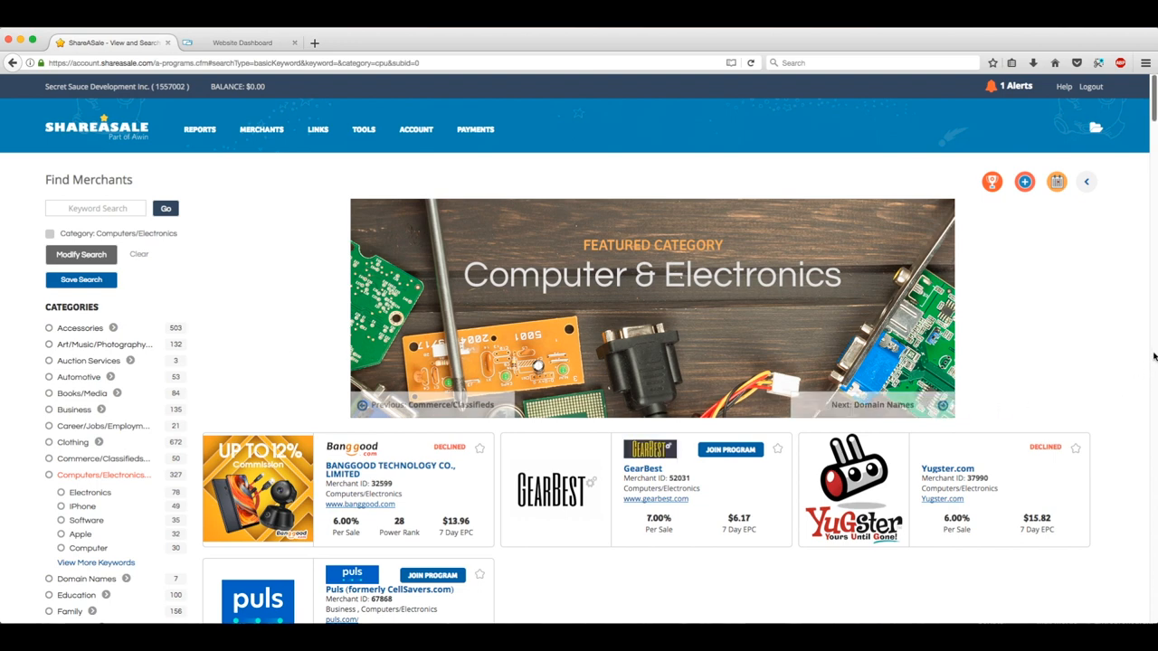
pyautogui.scroll(-3)
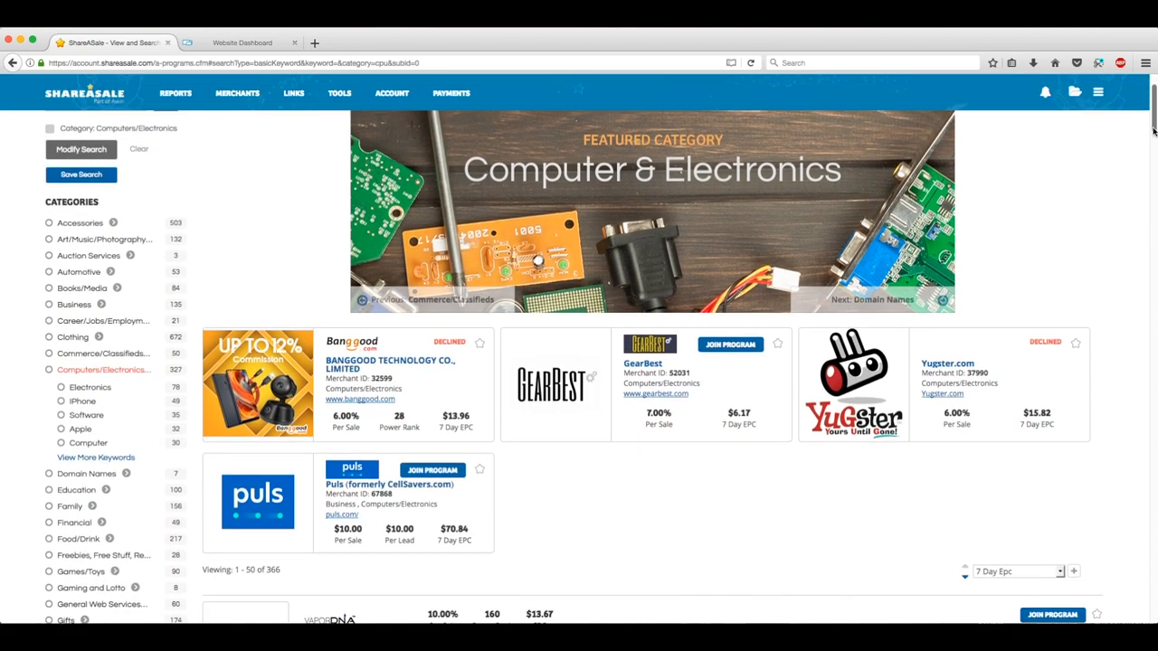
pyautogui.scroll(-3)
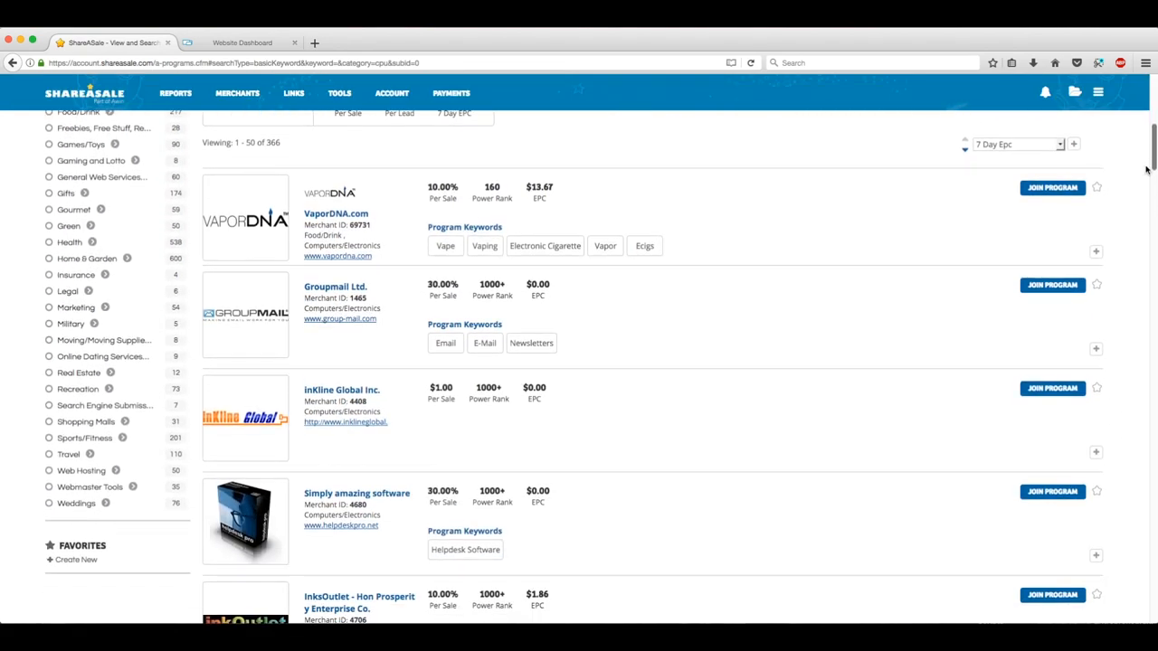
pyautogui.scroll(-3)
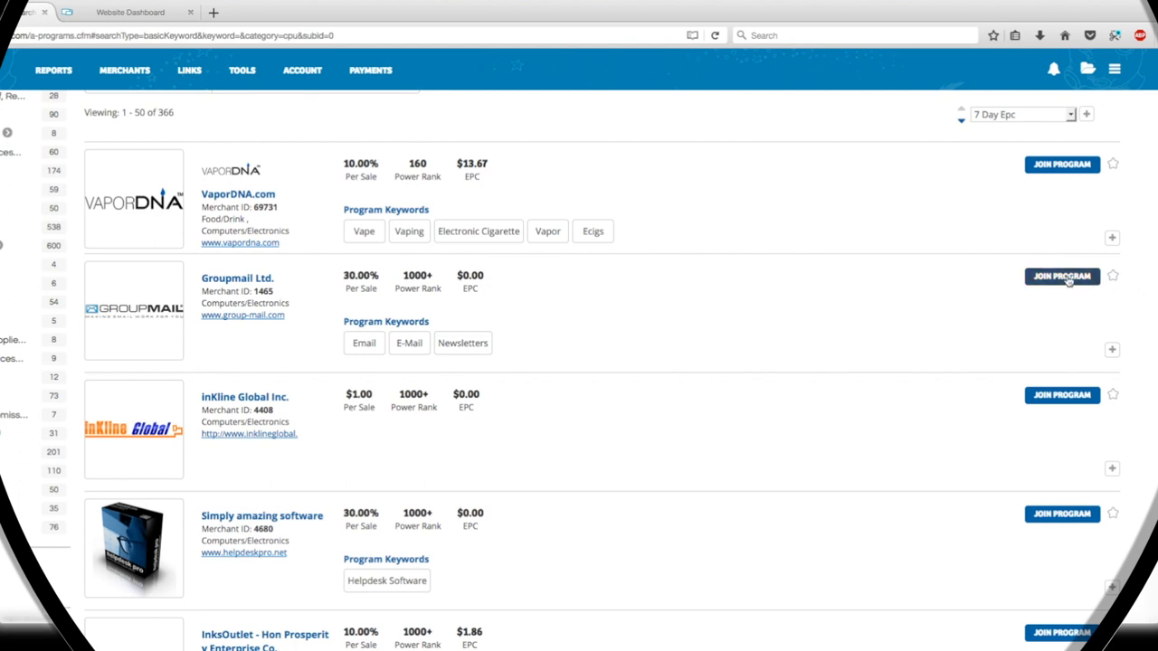
pyautogui.moveTo(1066, 282)
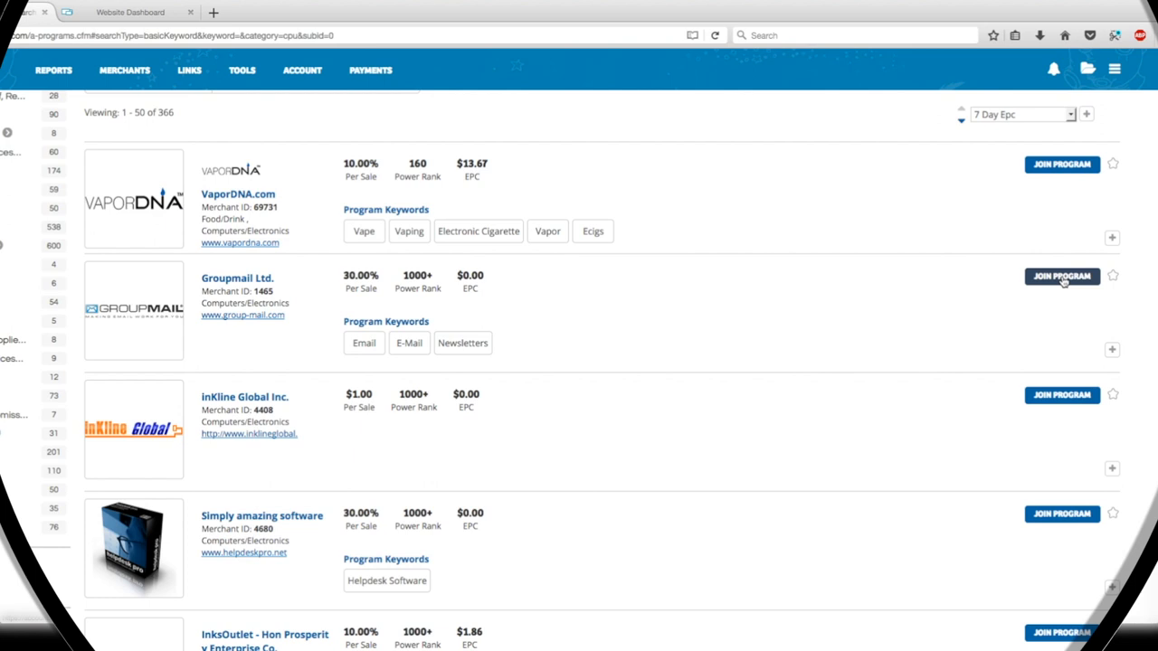
# Step: Apply to the Groupmail Ltd. program, accepting its agreement and submitting the application
pyautogui.click(1061, 275)
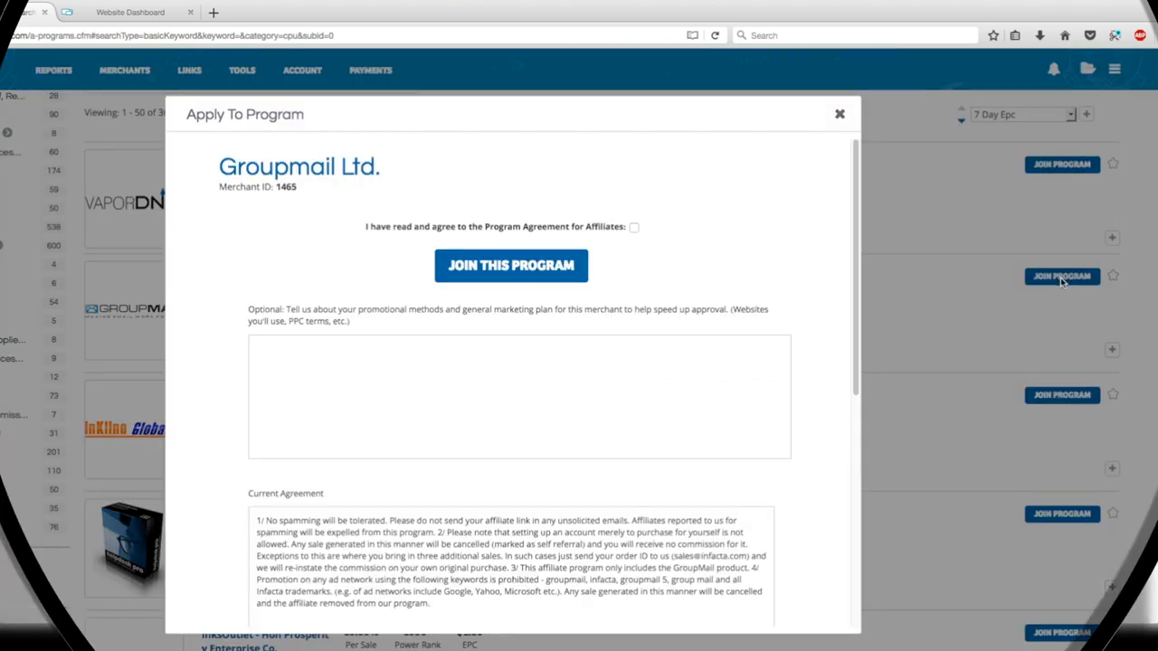
pyautogui.moveTo(774, 253)
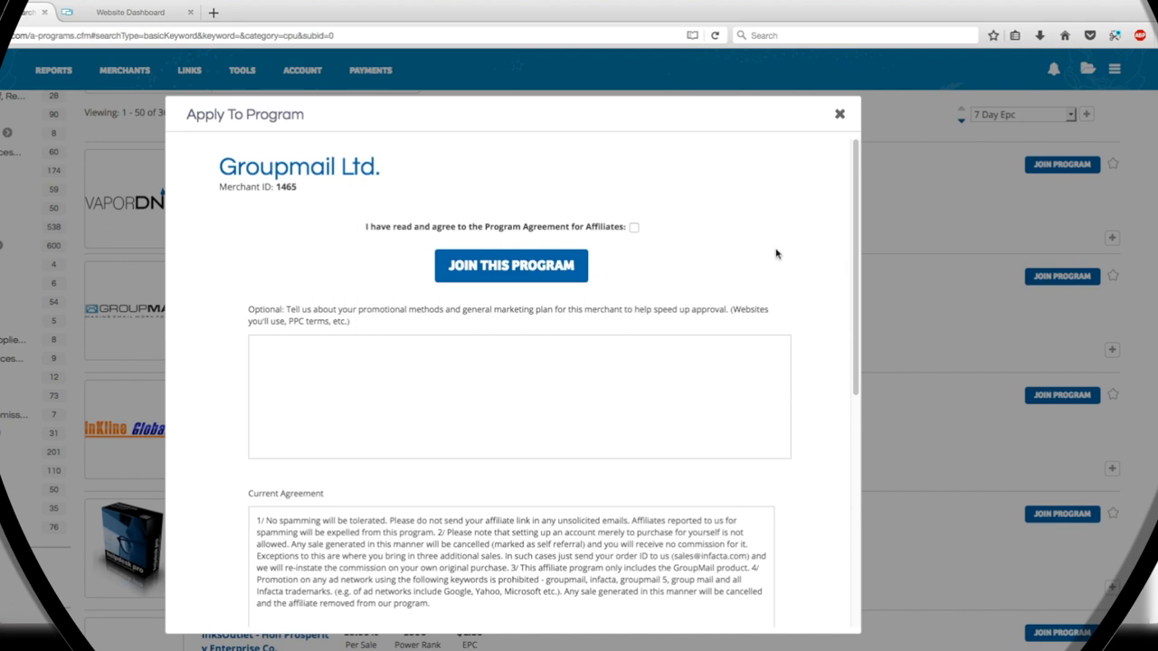
pyautogui.moveTo(635, 228)
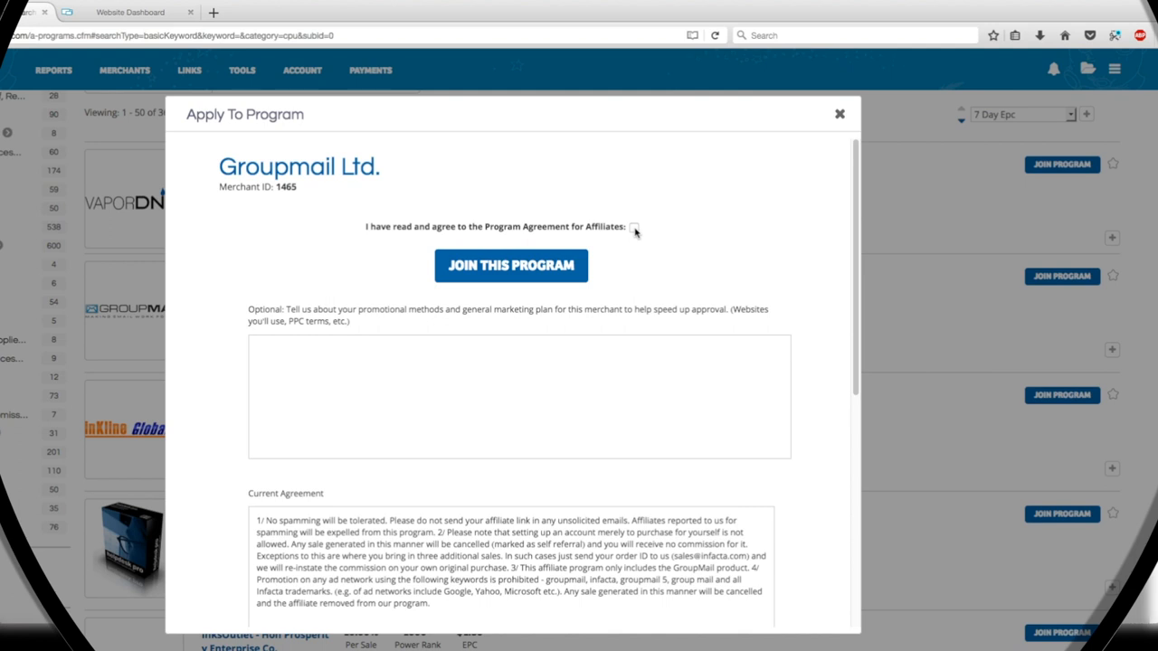
pyautogui.click(633, 226)
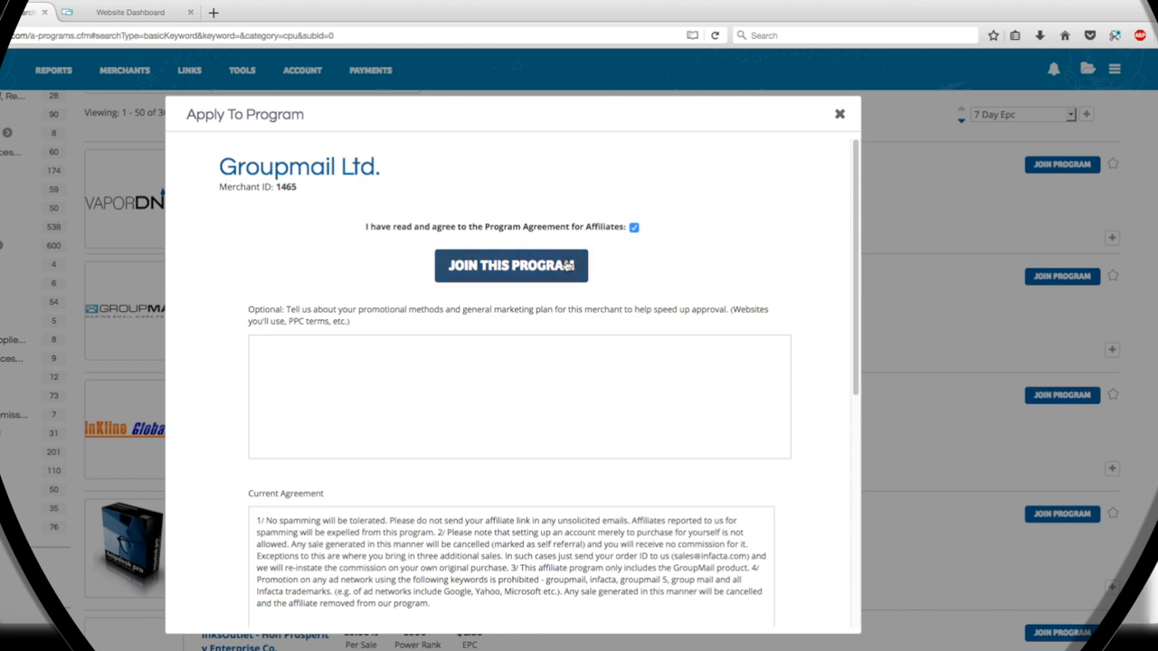
pyautogui.click(510, 265)
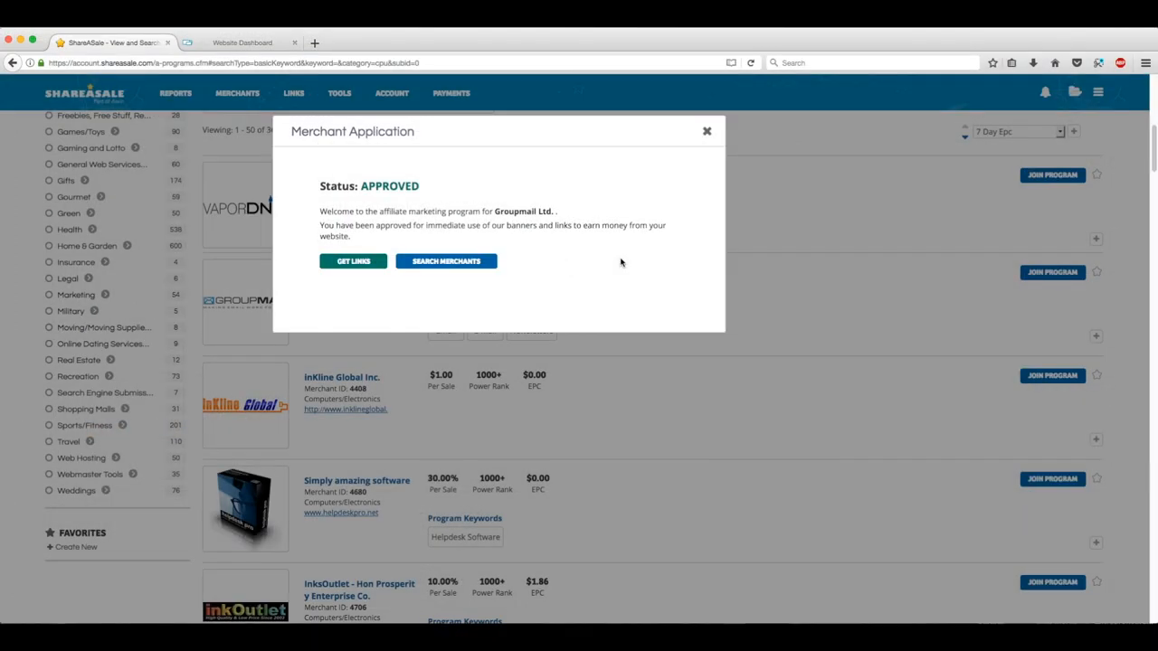
pyautogui.moveTo(623, 264)
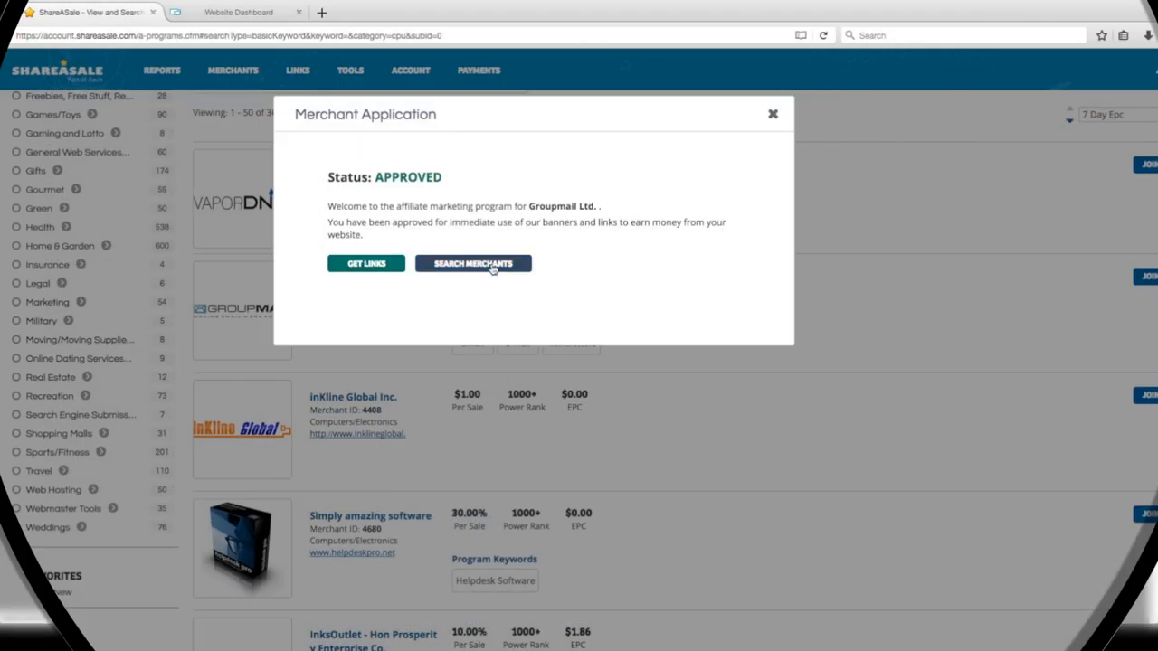
pyautogui.moveTo(590, 196)
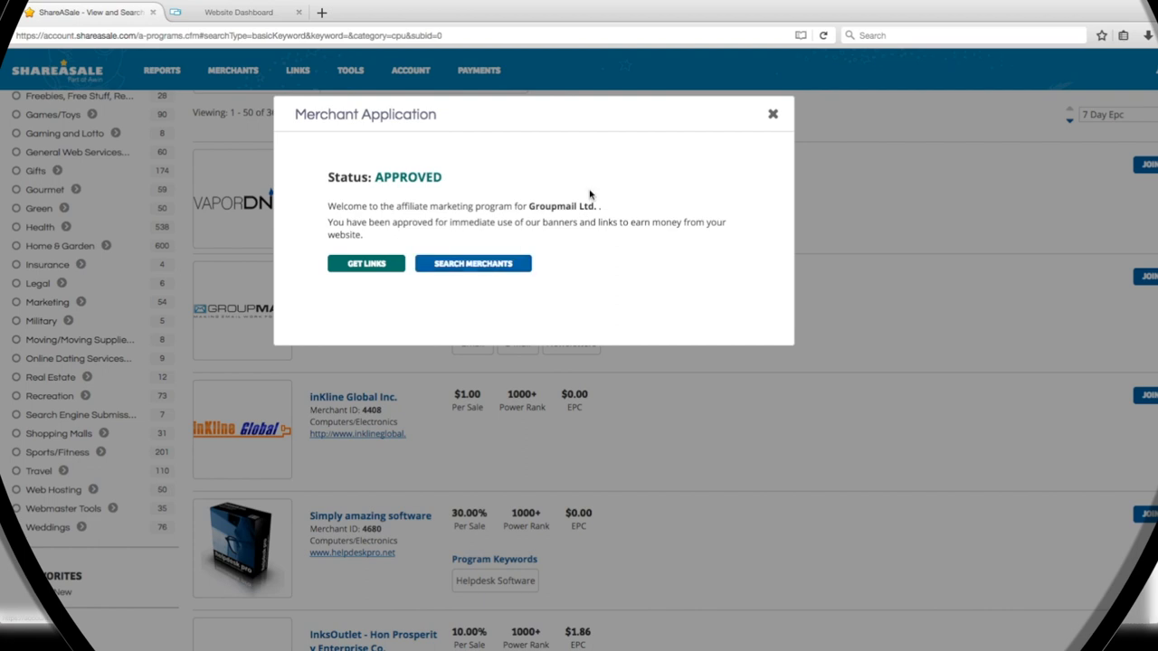
# Step: Close the approval notice and bring up the Links menu on the Find Merchants page
pyautogui.click(771, 112)
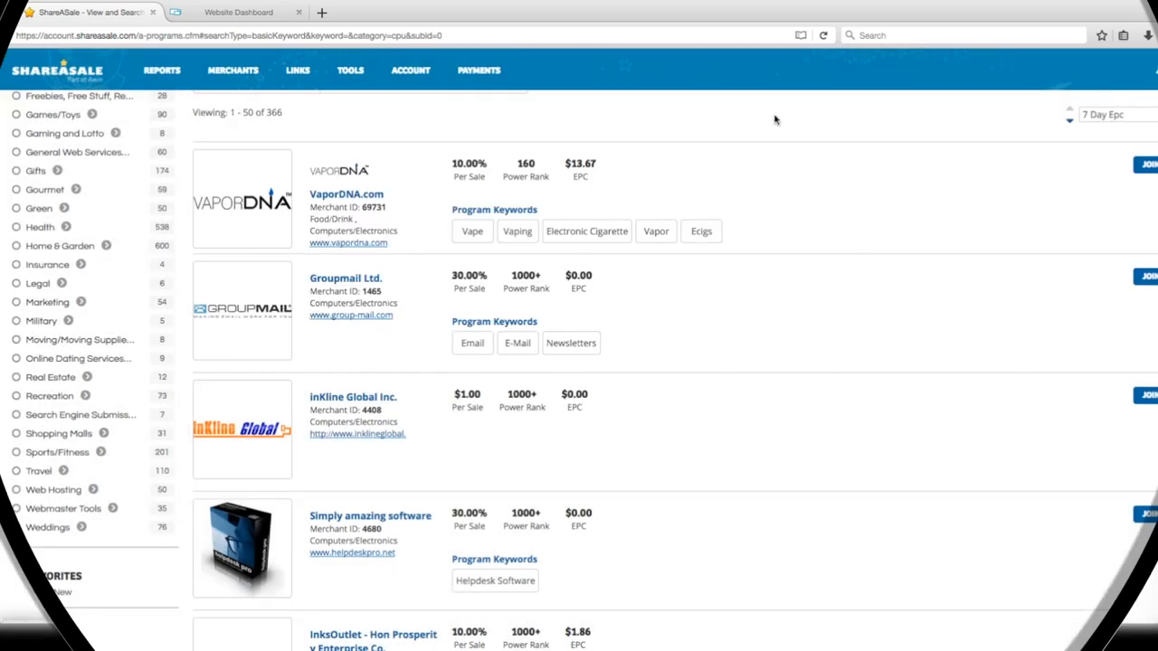
pyautogui.moveTo(724, 155)
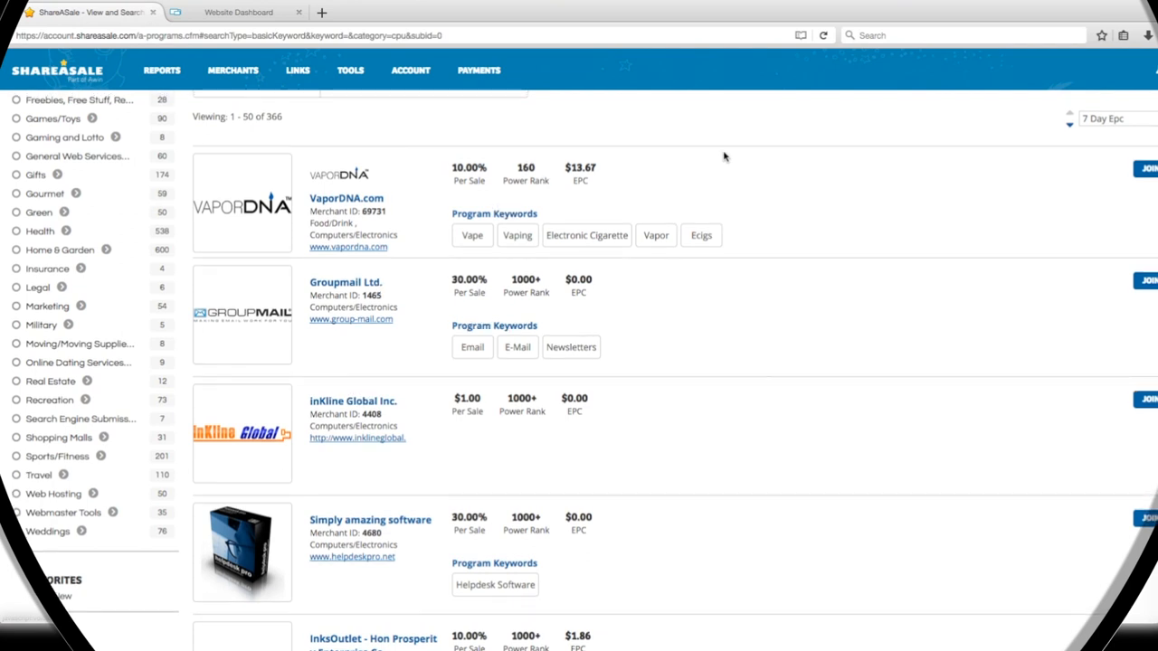
pyautogui.scroll(-3)
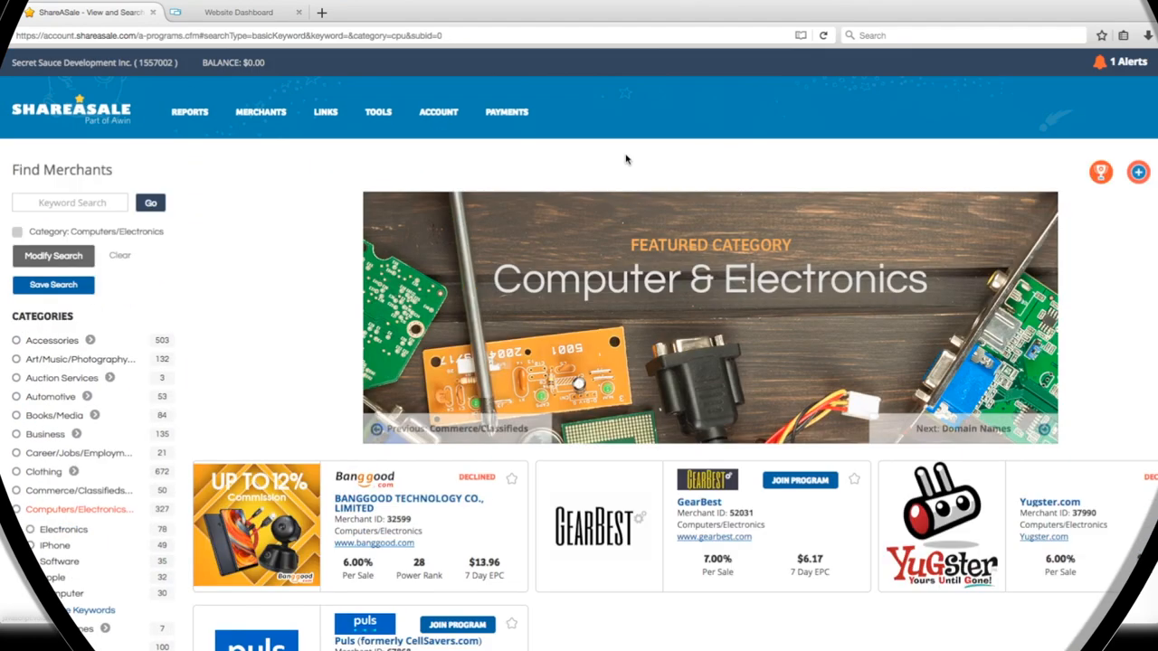
pyautogui.click(326, 112)
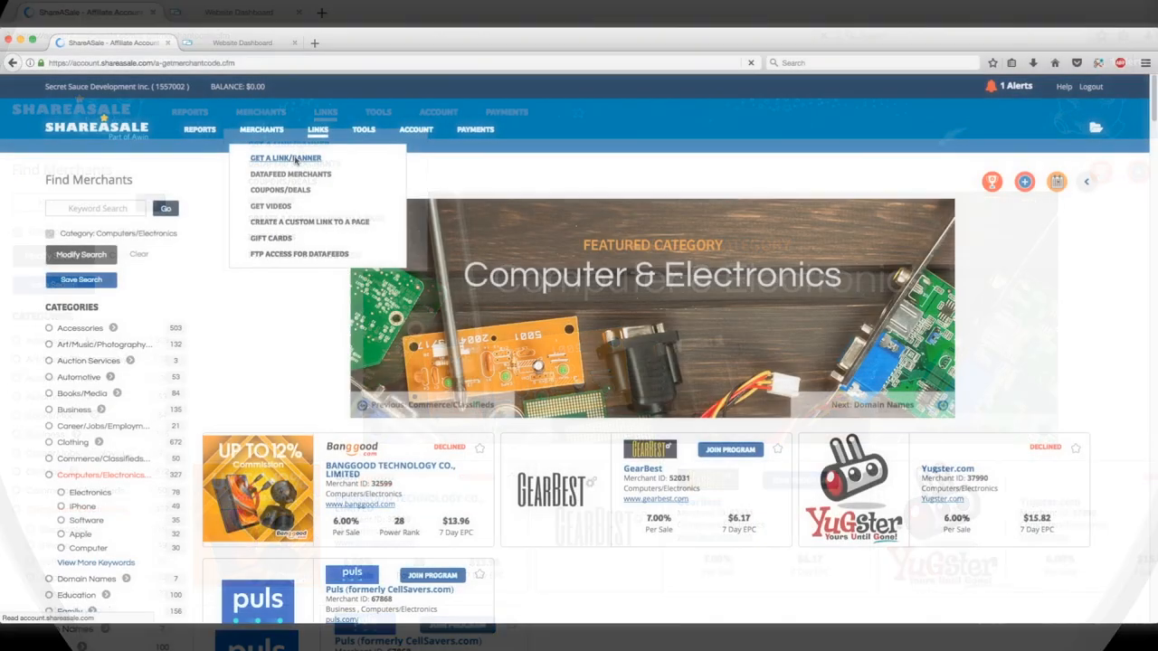
# Step: Go to Links > Get a Link/Banner and scroll to the Recently Joined merchants table
pyautogui.click(286, 157)
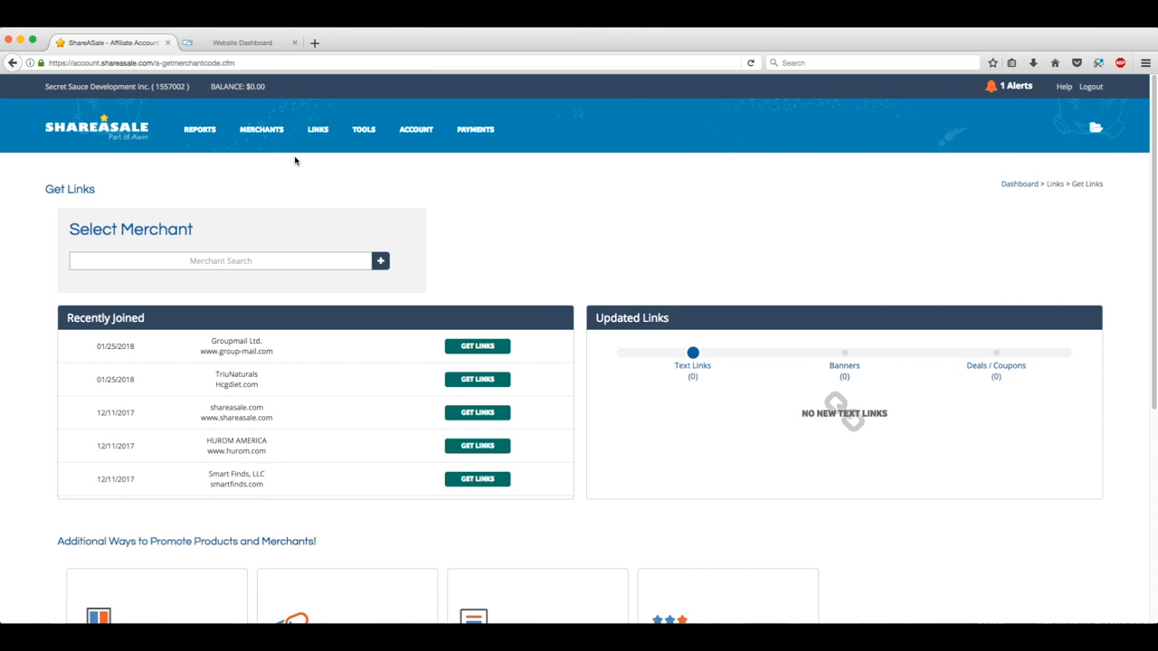
pyautogui.moveTo(495, 186)
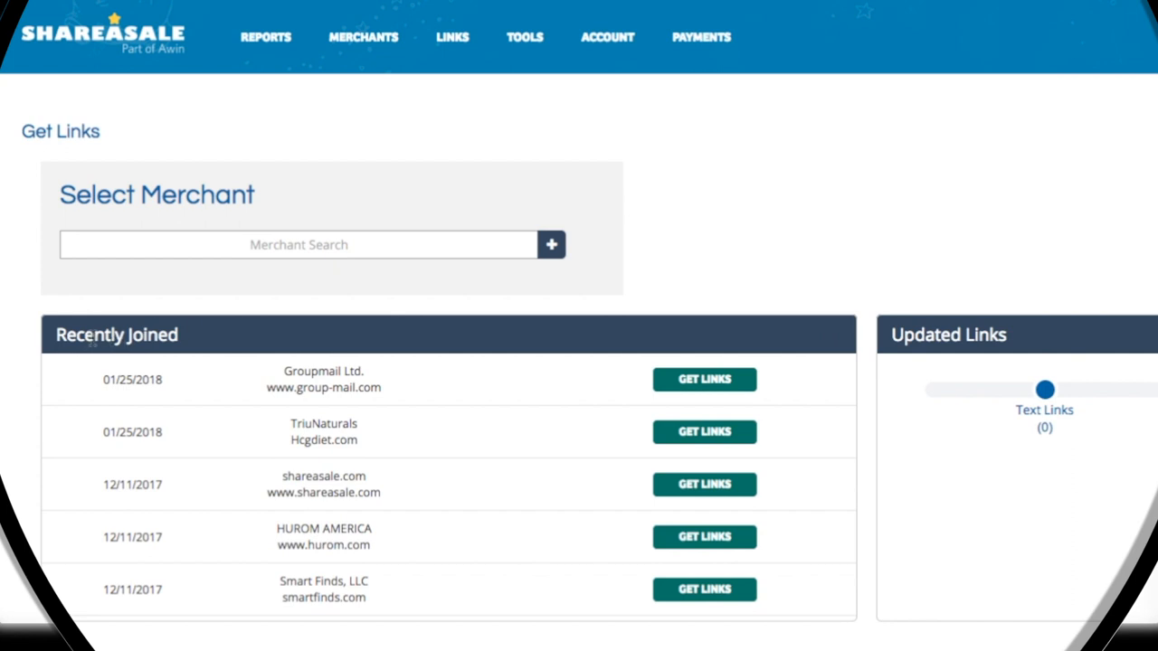
pyautogui.moveTo(260, 358)
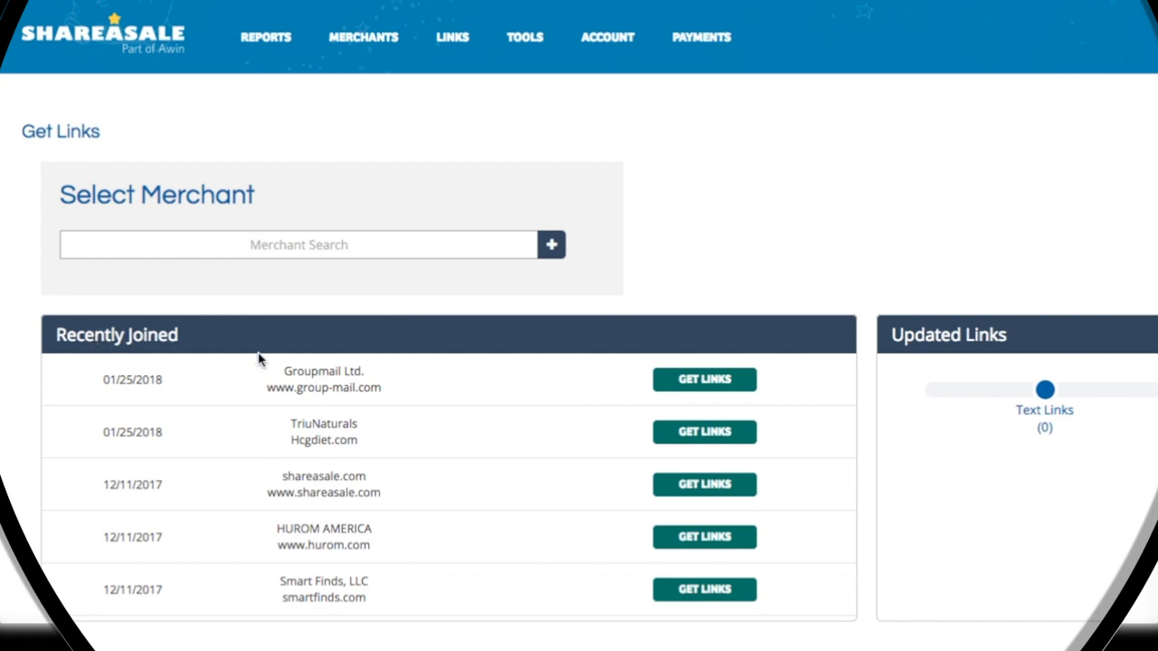
pyautogui.moveTo(456, 485)
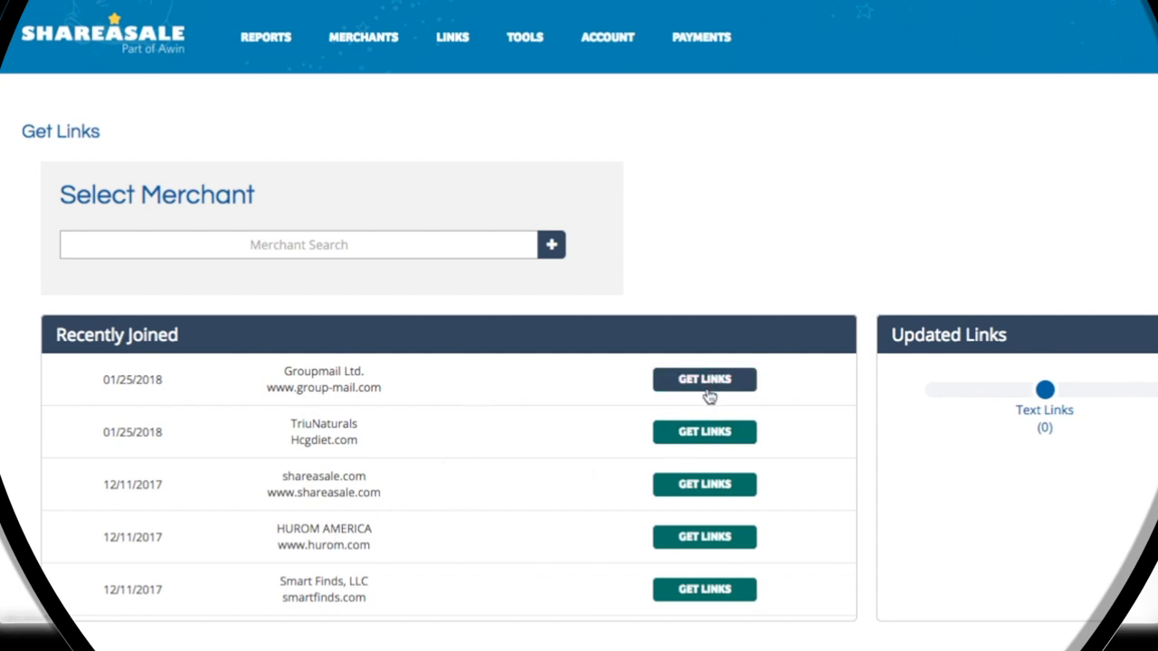
pyautogui.moveTo(739, 395)
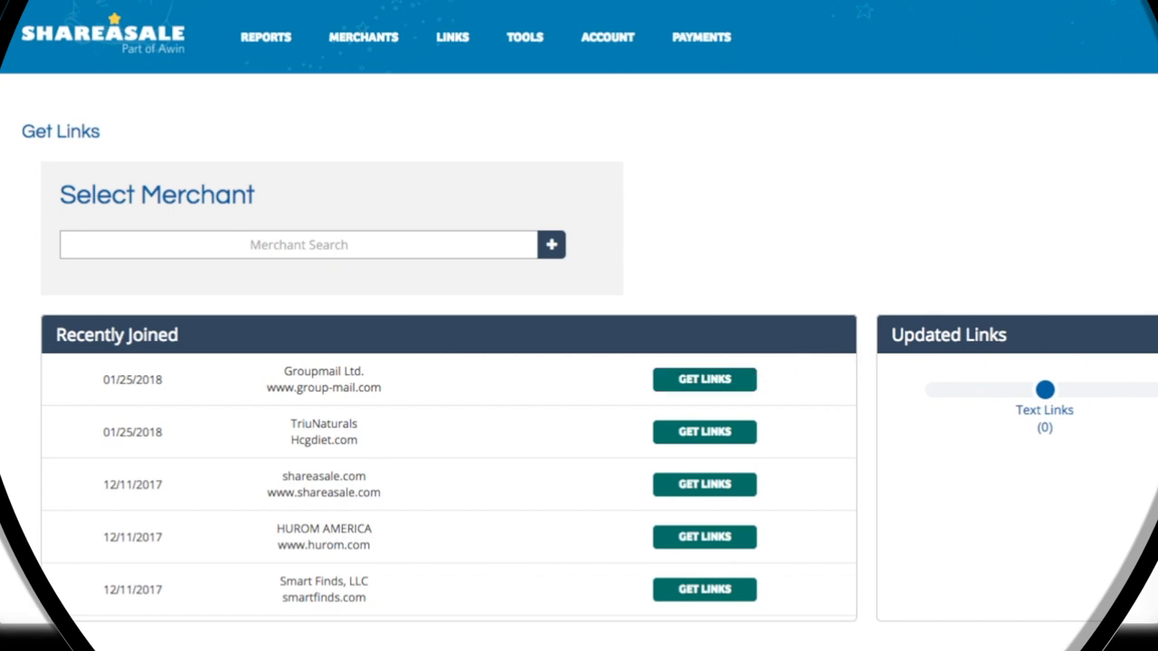
pyautogui.scroll(-3)
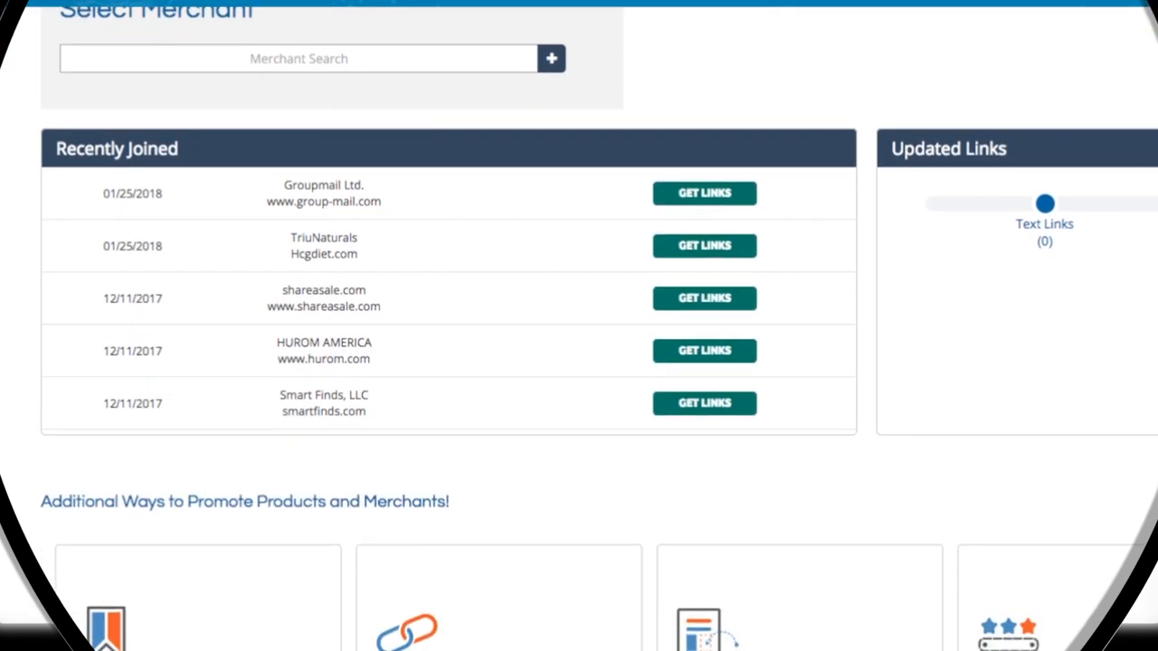
pyautogui.moveTo(764, 430)
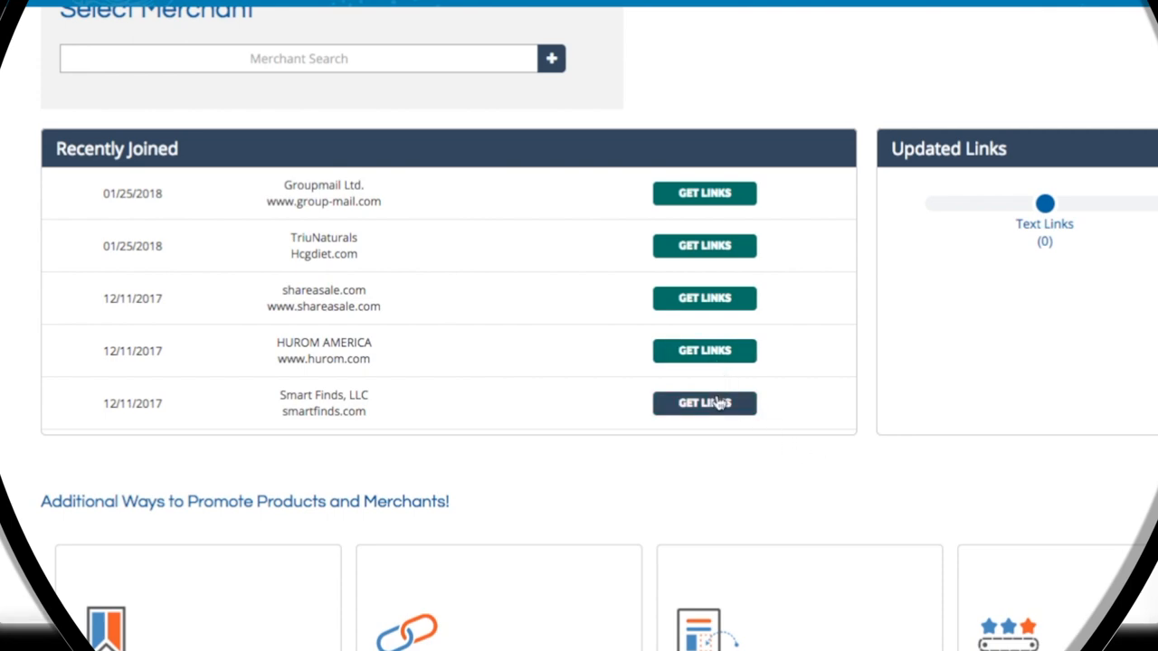
# Step: Get links for Smart Finds, LLC and show its available banner ads
pyautogui.click(704, 402)
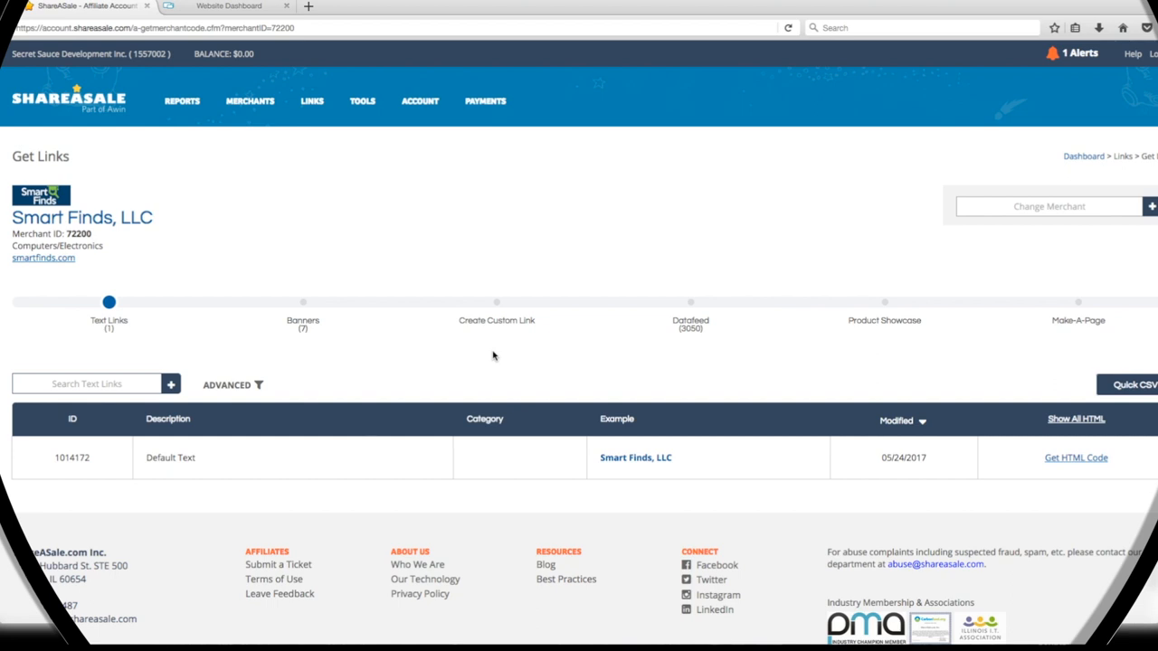
pyautogui.moveTo(302, 324)
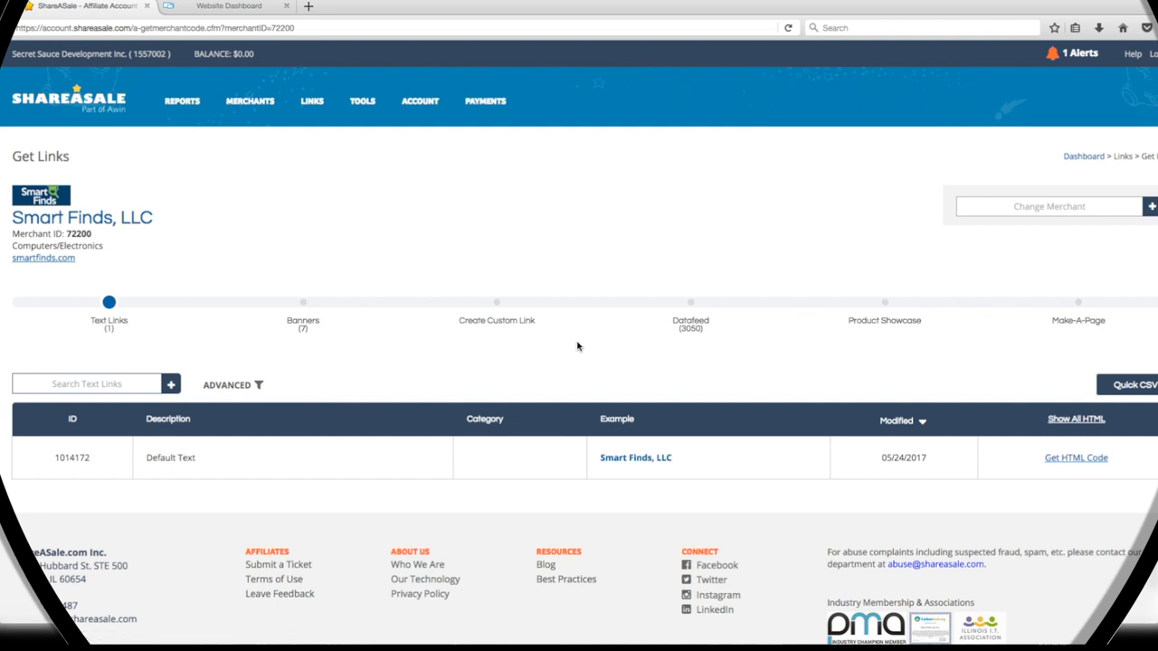
pyautogui.click(304, 320)
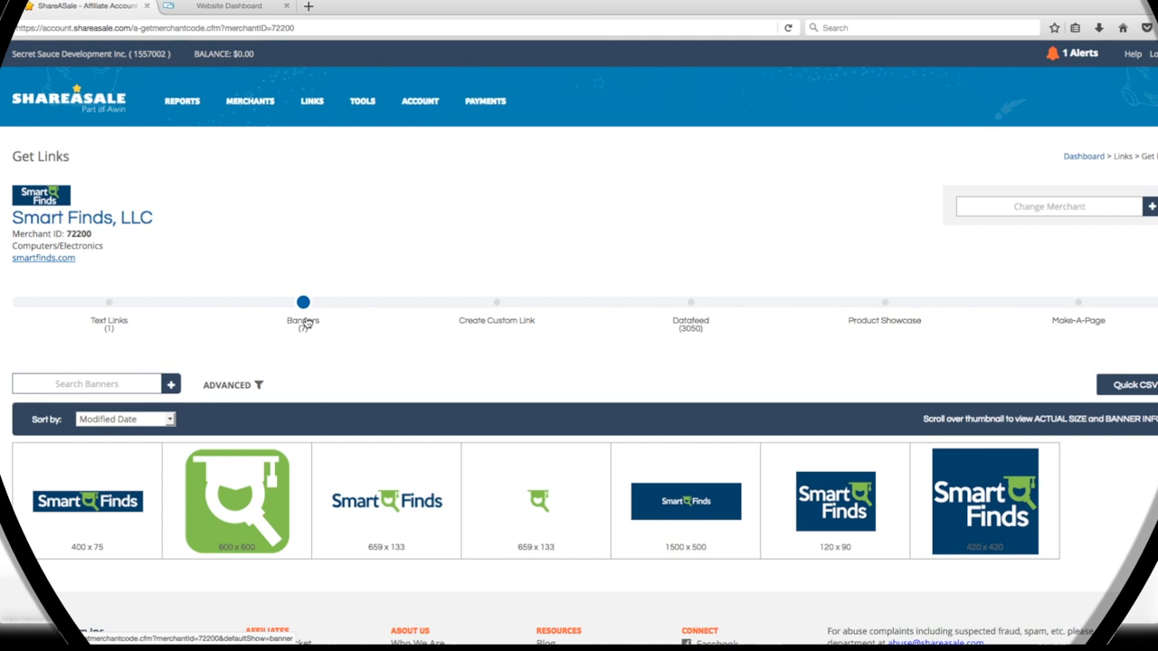
pyautogui.moveTo(254, 440)
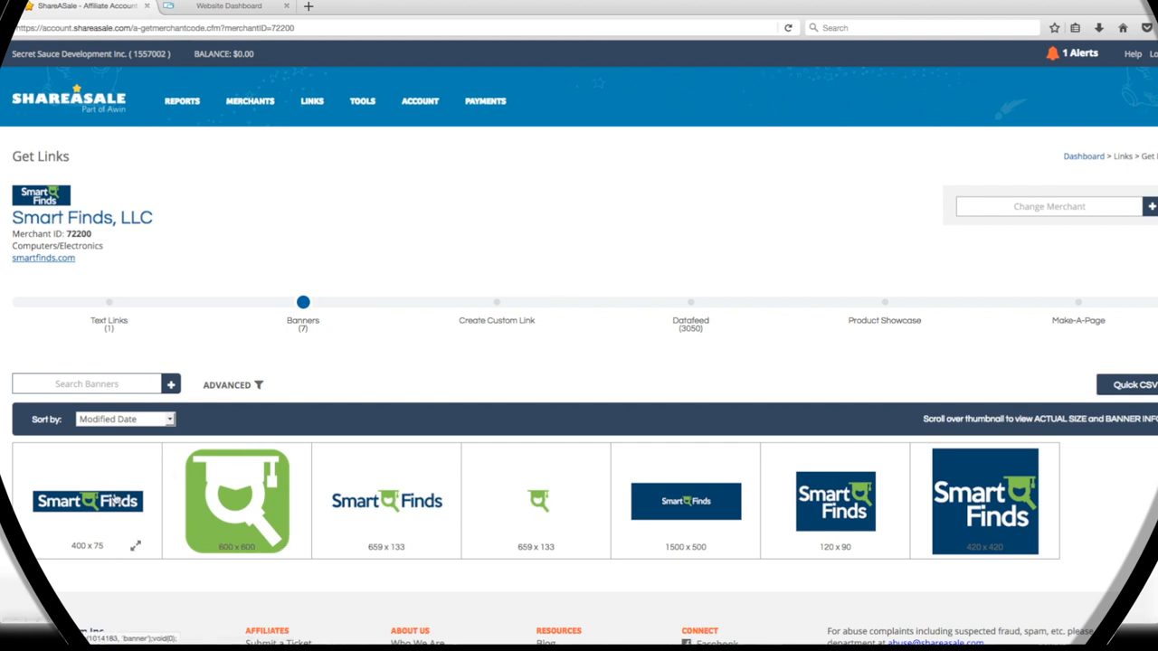
# Step: Copy the HTML code for the 400 x 75 Smart Finds banner, then return to the website dashboard
pyautogui.click(87, 499)
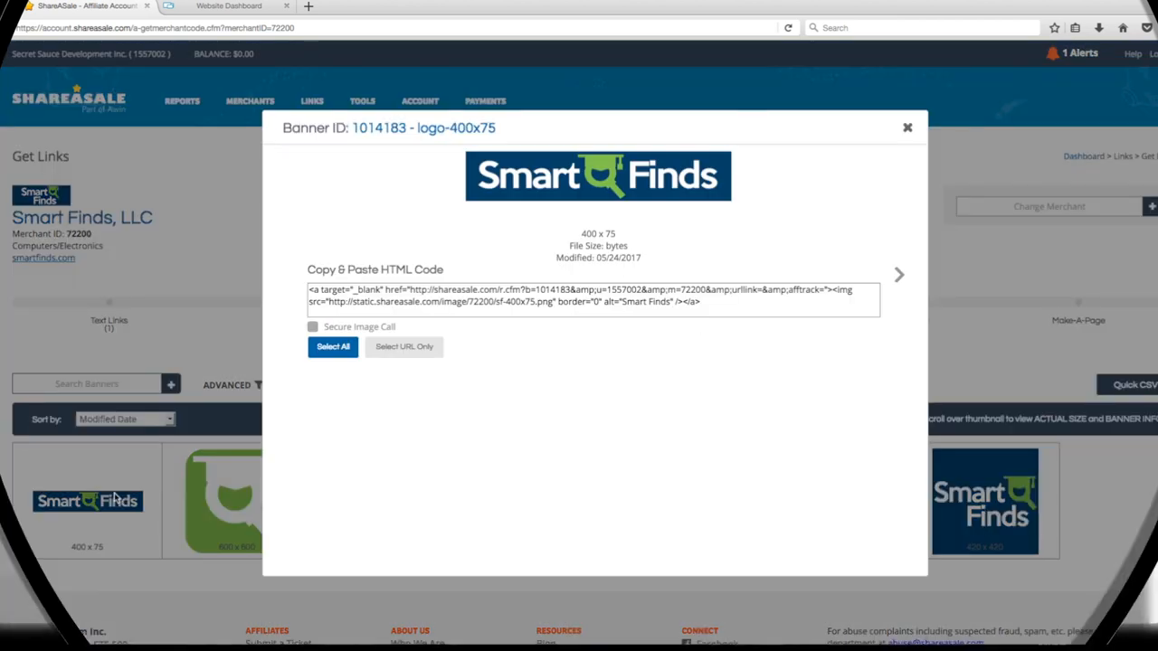
pyautogui.moveTo(377, 456)
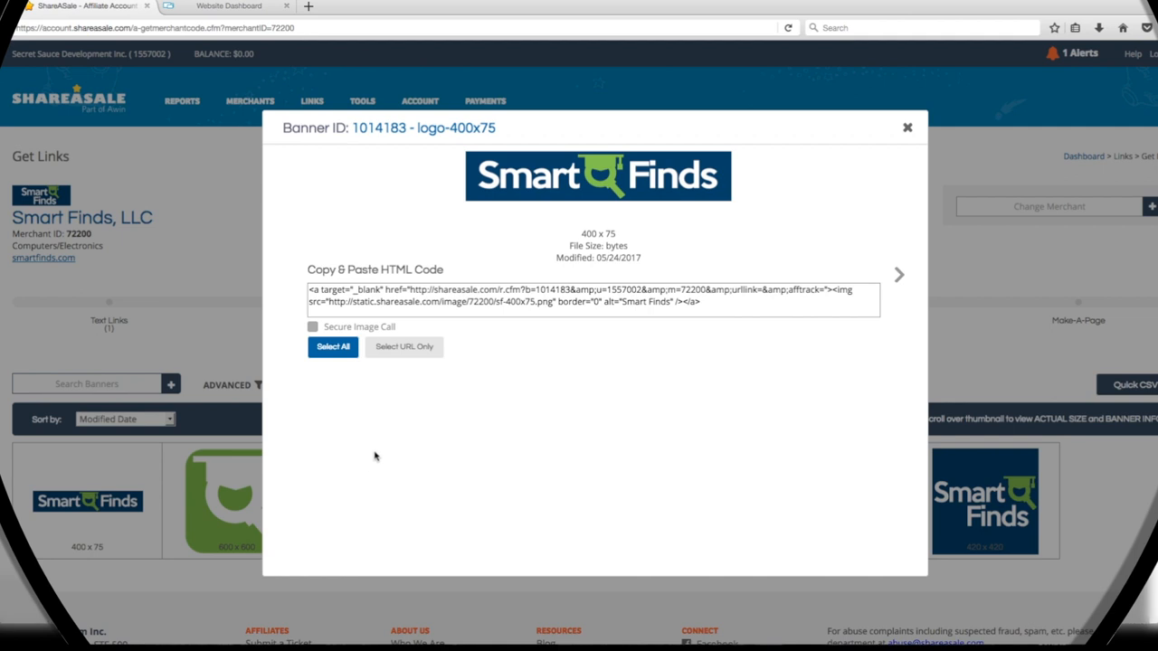
pyautogui.moveTo(543, 384)
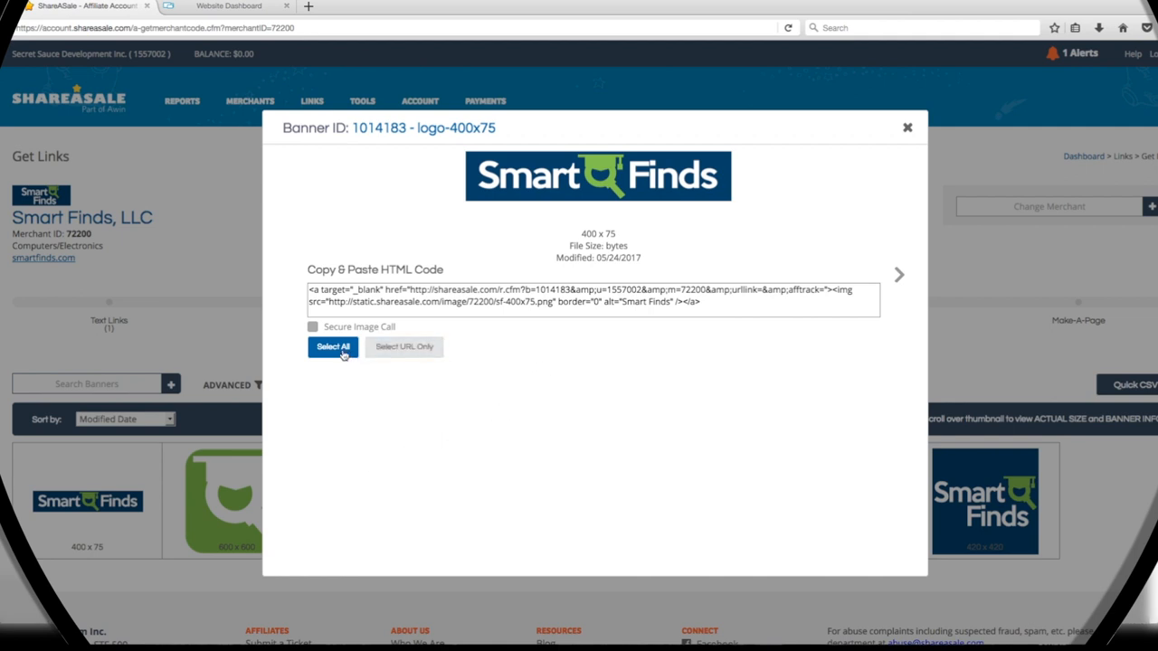
pyautogui.click(333, 348)
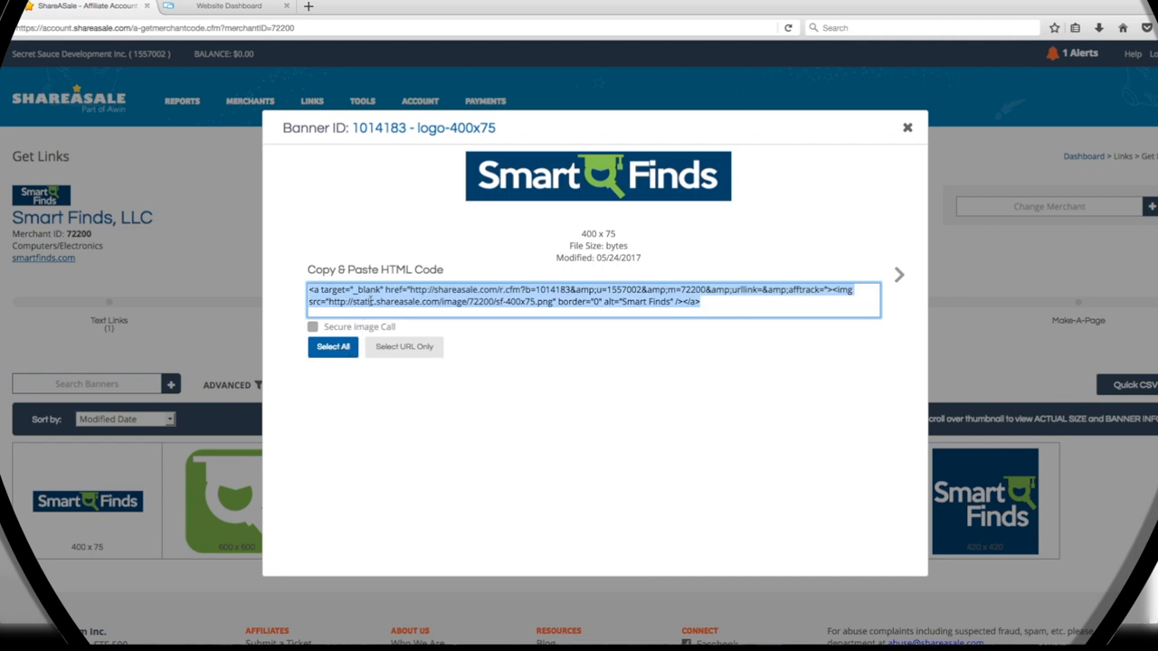
pyautogui.rightClick(377, 301)
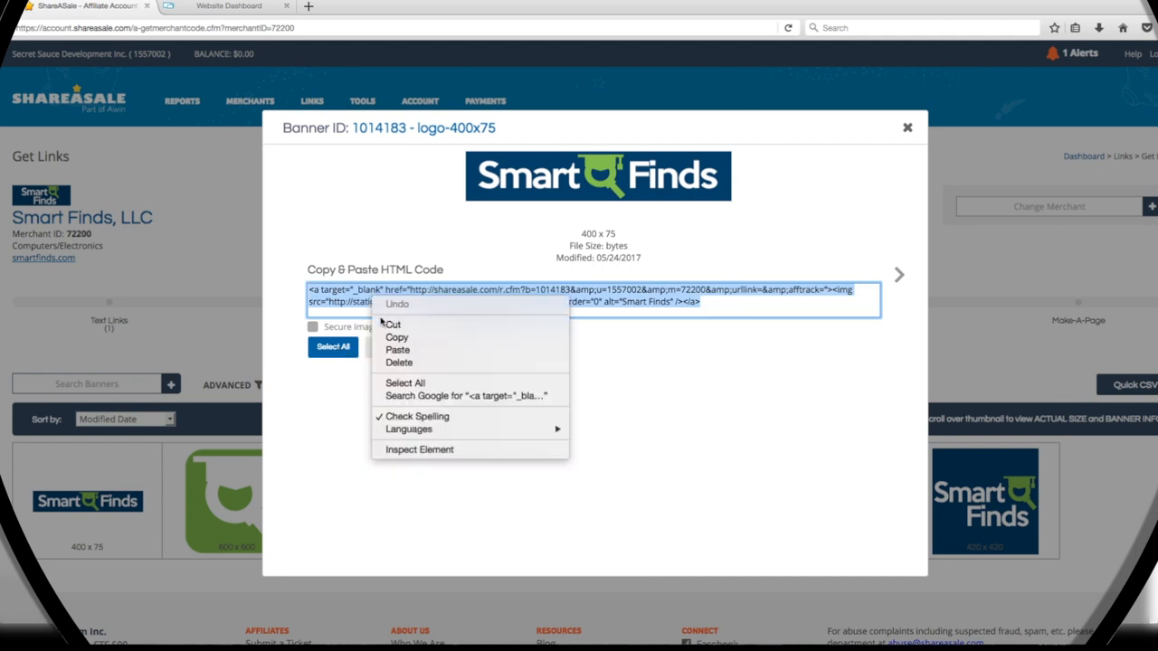
pyautogui.moveTo(398, 337)
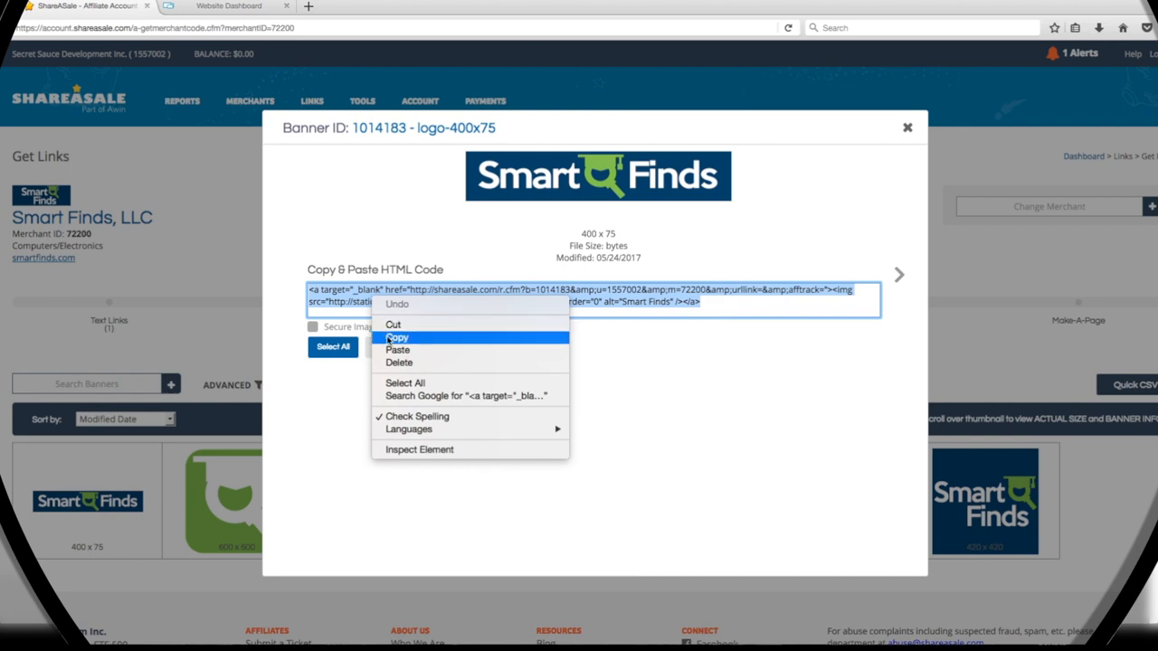
pyautogui.click(397, 337)
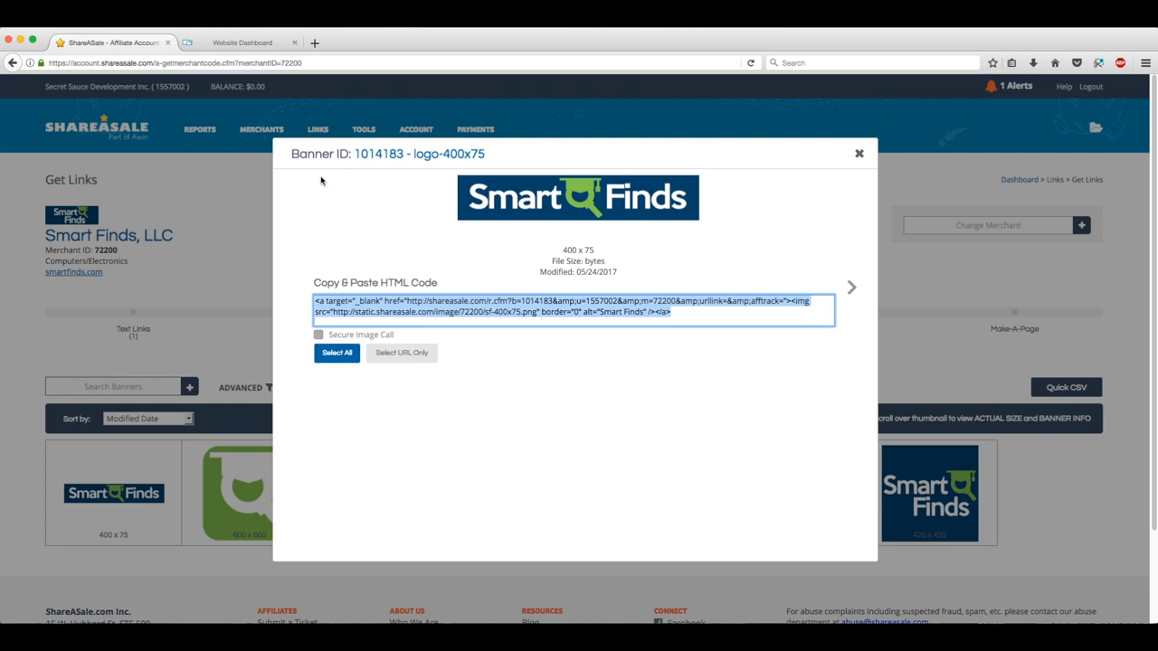
pyautogui.click(243, 44)
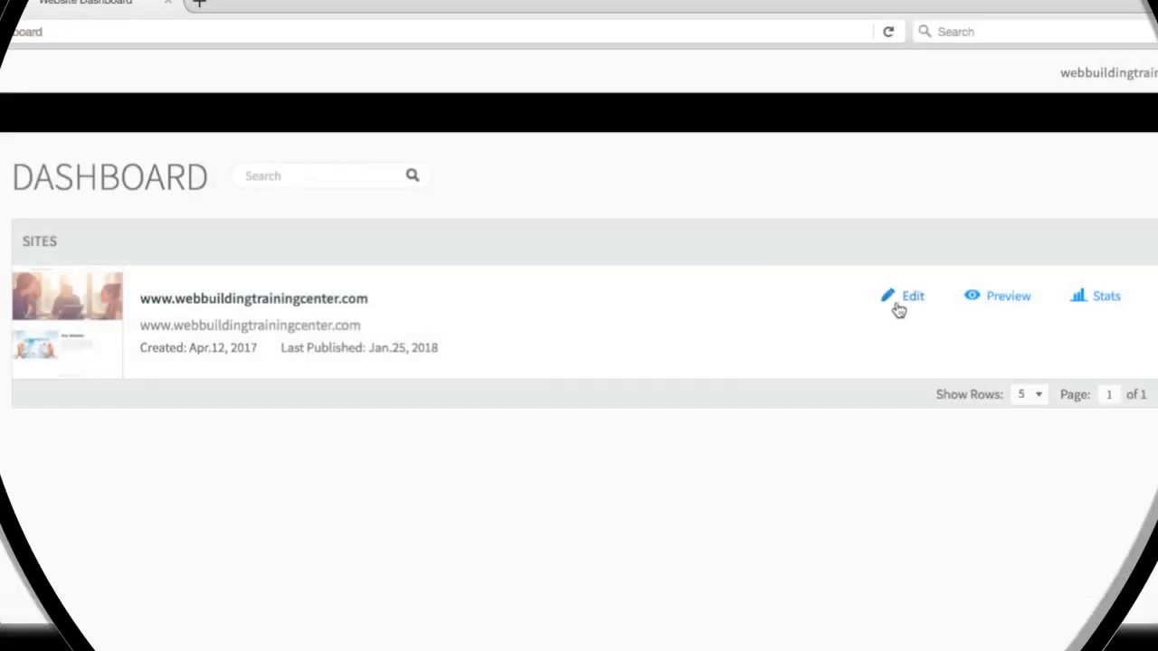
pyautogui.moveTo(904, 308)
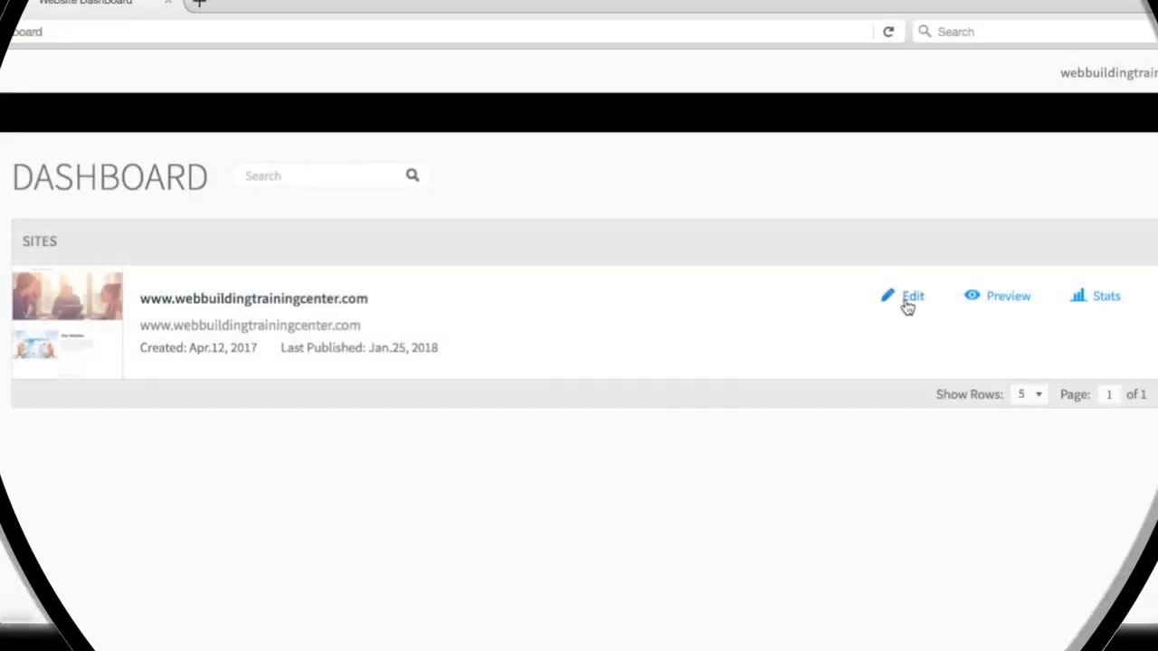
# Step: Switch to the homepage site editor and scroll down past the Our Mission section
pyautogui.click(912, 297)
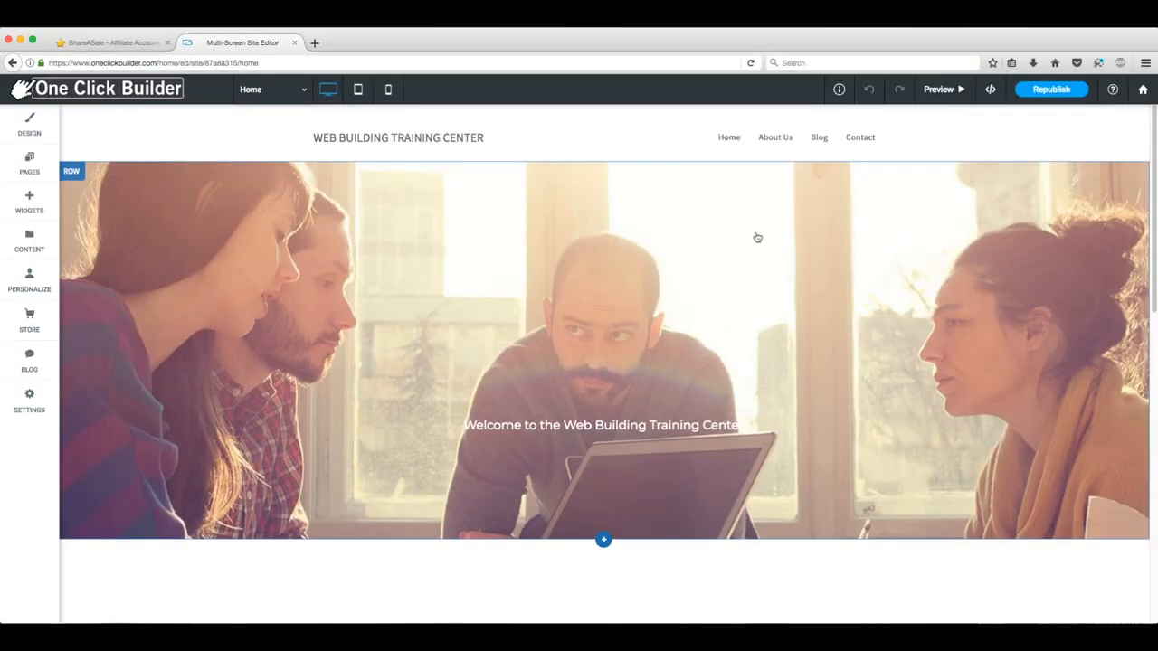
pyautogui.moveTo(1012, 253)
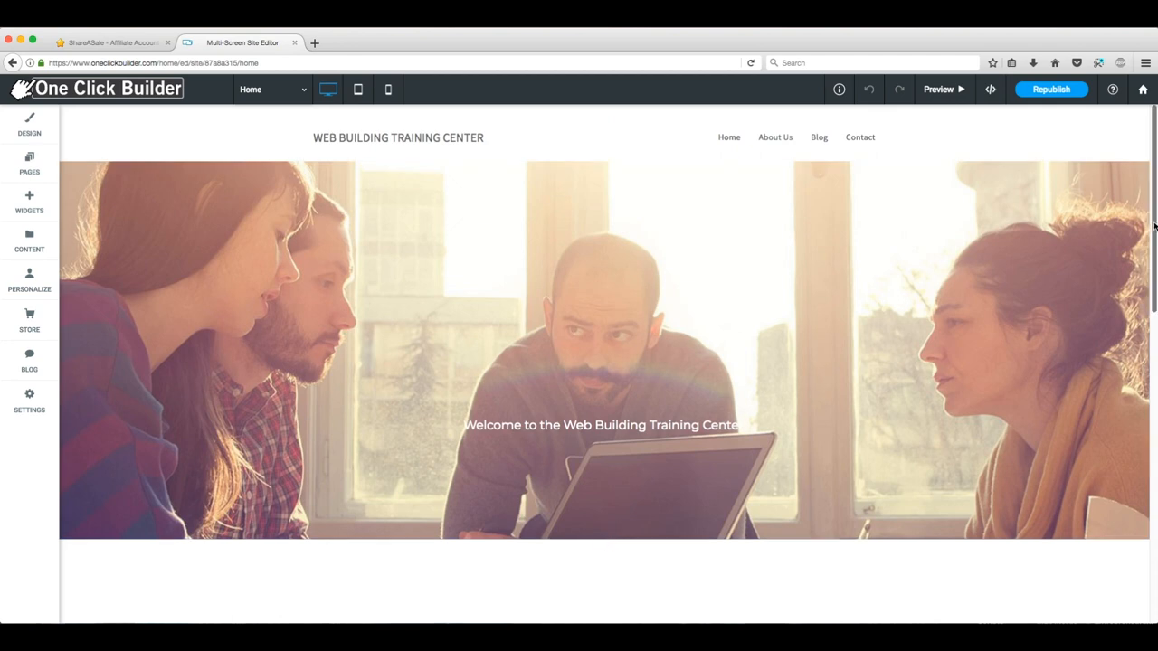
pyautogui.scroll(-3)
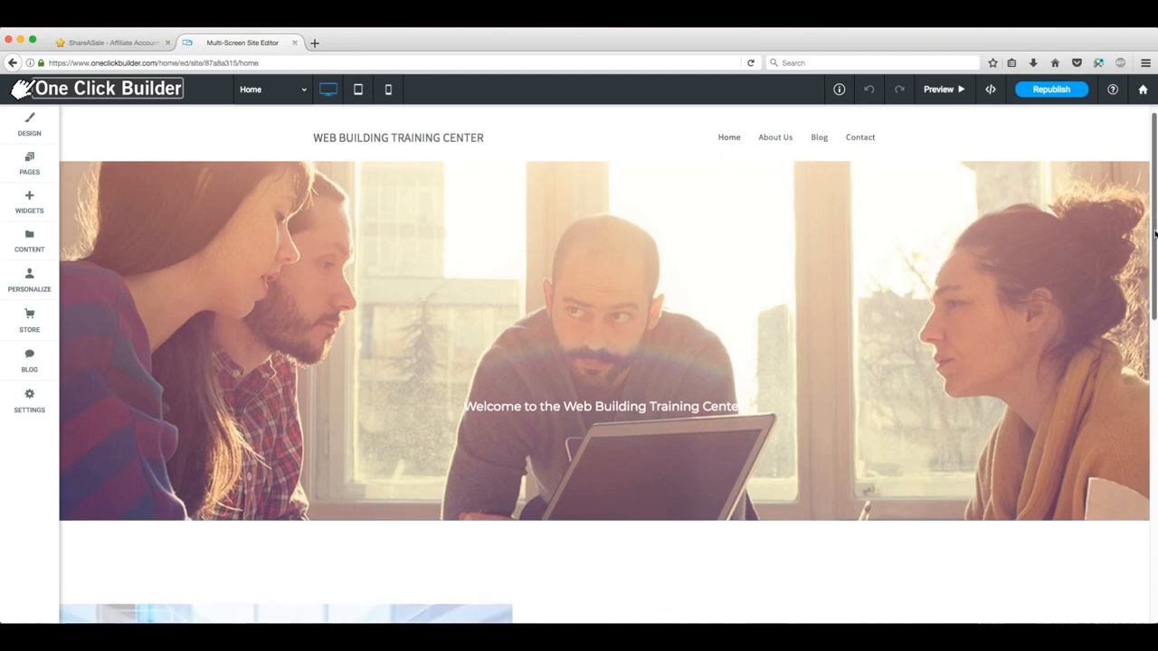
pyautogui.scroll(-3)
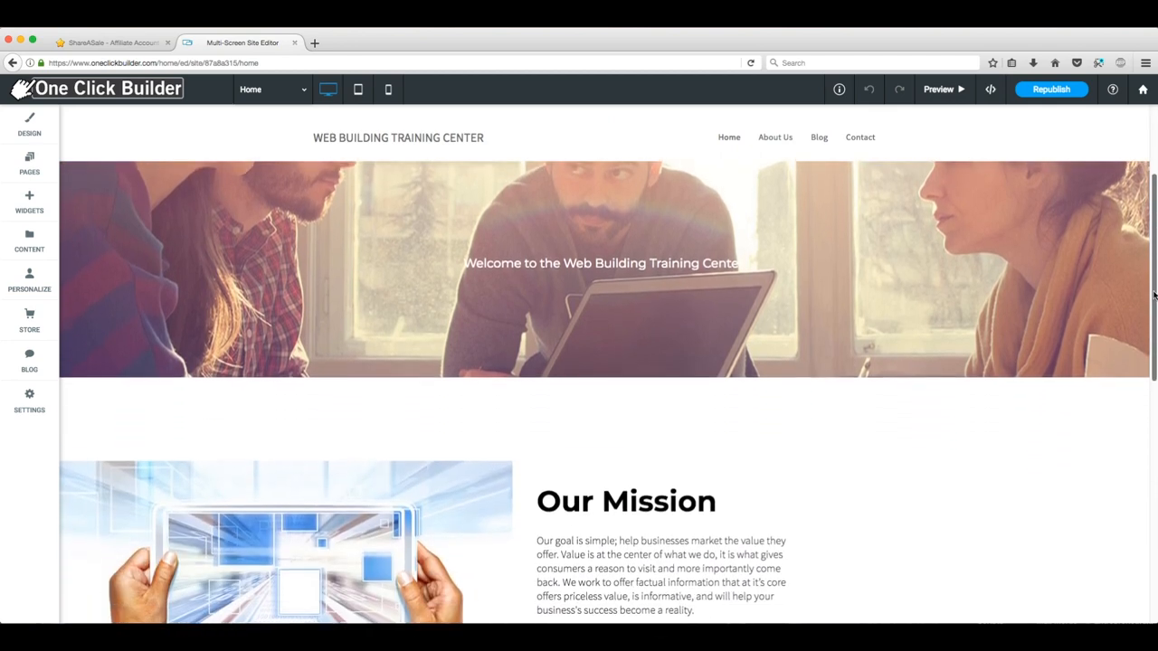
pyautogui.scroll(-3)
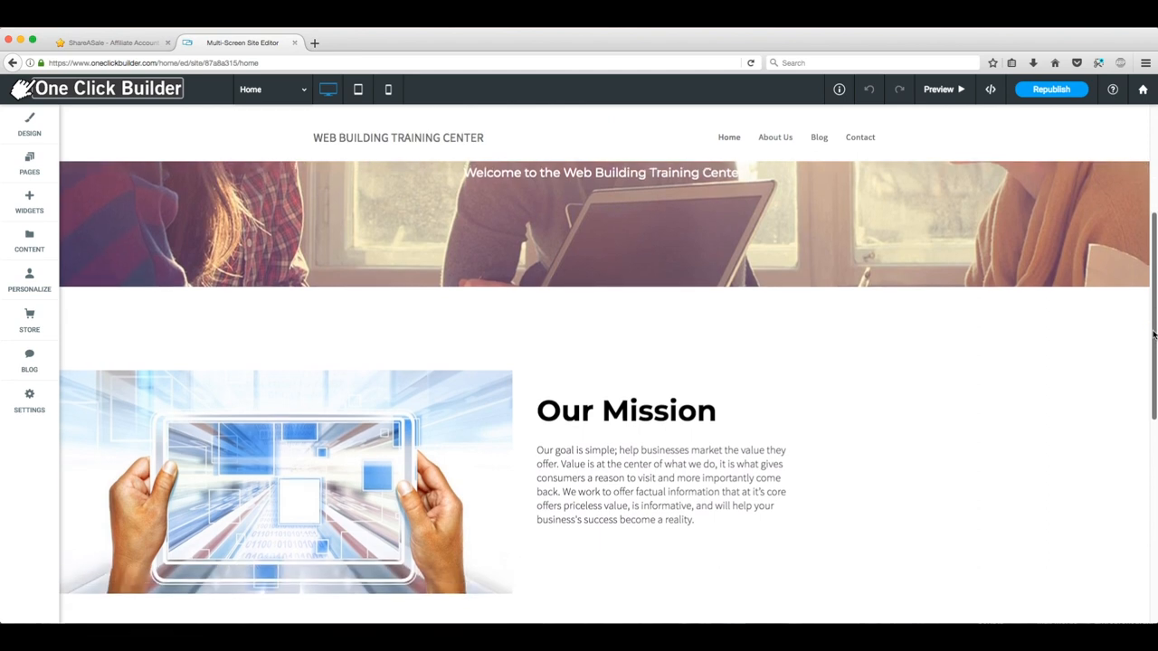
pyautogui.scroll(-3)
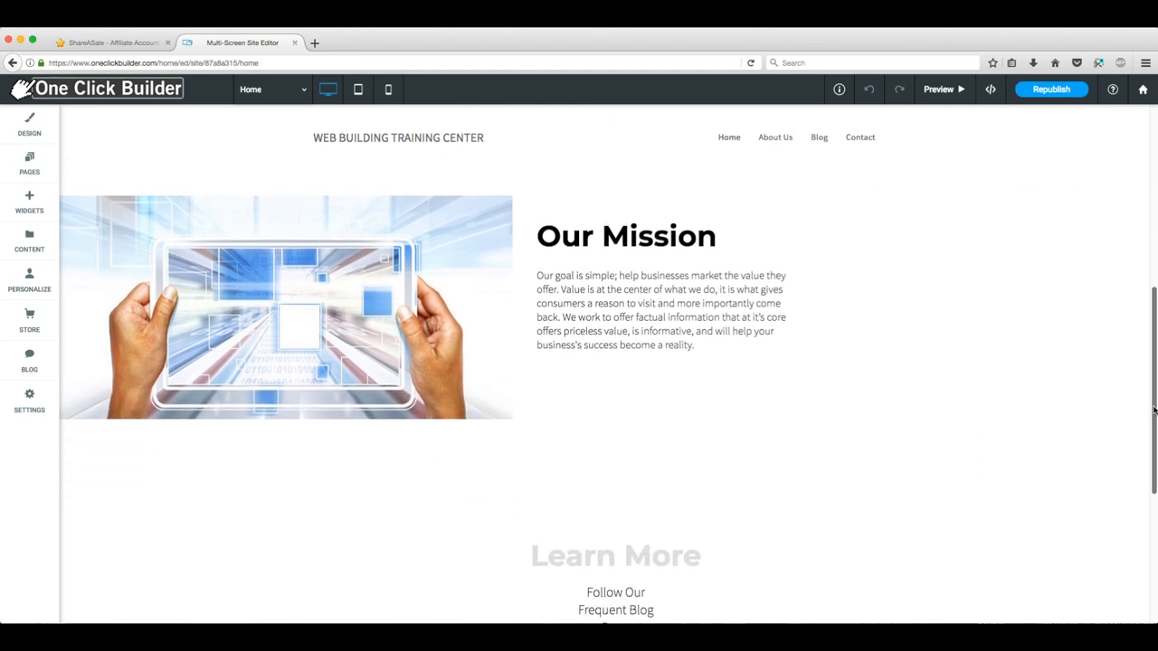
pyautogui.scroll(-3)
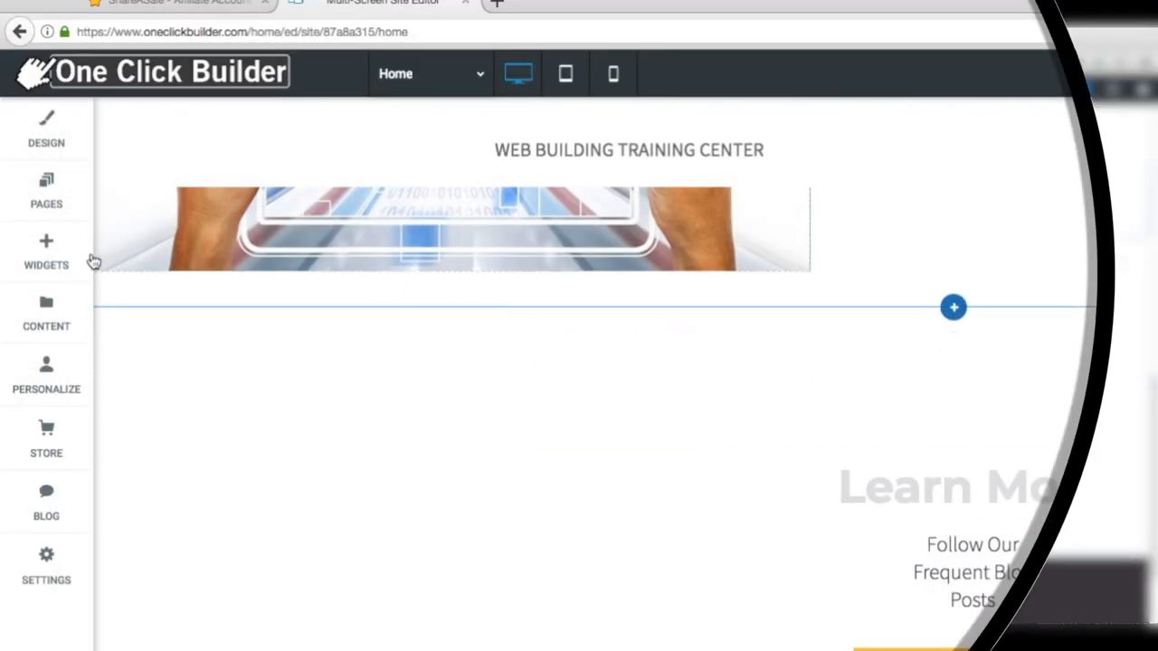
# Step: Place an HTML widget below the mission section holding the pasted ShareASale Smart Finds banner code
pyautogui.click(47, 252)
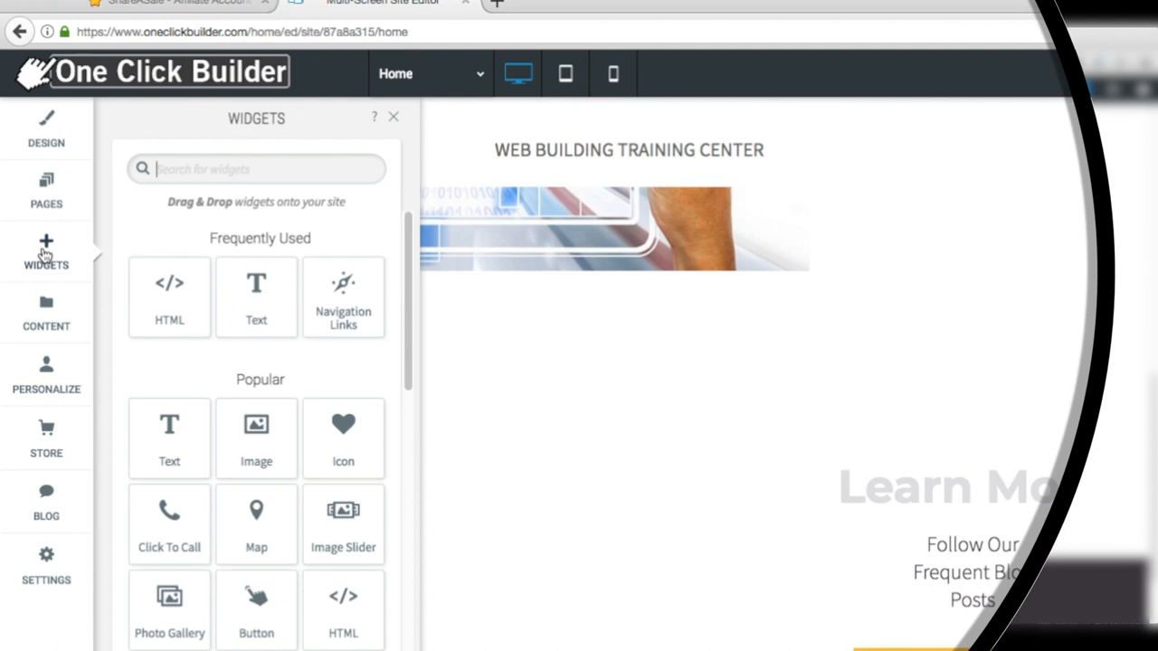
pyautogui.click(257, 168)
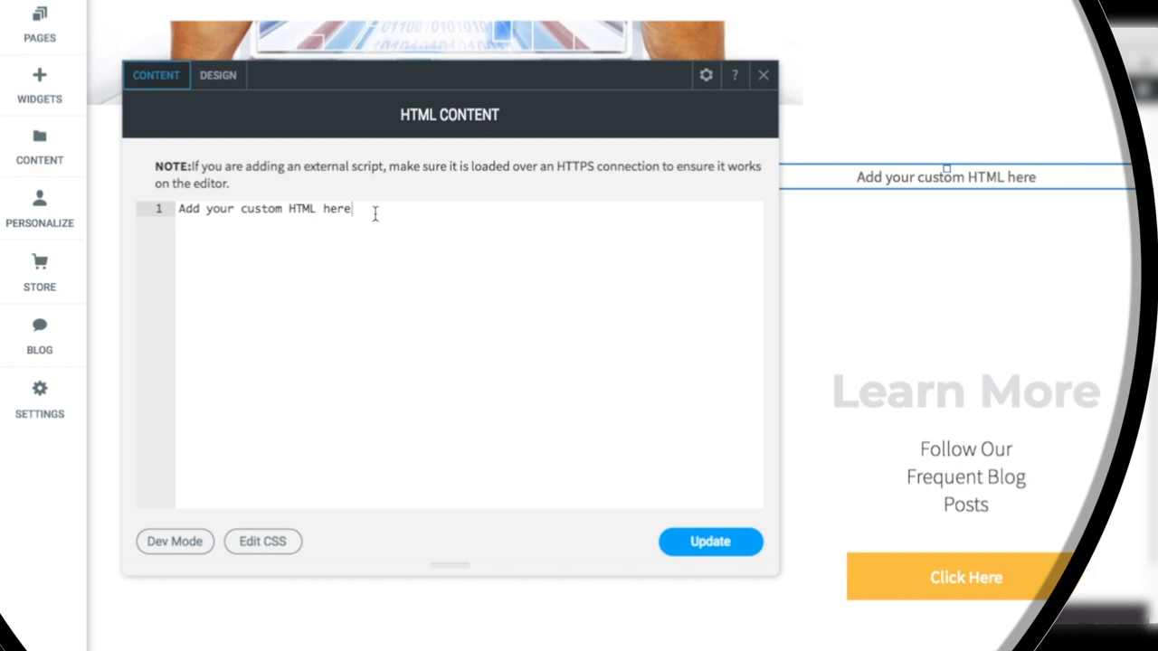
pyautogui.moveTo(261, 208); pyautogui.dragTo(351, 208)
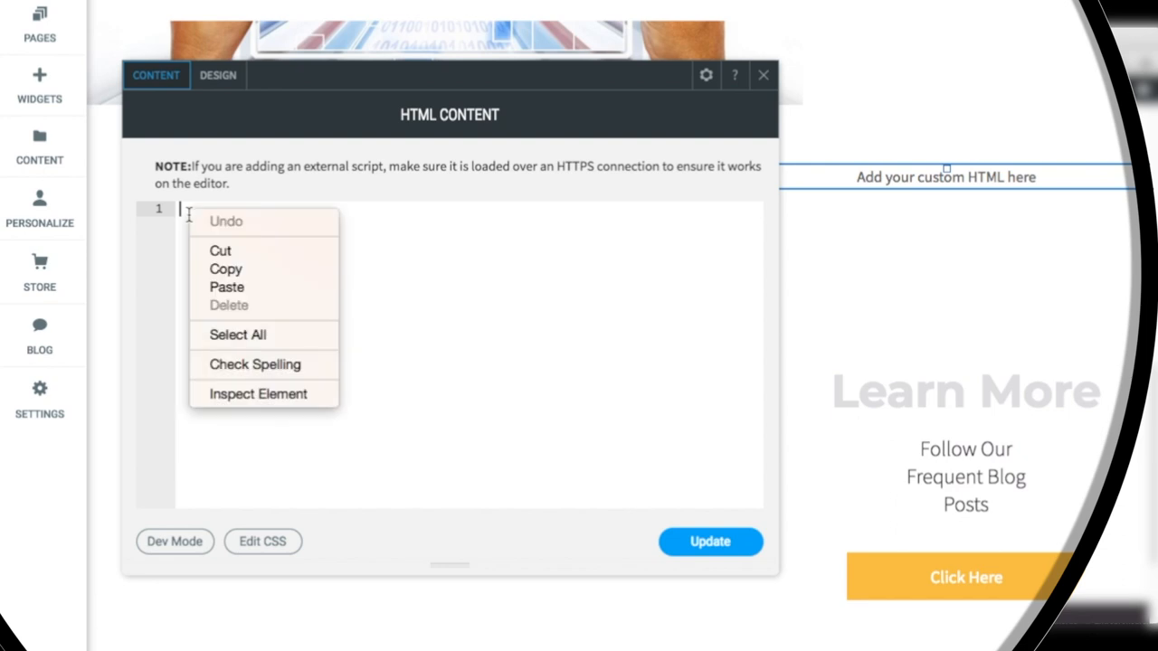
pyautogui.moveTo(225, 267)
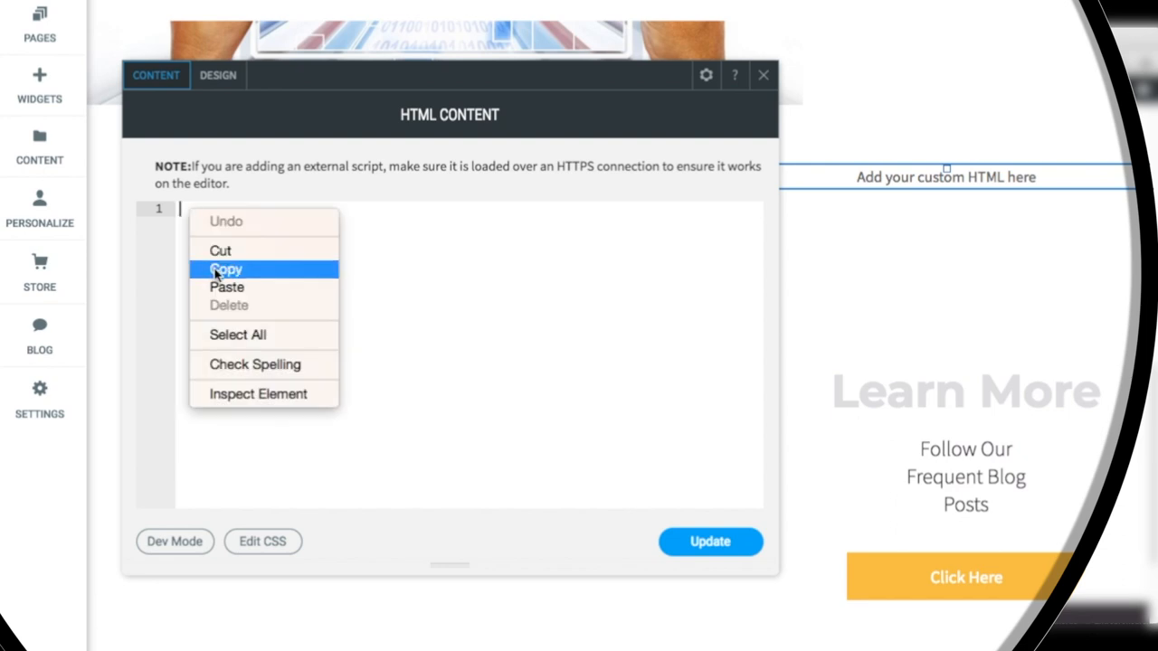
pyautogui.moveTo(226, 286)
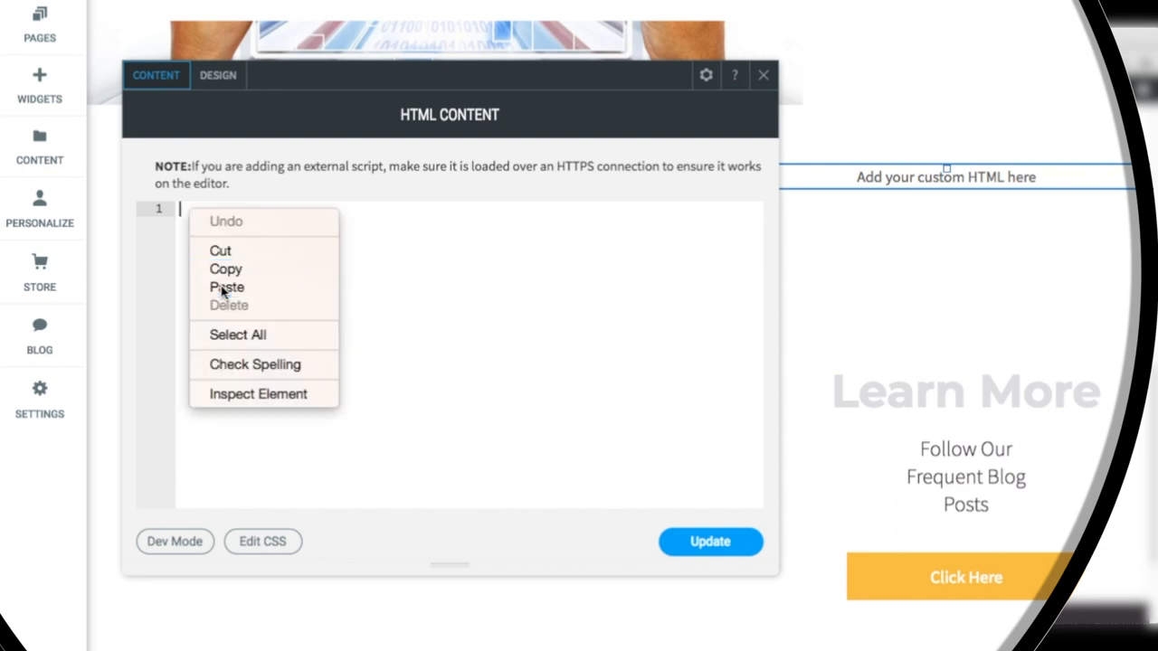
pyautogui.click(226, 286)
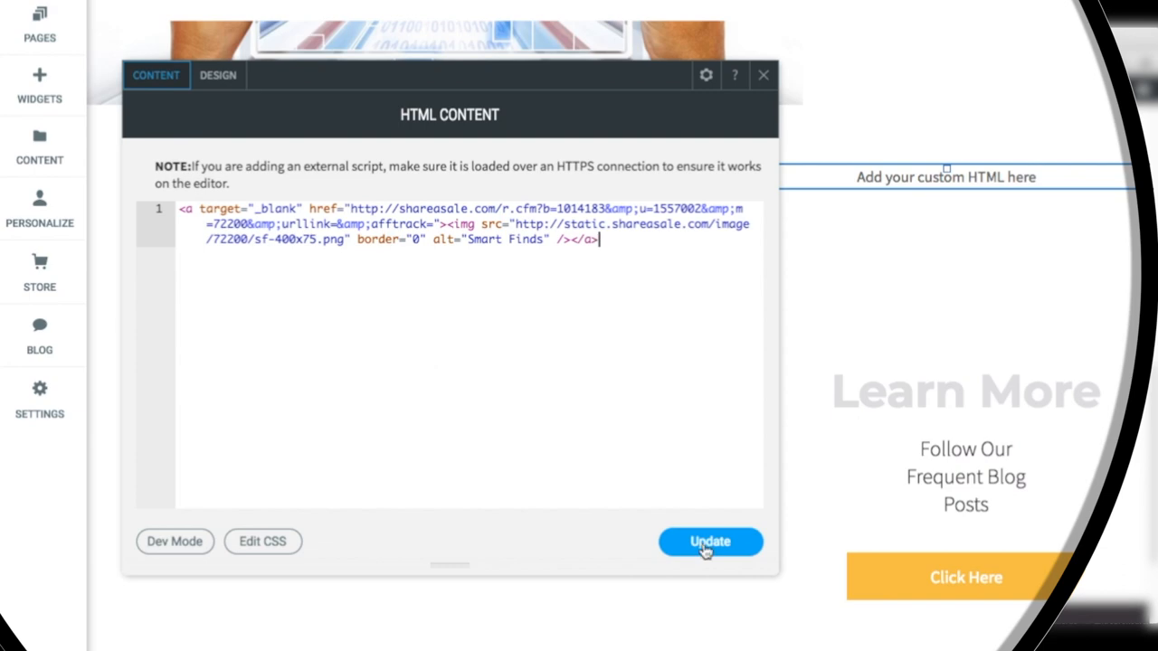
pyautogui.click(709, 541)
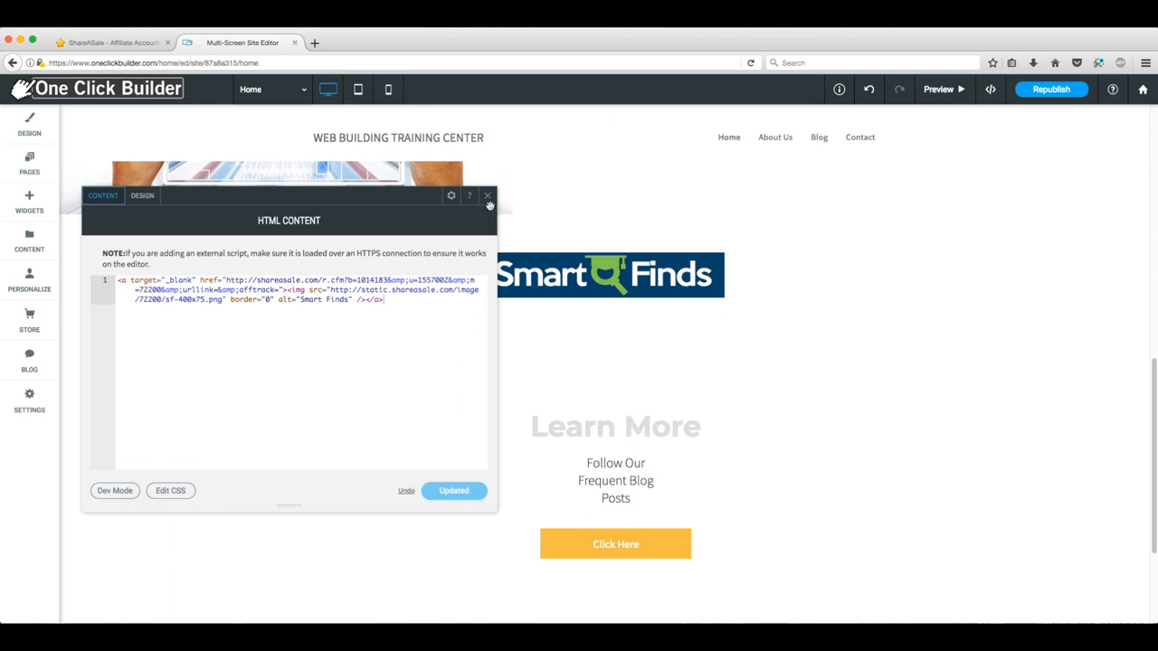
pyautogui.click(488, 195)
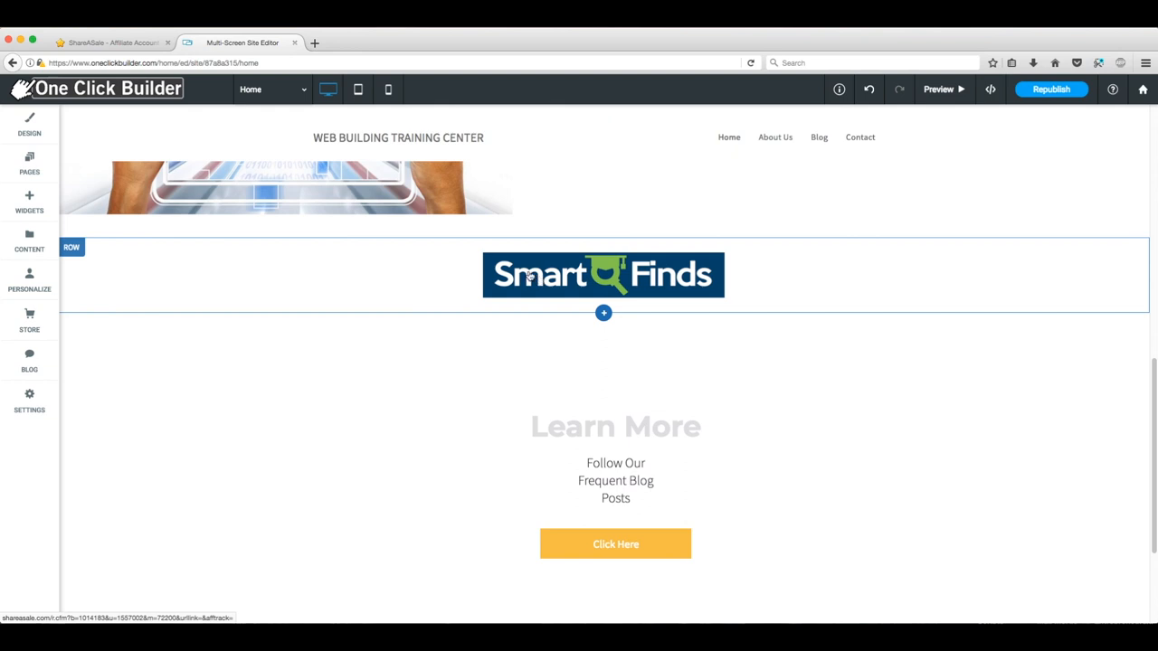
pyautogui.moveTo(865, 246)
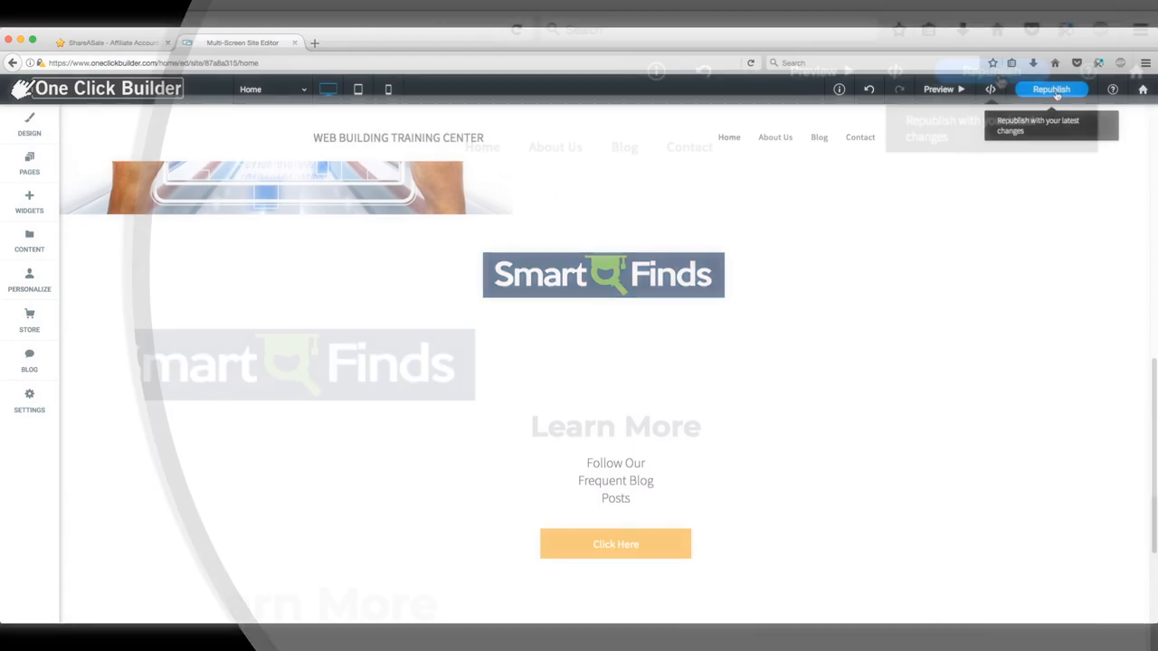
# Step: Republish the site live at webbuildingtrainingcenter.com and dismiss the confirmation
pyautogui.click(1052, 89)
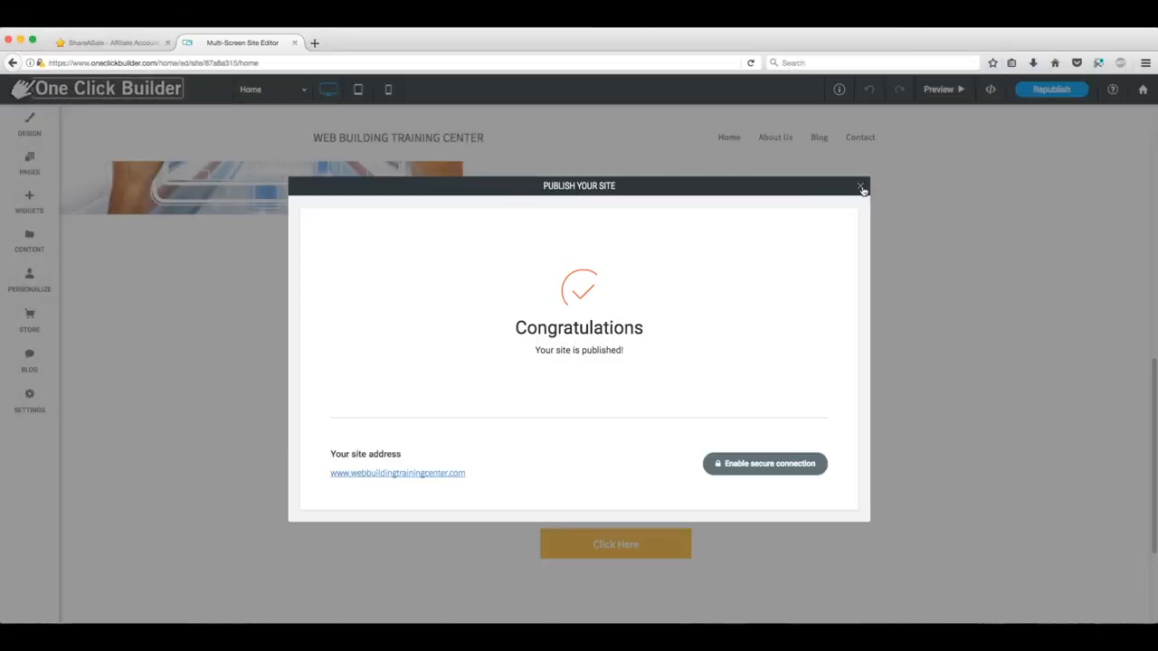
pyautogui.click(862, 186)
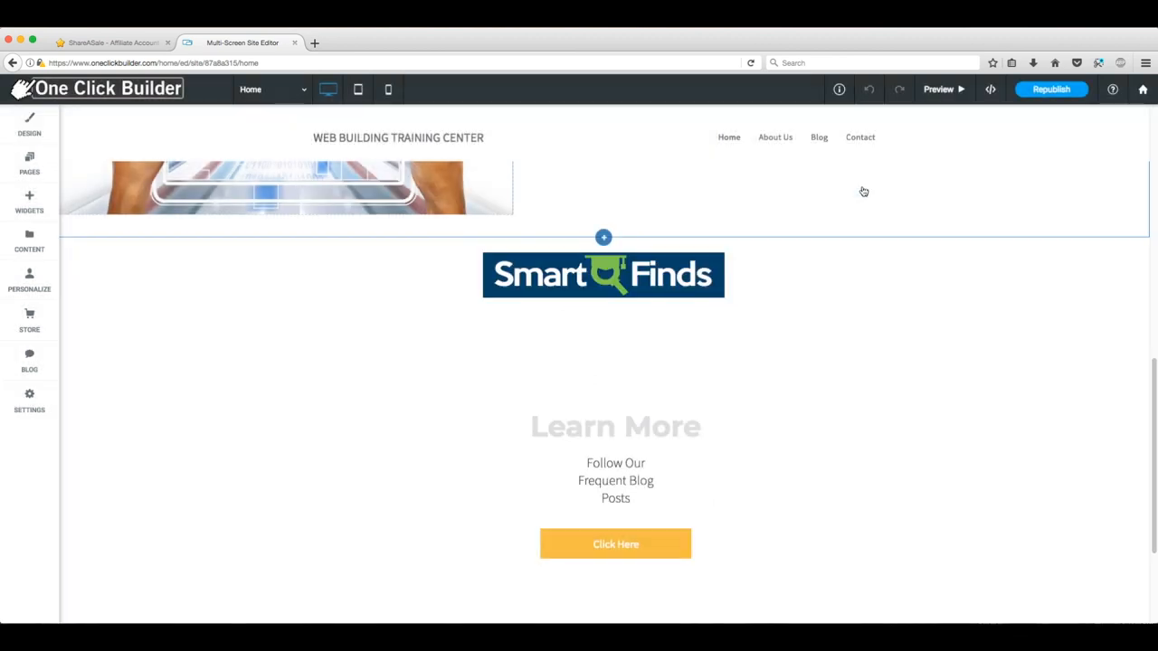
pyautogui.moveTo(855, 191)
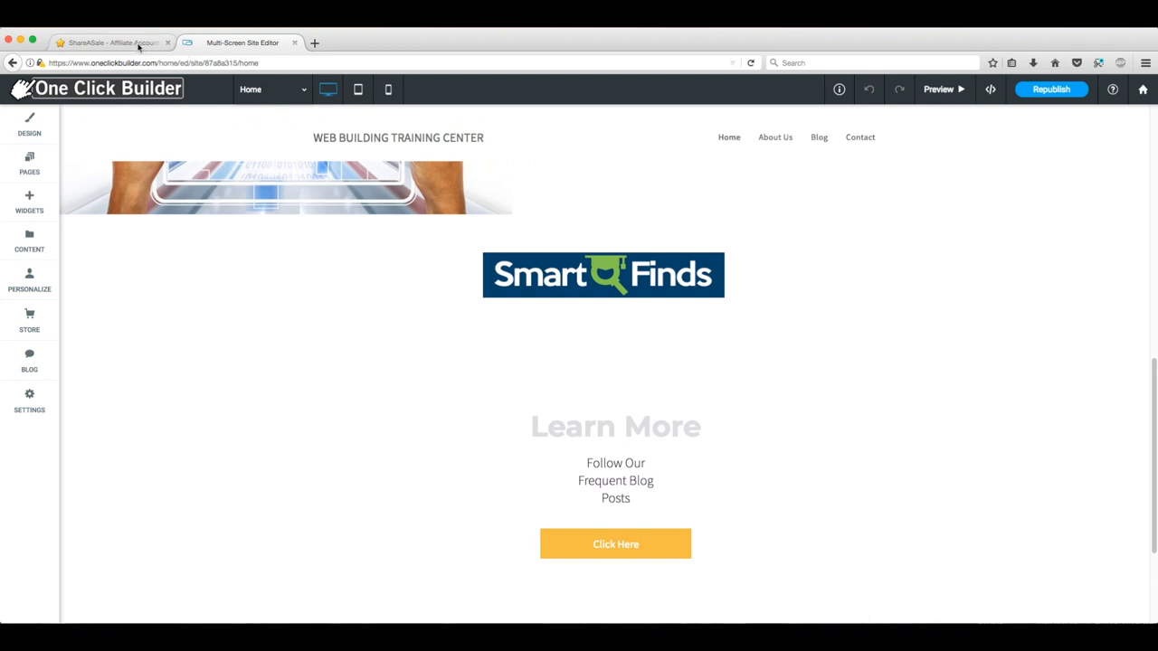
# Step: Return to ShareASale, dismiss the banner code popup and go to the dashboard activity feed
pyautogui.click(108, 43)
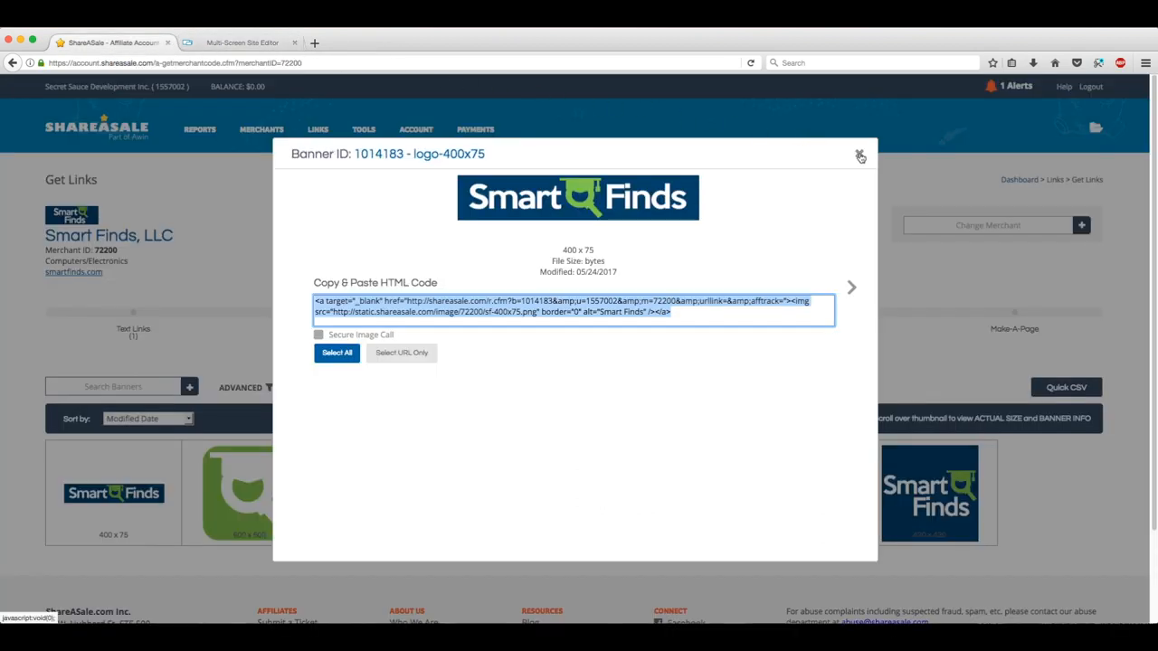
pyautogui.click(860, 154)
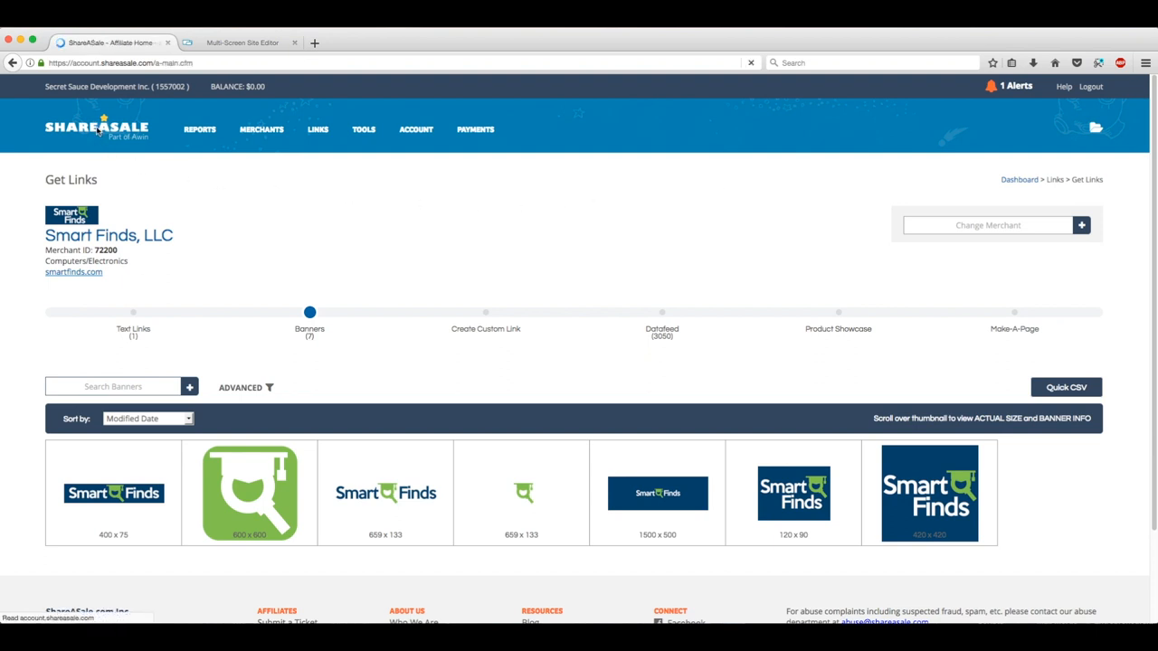
pyautogui.click(97, 128)
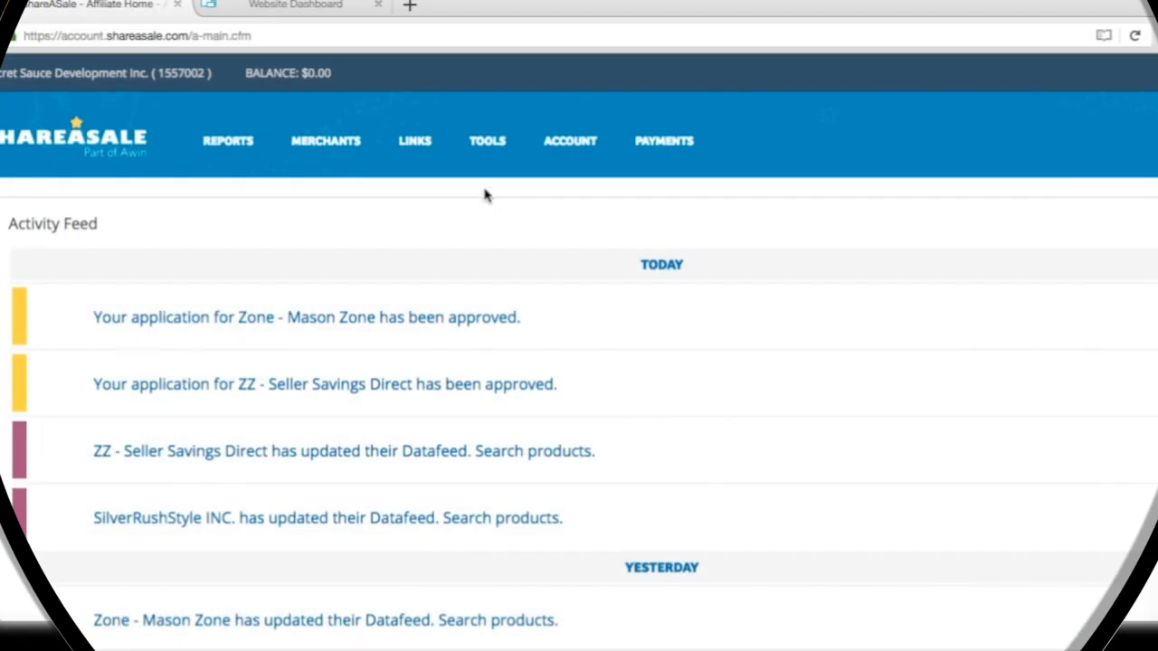
# Step: Go to Datafeed Merchants from the LINKS menu
pyautogui.click(415, 141)
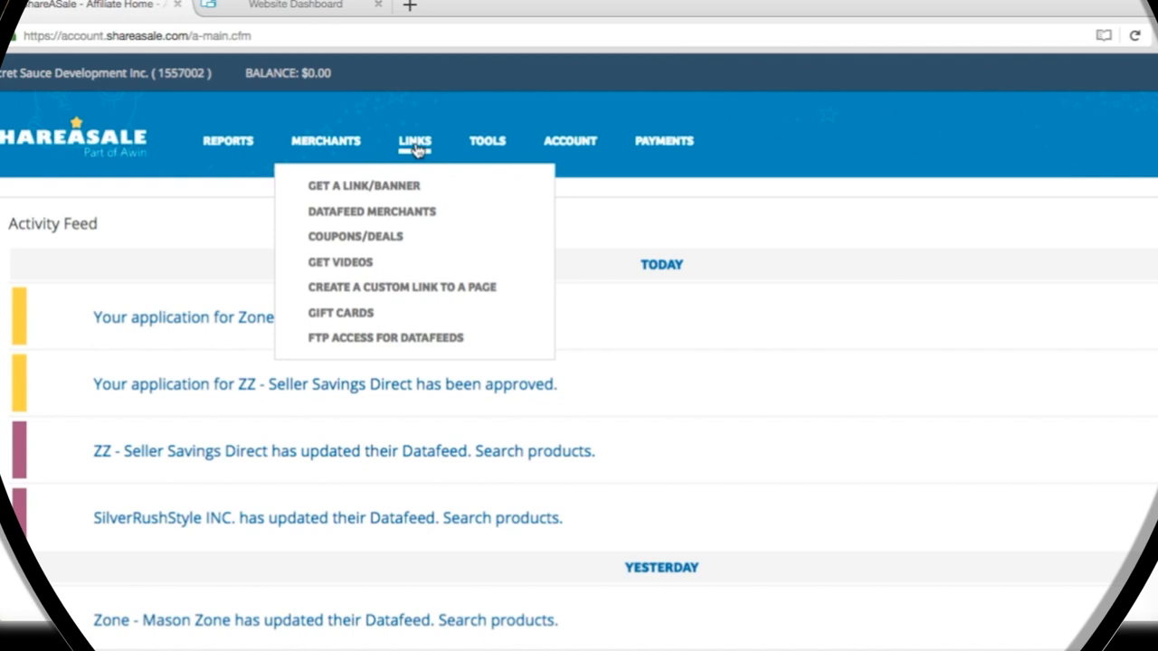
pyautogui.moveTo(364, 185)
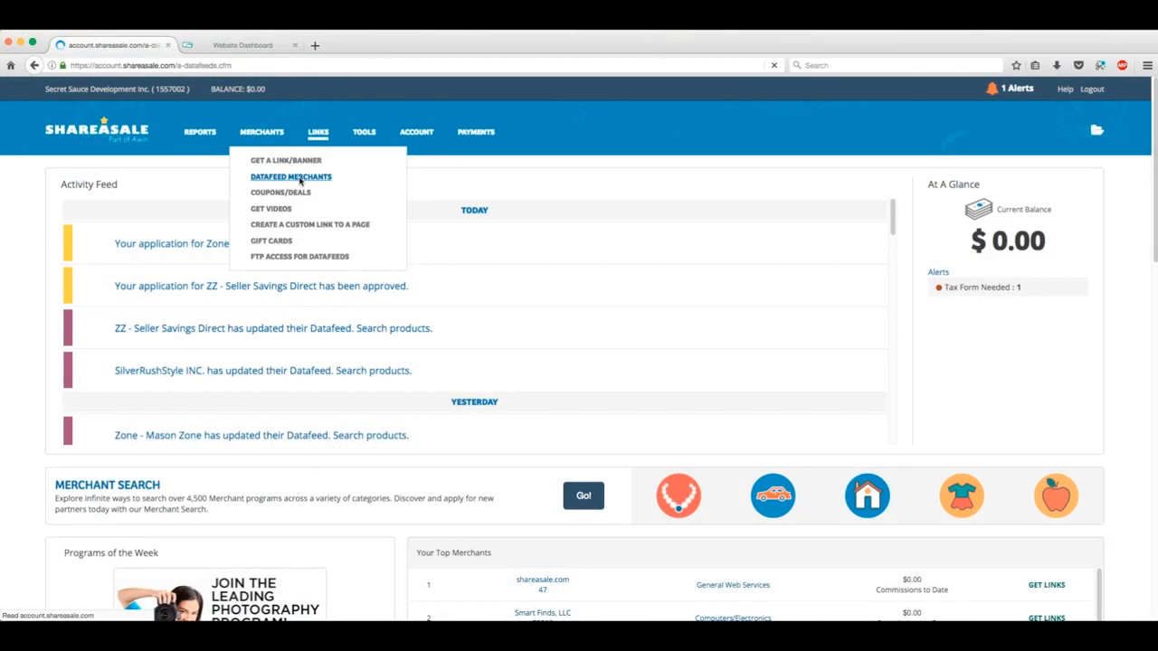
pyautogui.click(289, 177)
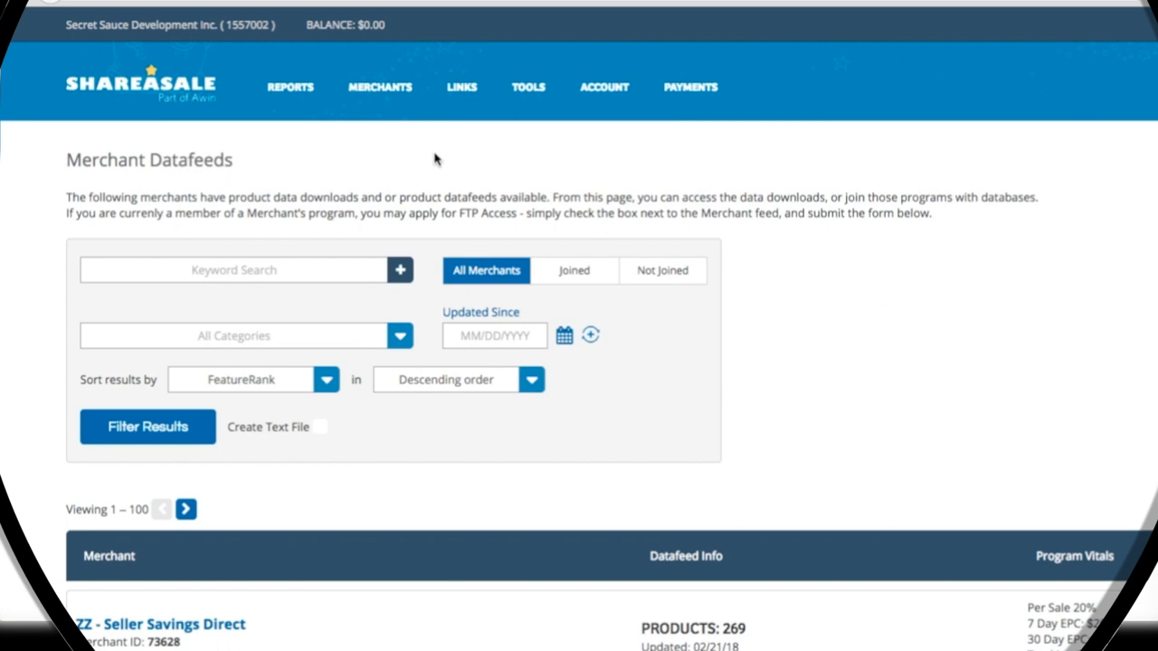
pyautogui.moveTo(430, 163)
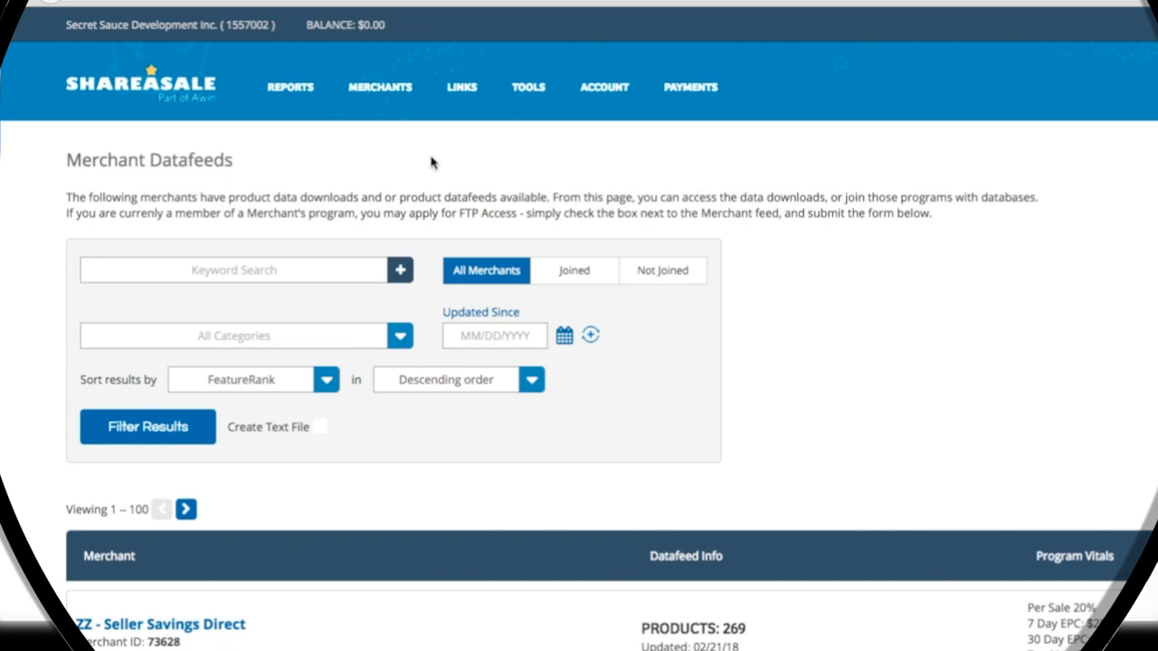
pyautogui.moveTo(413, 181)
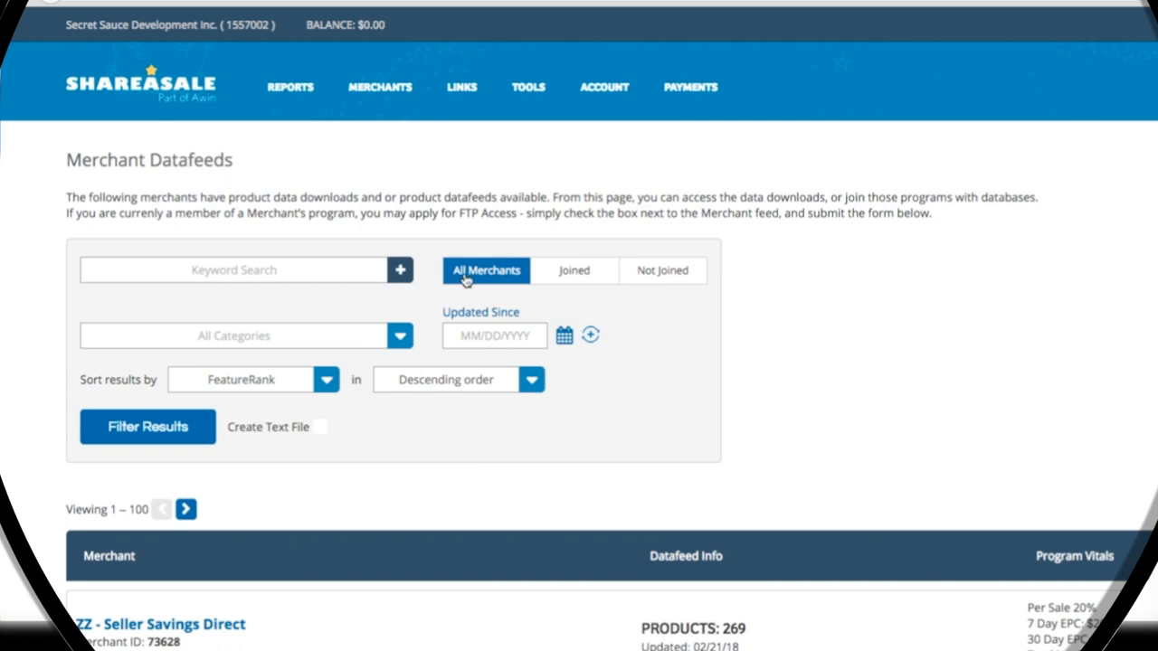
pyautogui.moveTo(538, 282)
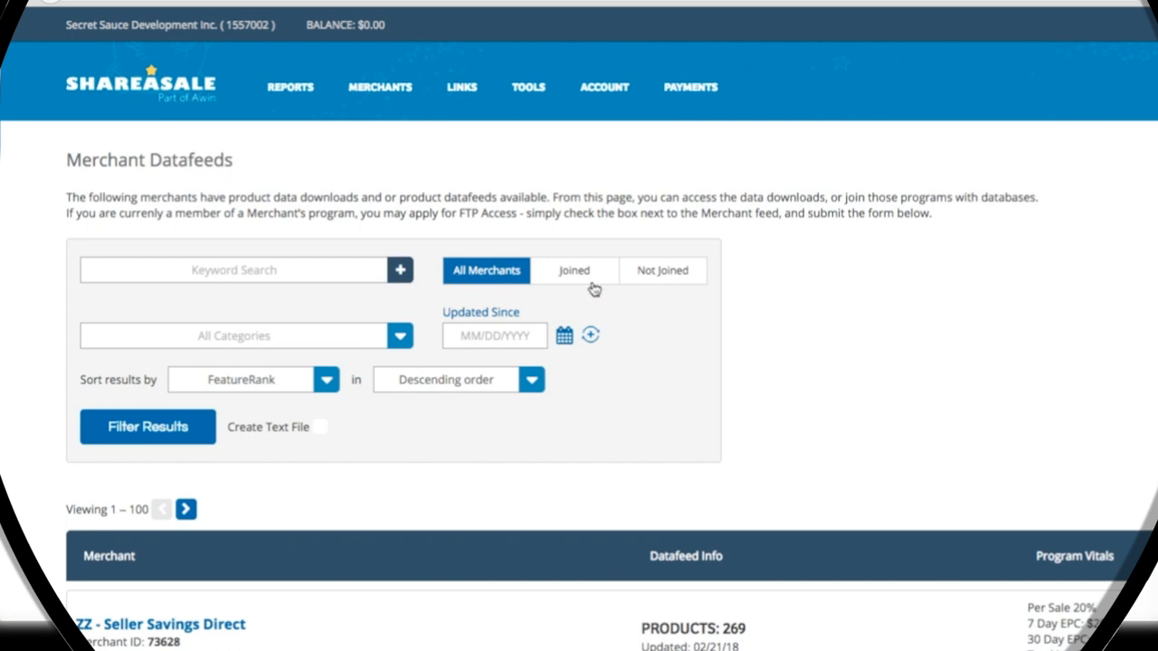
pyautogui.moveTo(651, 273)
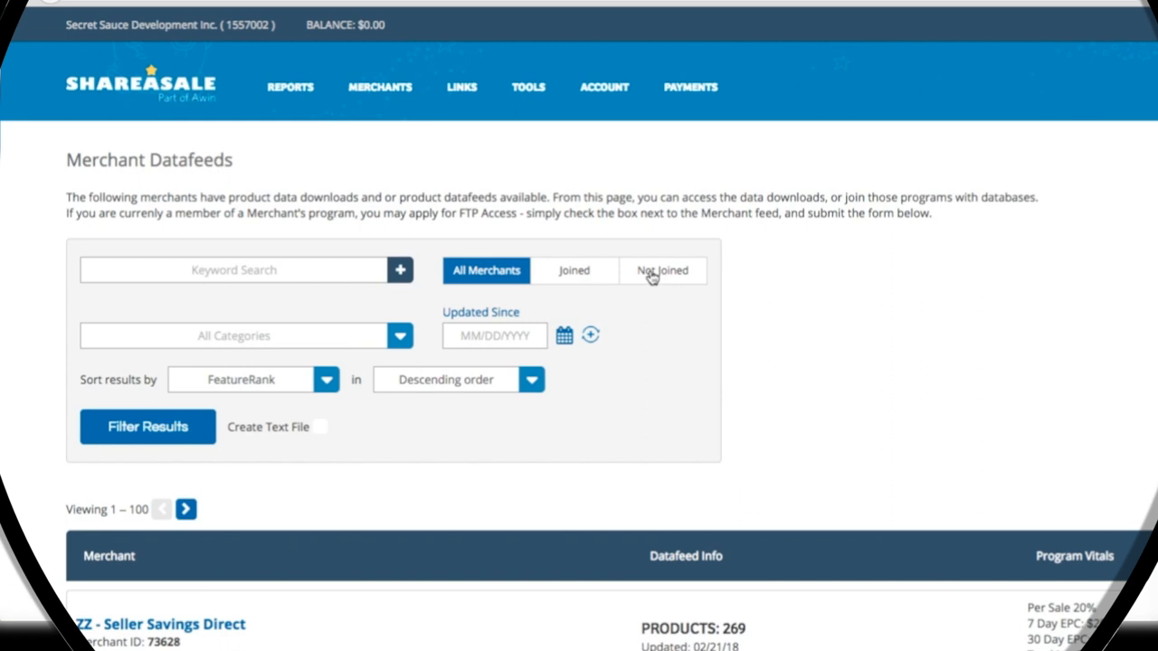
pyautogui.moveTo(362, 335)
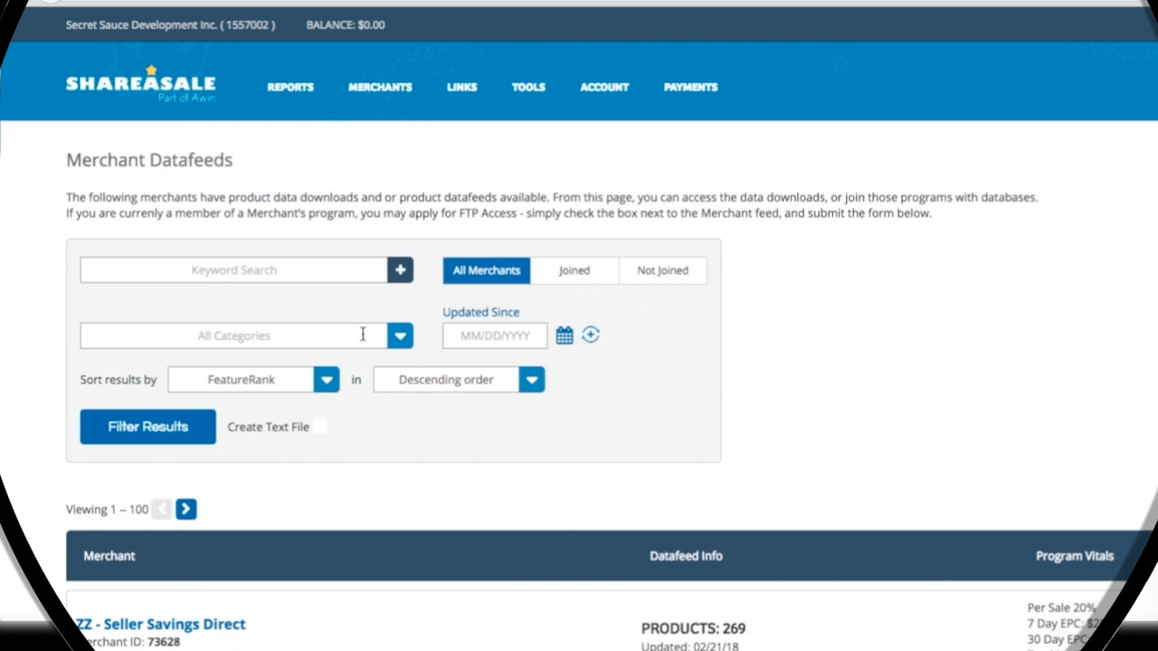
pyautogui.click(399, 335)
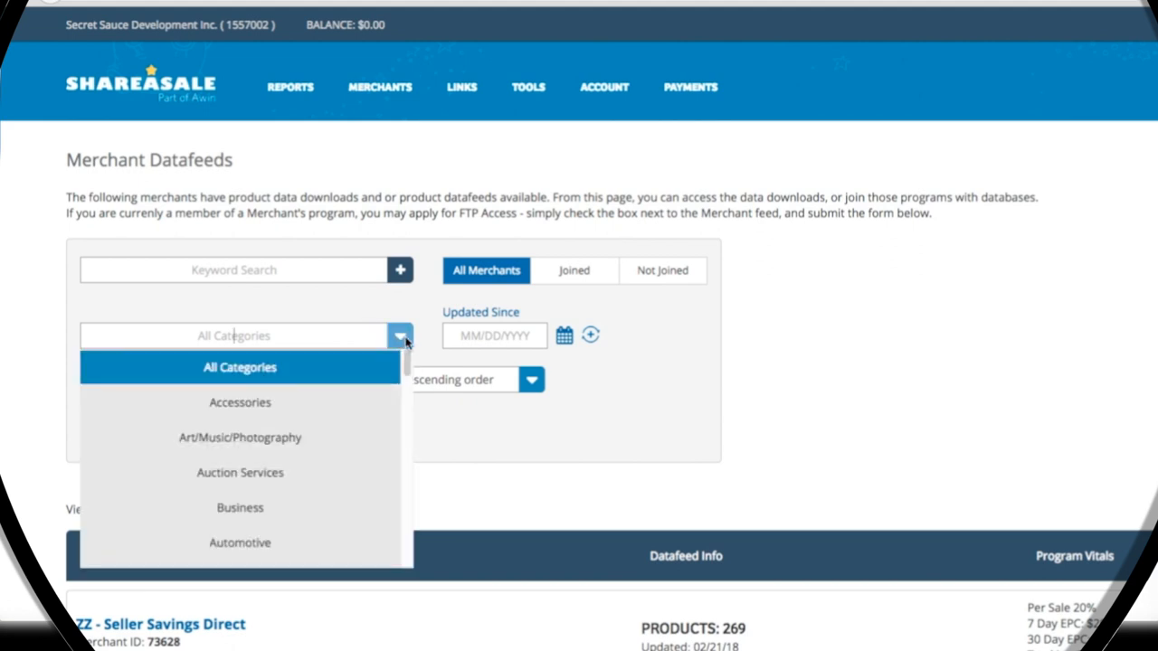
pyautogui.click(400, 335)
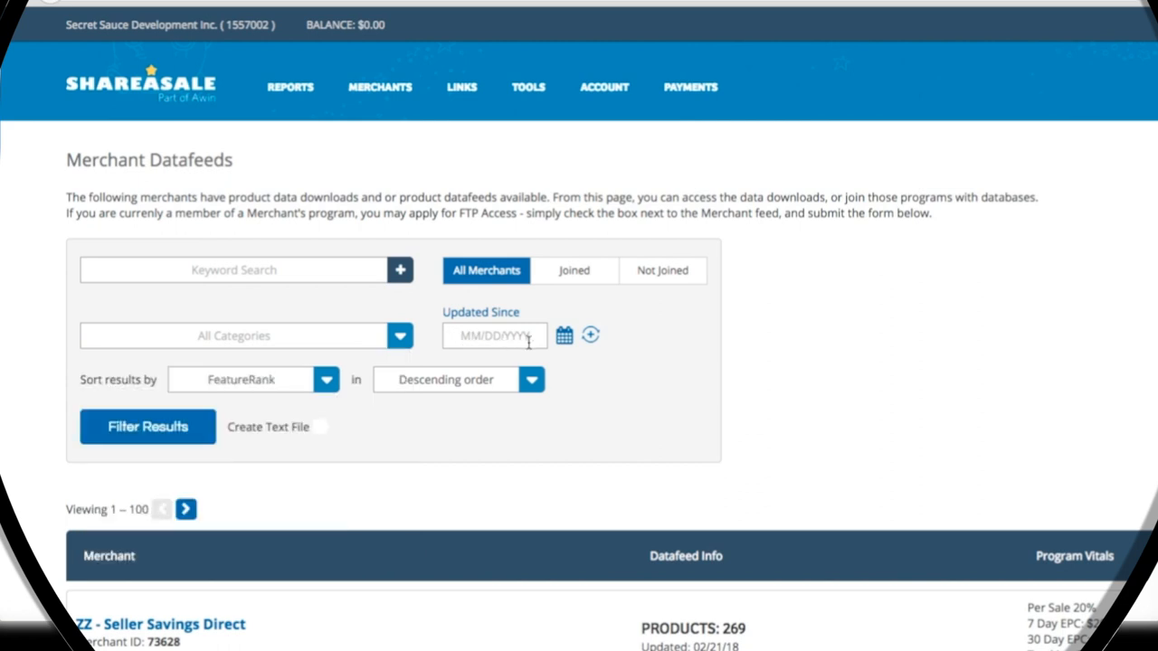
pyautogui.moveTo(572, 347)
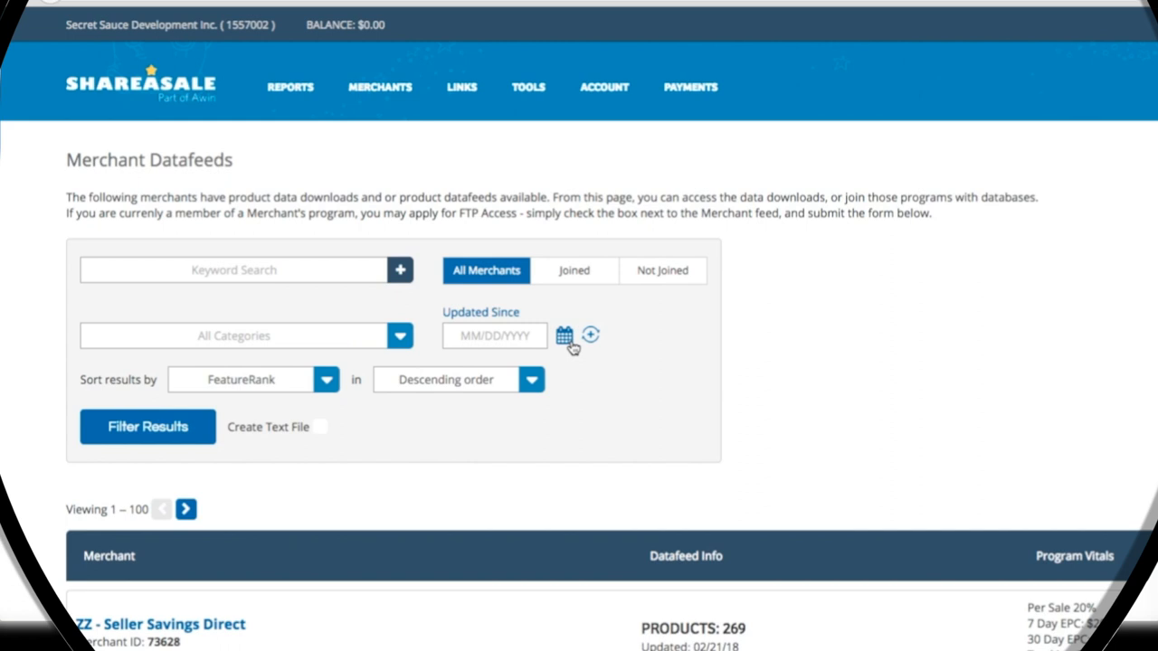
pyautogui.click(590, 335)
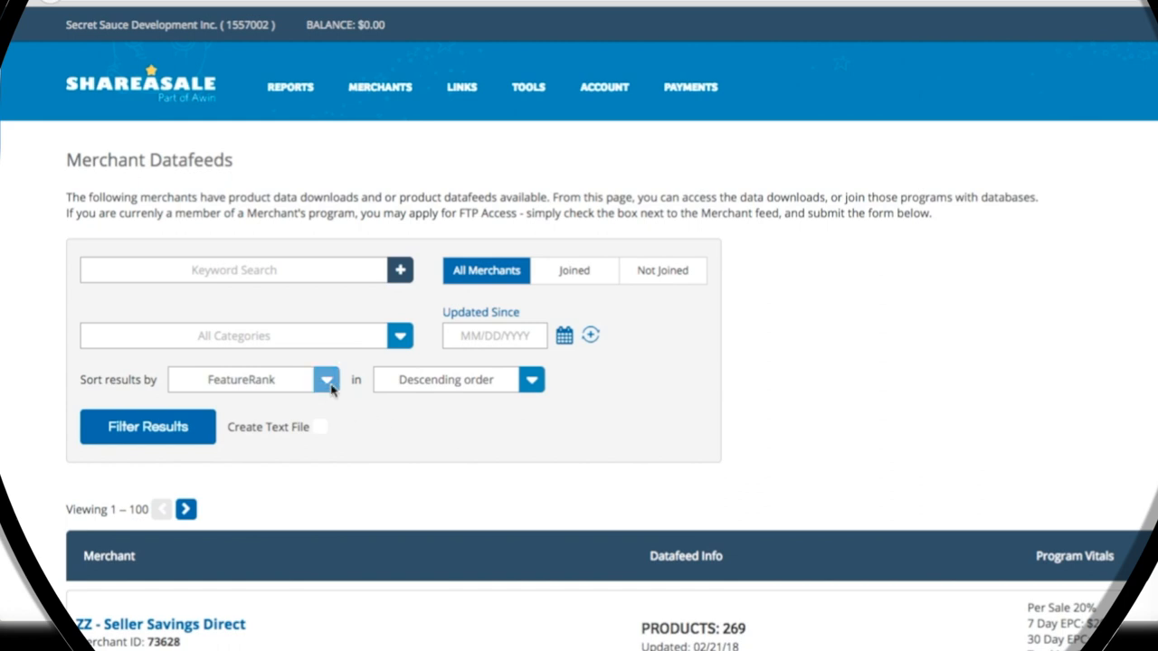
pyautogui.click(326, 380)
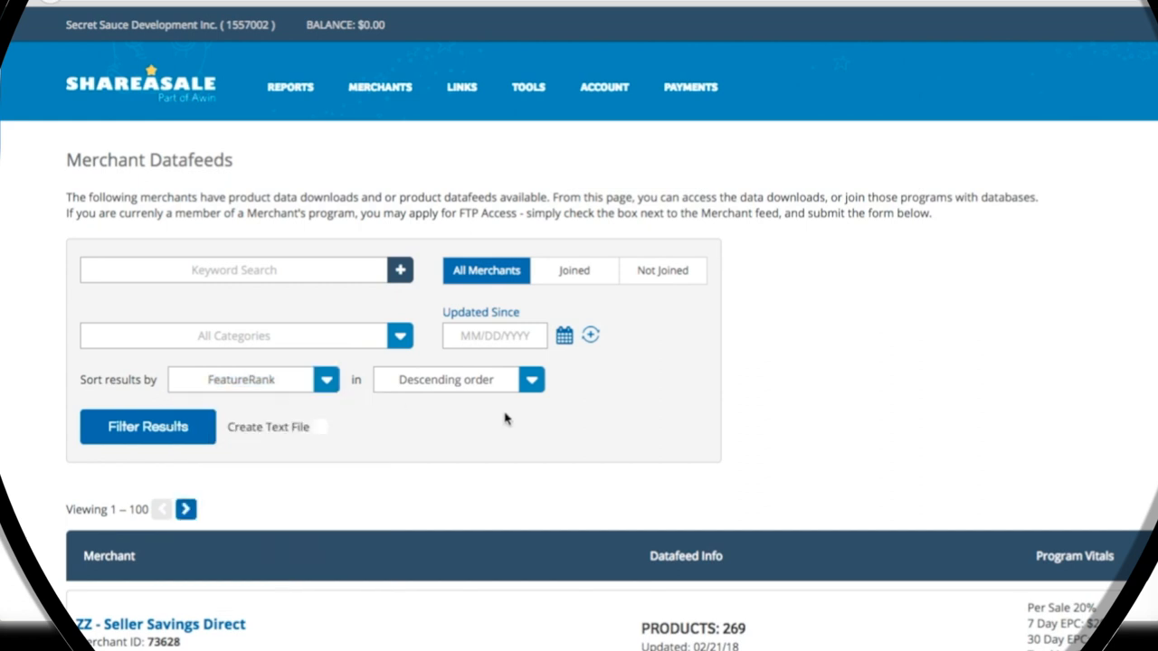
pyautogui.moveTo(521, 412)
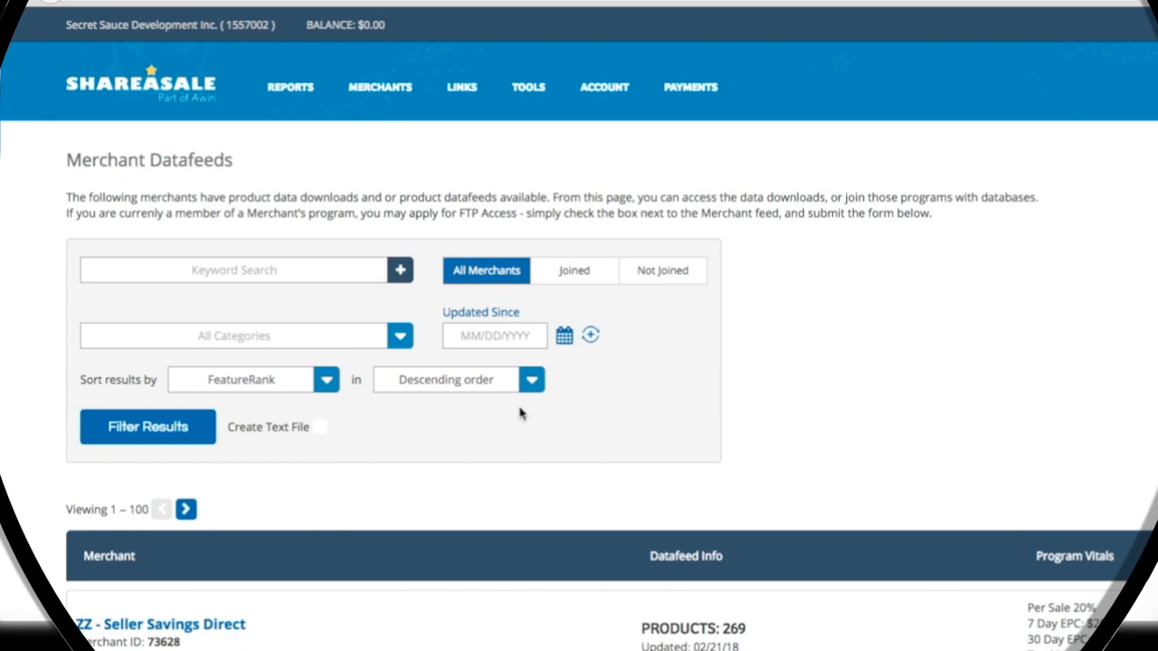
pyautogui.click(532, 380)
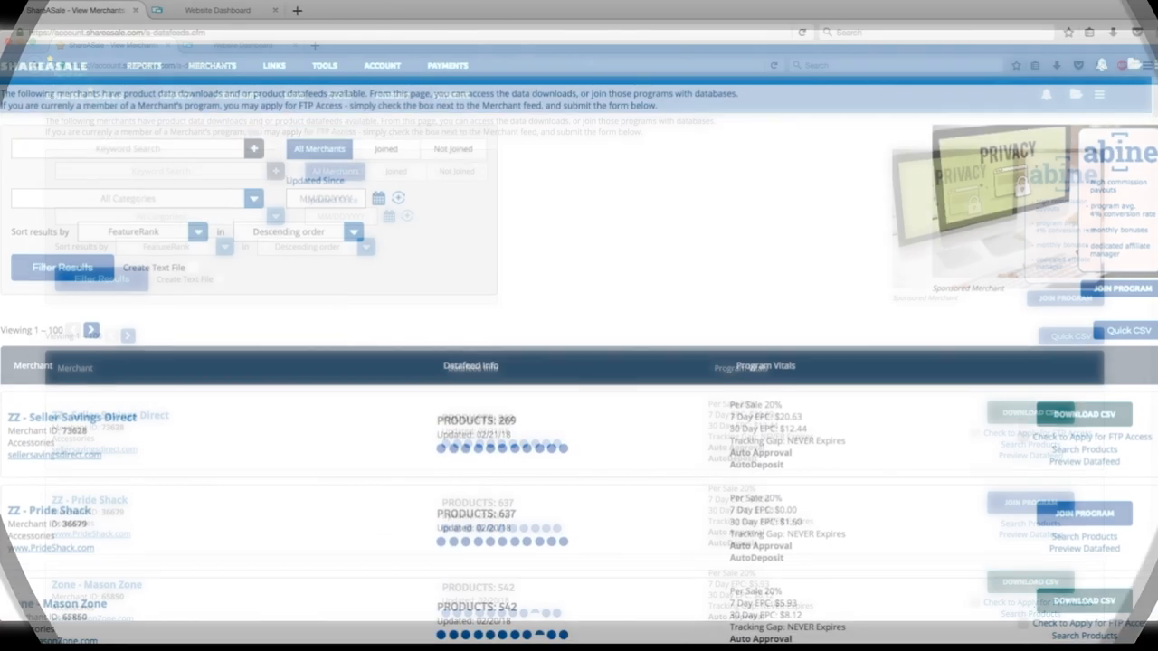
pyautogui.scroll(-3)
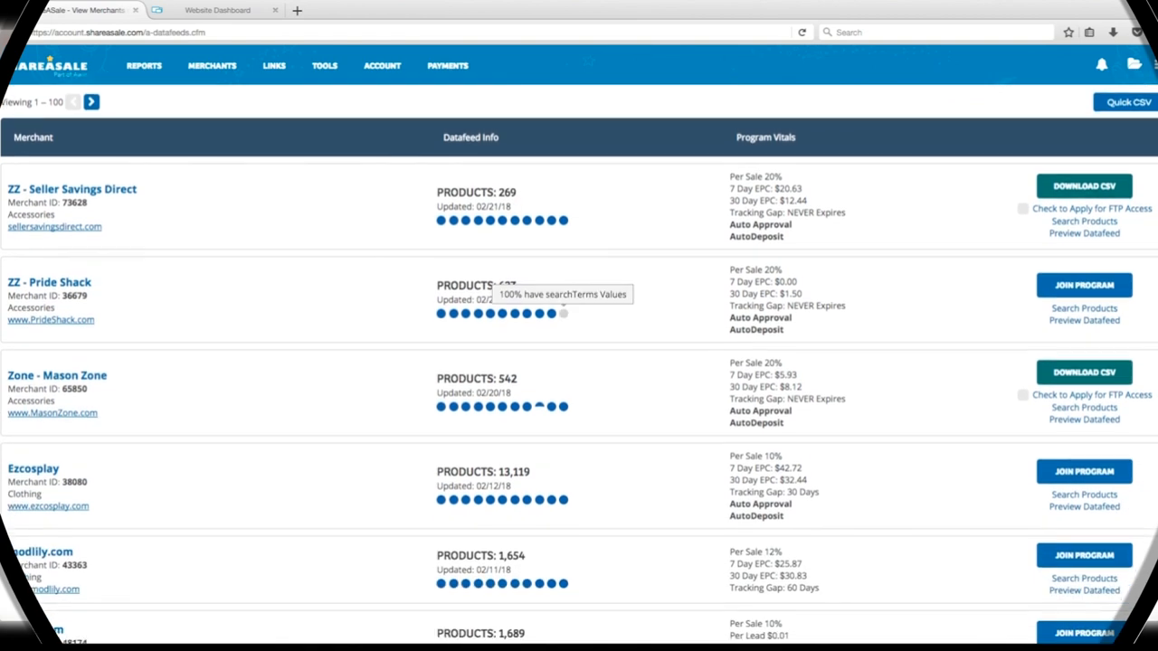
pyautogui.scroll(-3)
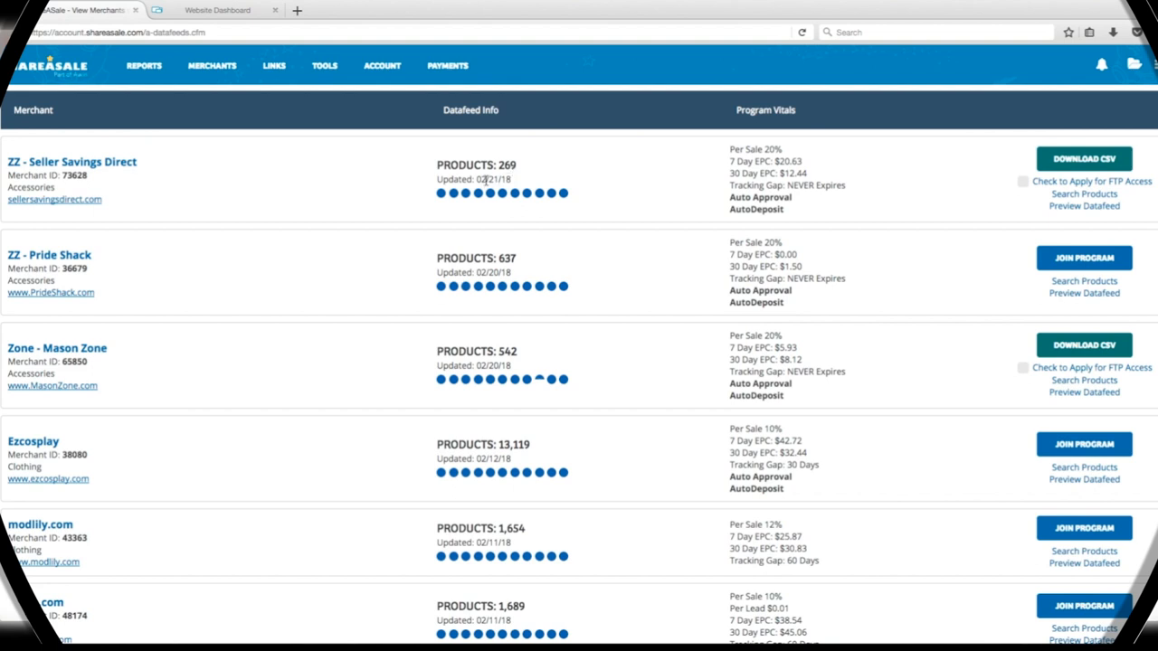
pyautogui.moveTo(688, 192)
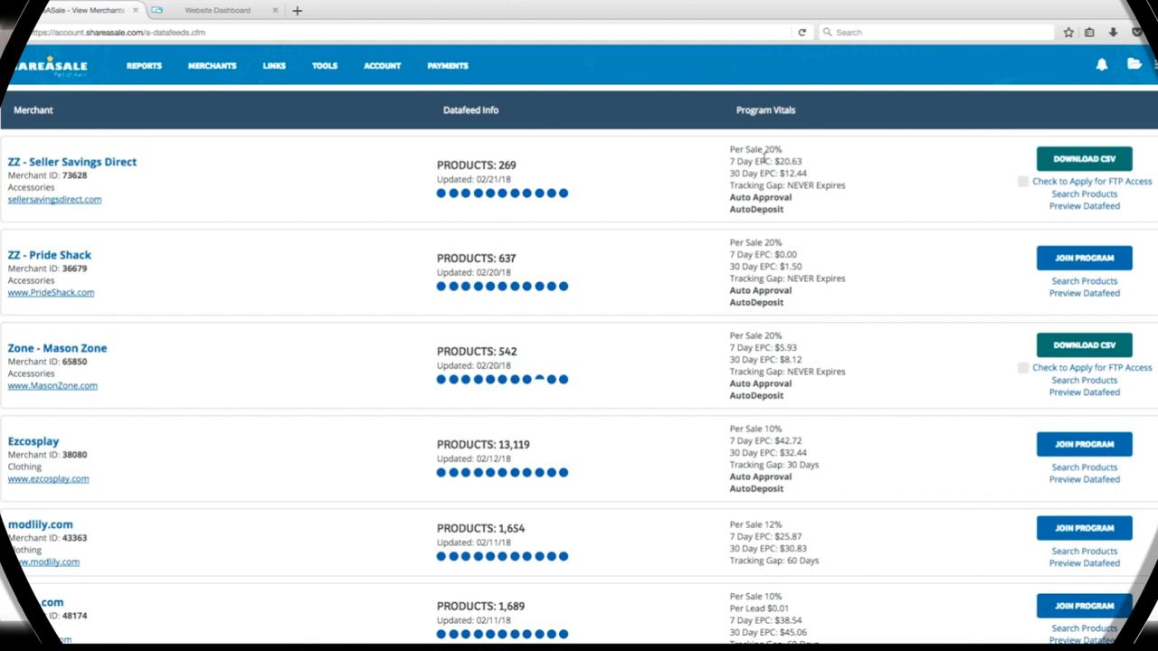
pyautogui.moveTo(822, 184)
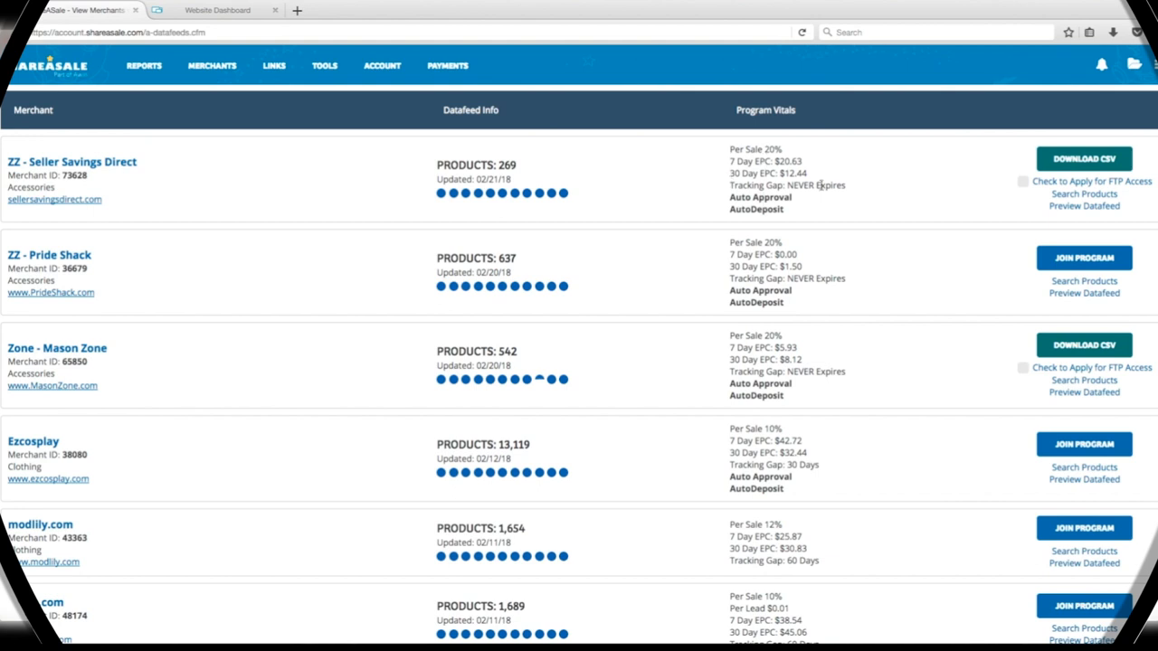
pyautogui.moveTo(1050, 231)
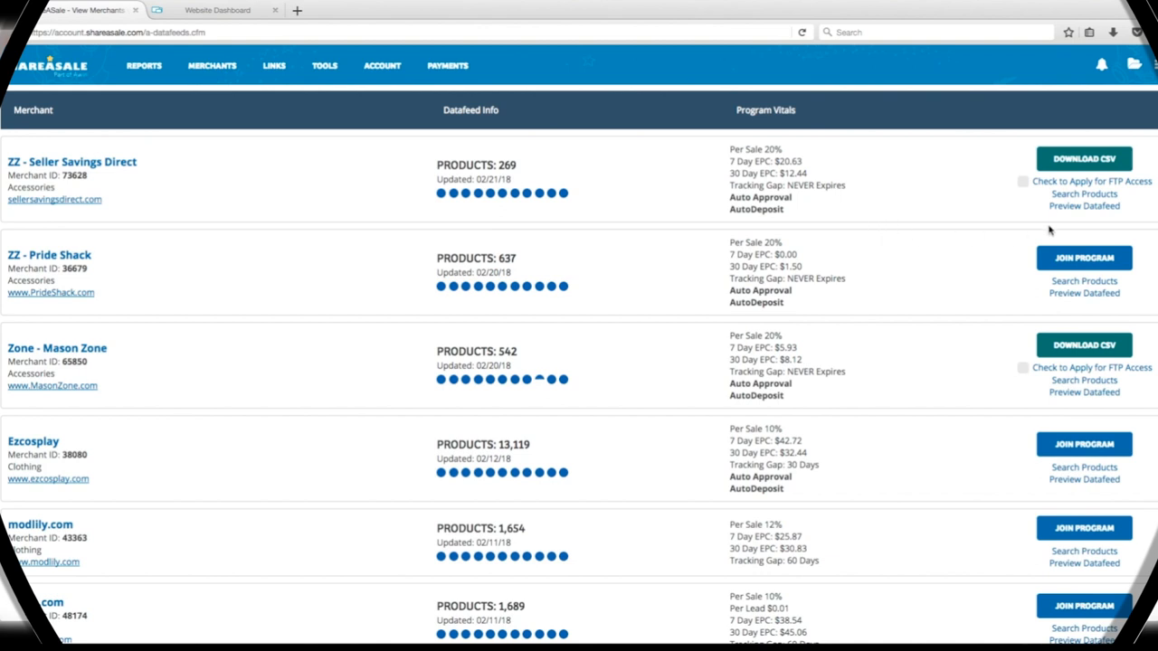
pyautogui.moveTo(1075, 161)
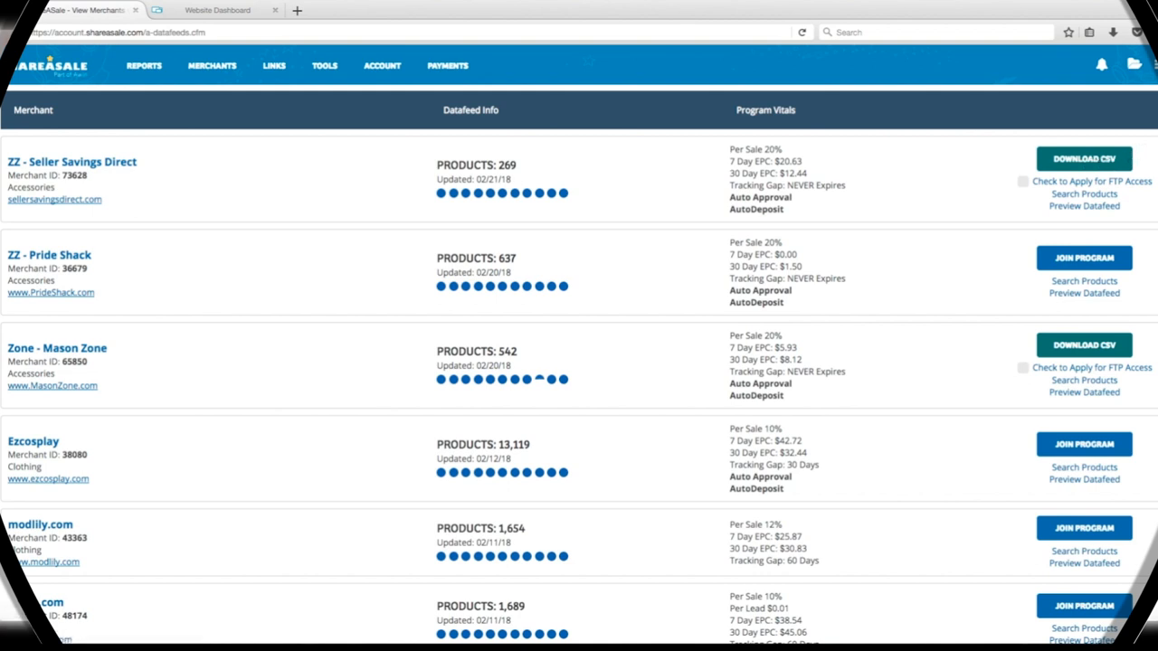
pyautogui.scroll(-3)
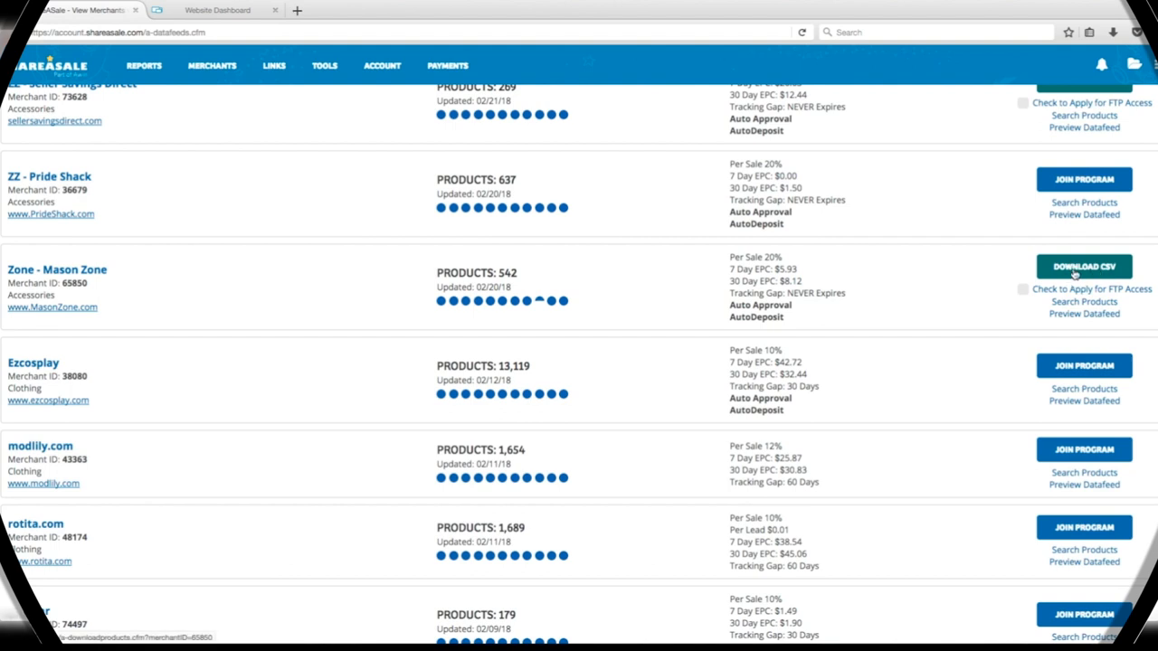
pyautogui.moveTo(1002, 268)
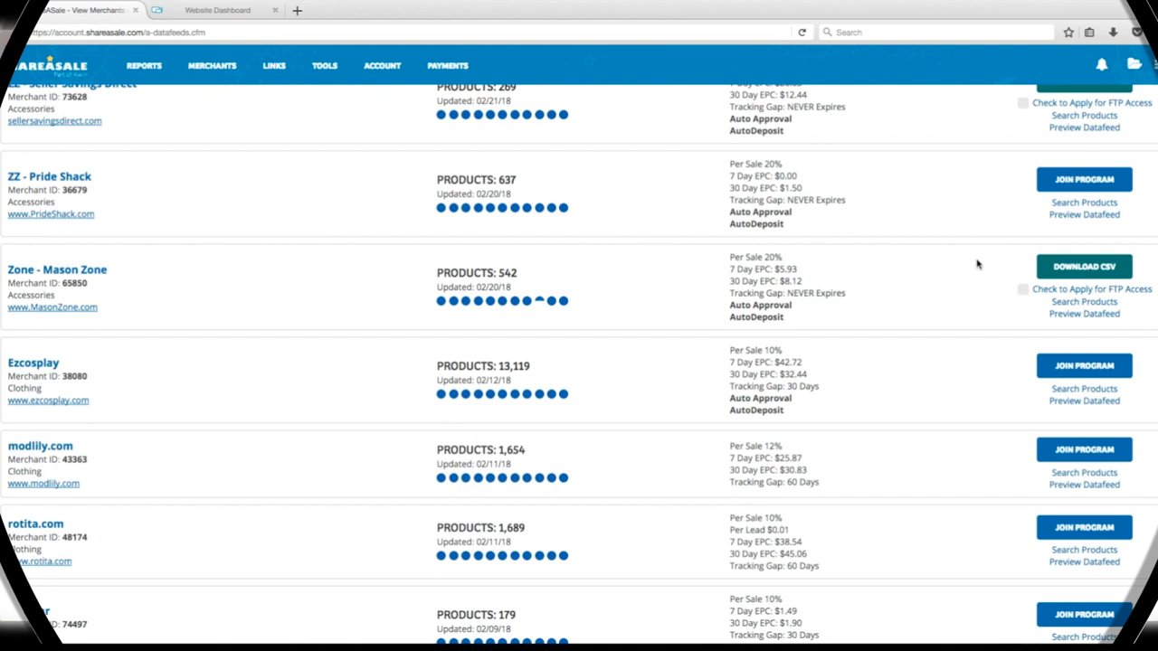
pyautogui.moveTo(803, 180)
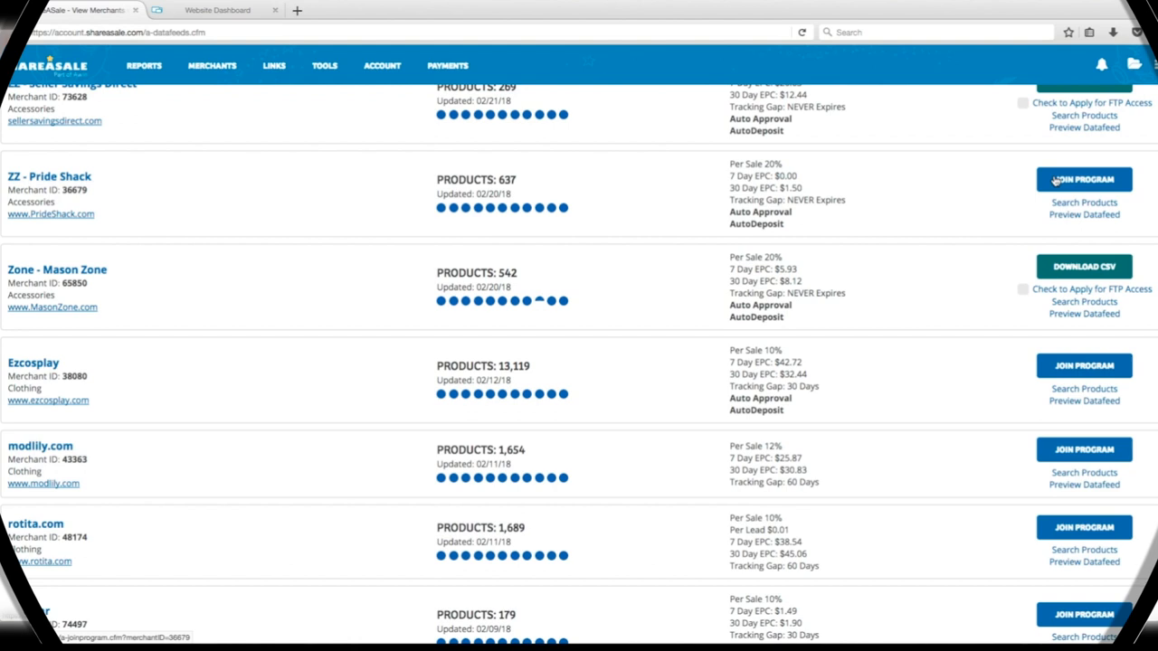
# Step: Apply to ZZ - Pride Shack, accepting the affiliate agreement, and head to its links
pyautogui.click(1084, 179)
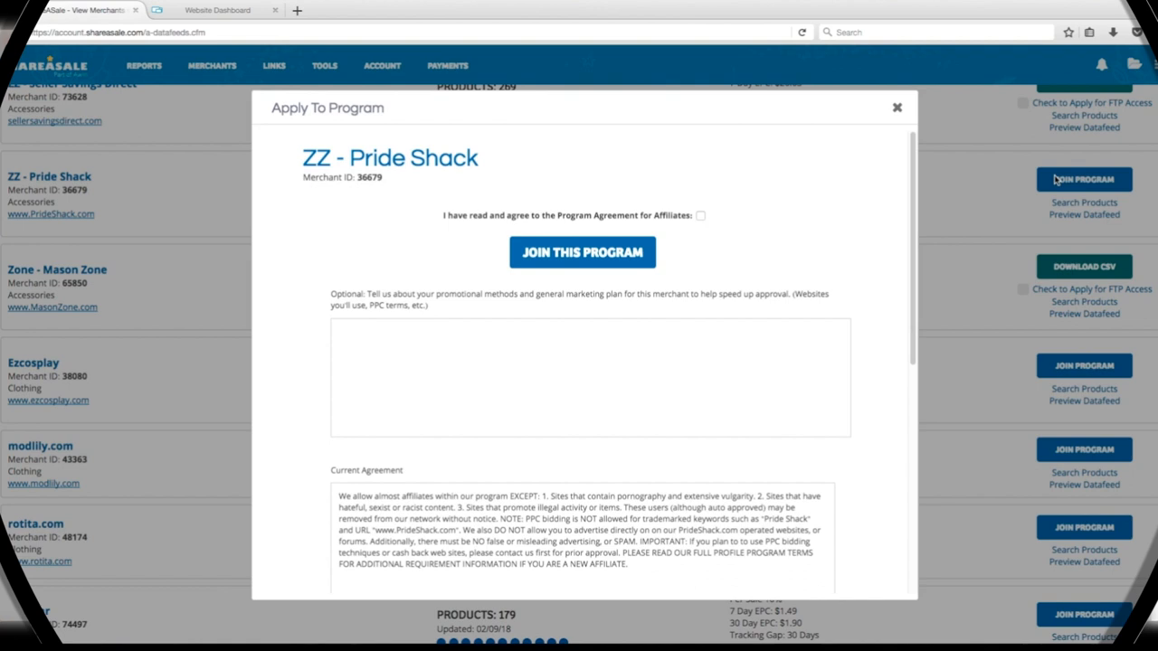
pyautogui.moveTo(850, 181)
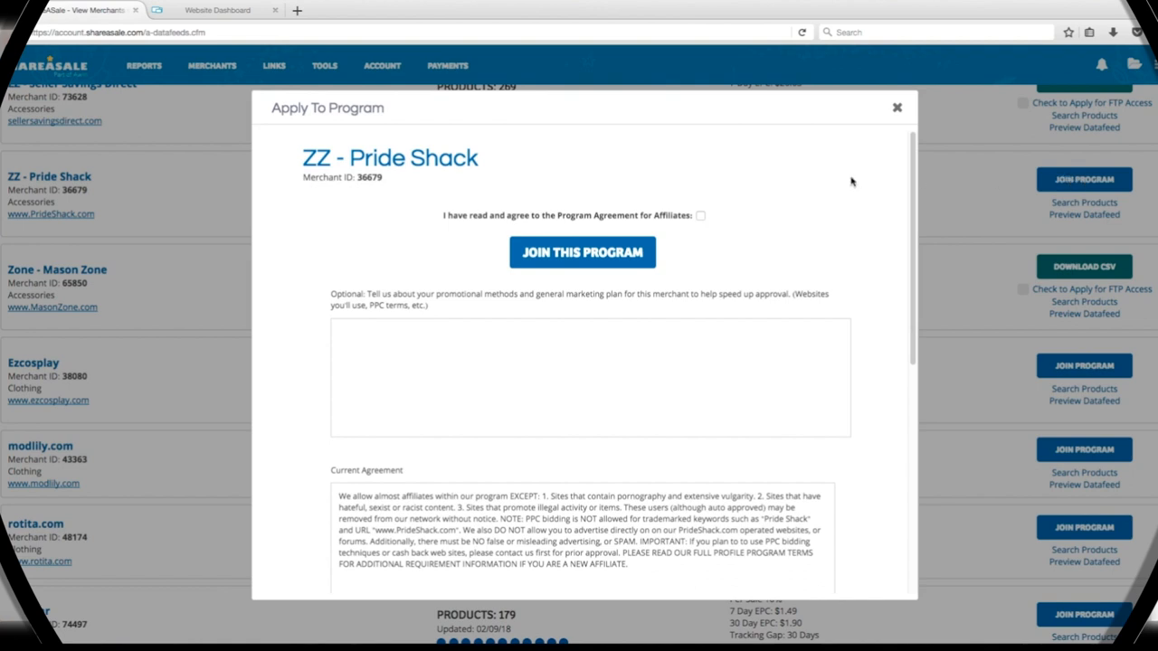
pyautogui.click(700, 215)
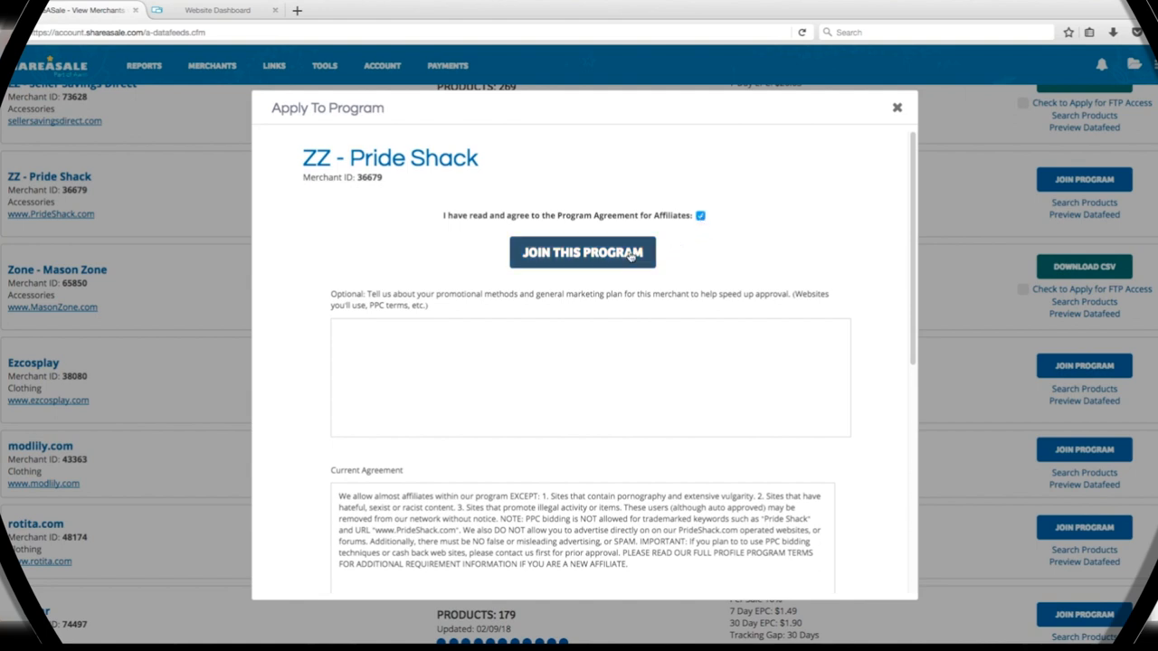
pyautogui.click(583, 254)
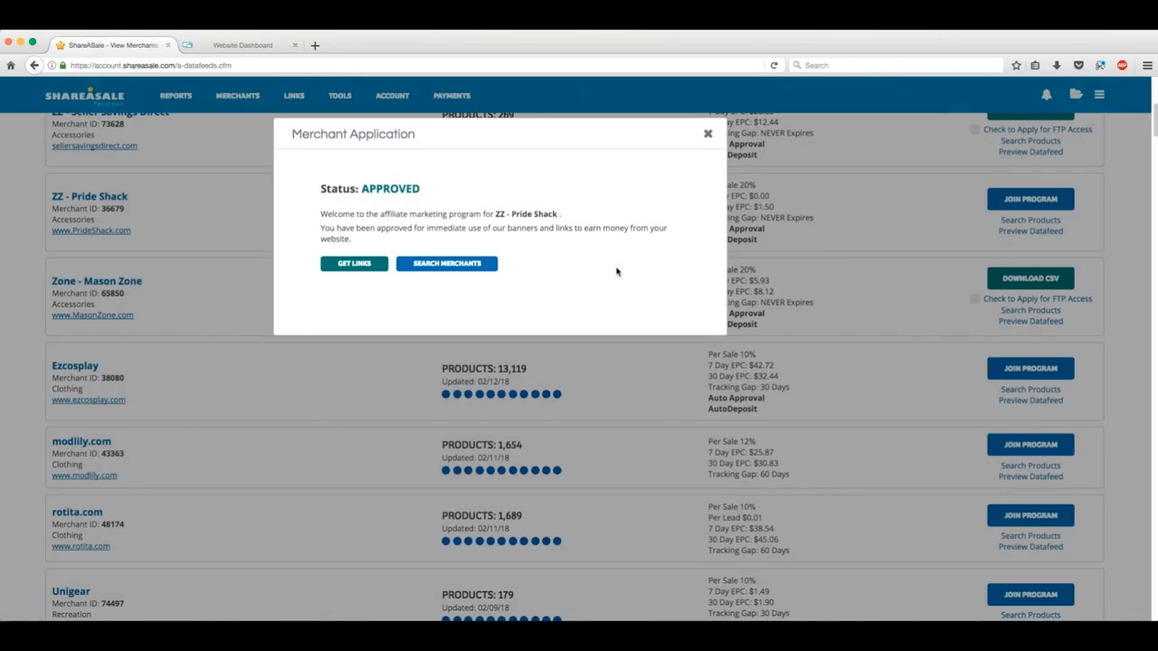
pyautogui.moveTo(402, 282)
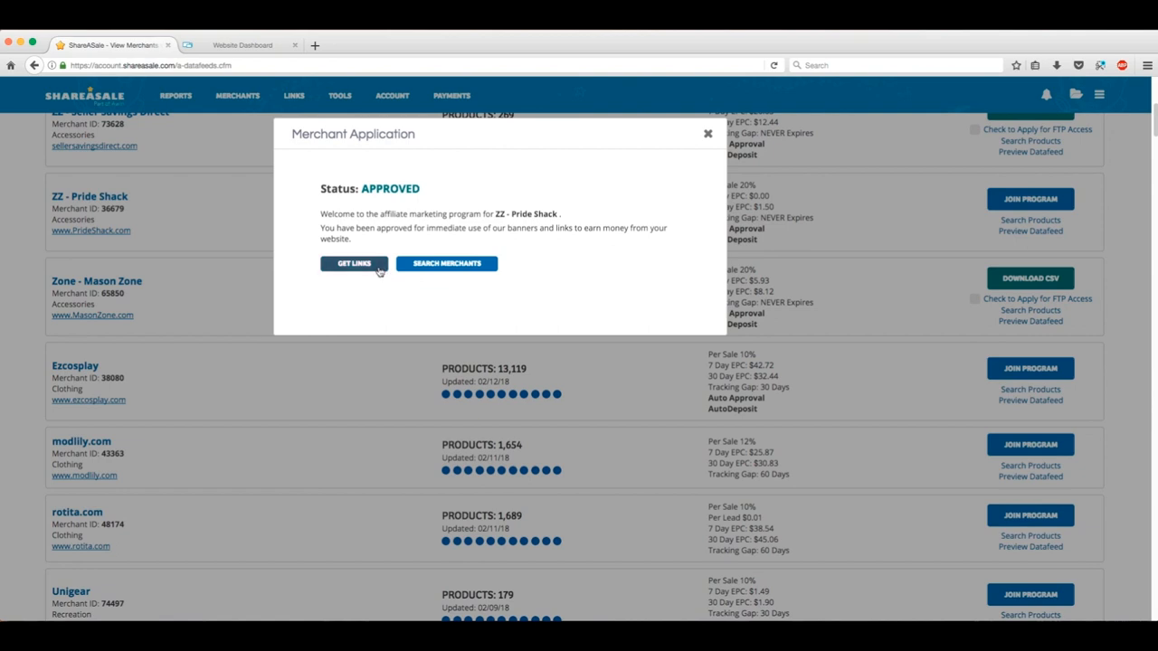
pyautogui.click(355, 265)
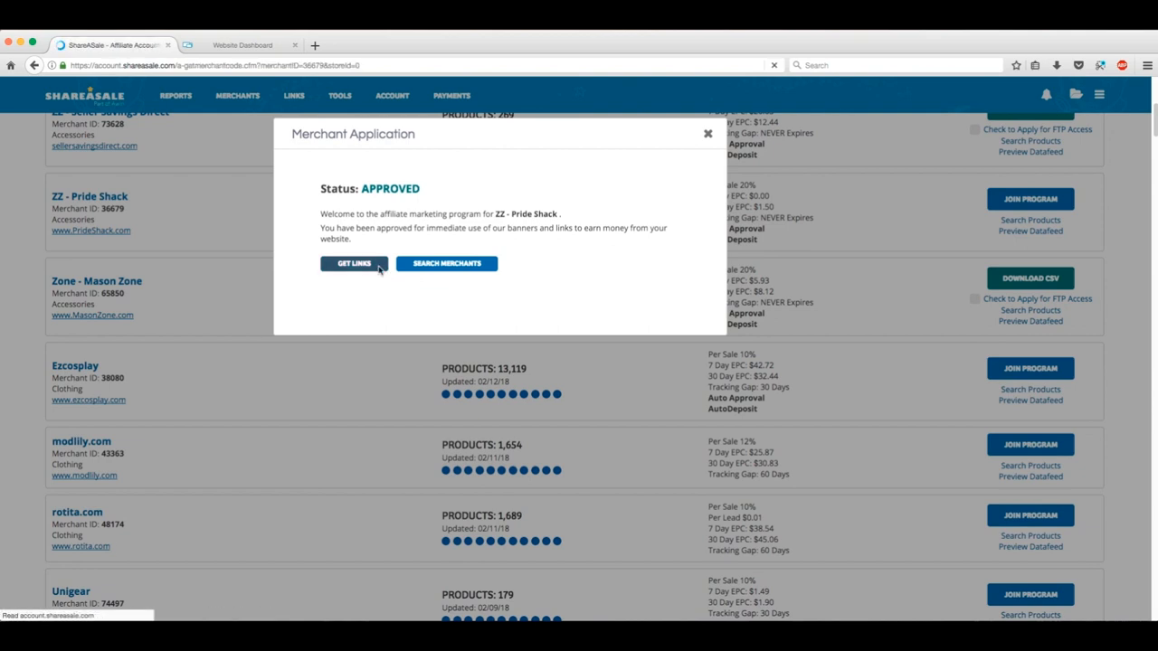
# Step: Reveal the Store Home Page text link's HTML code and copy it
pyautogui.click(355, 264)
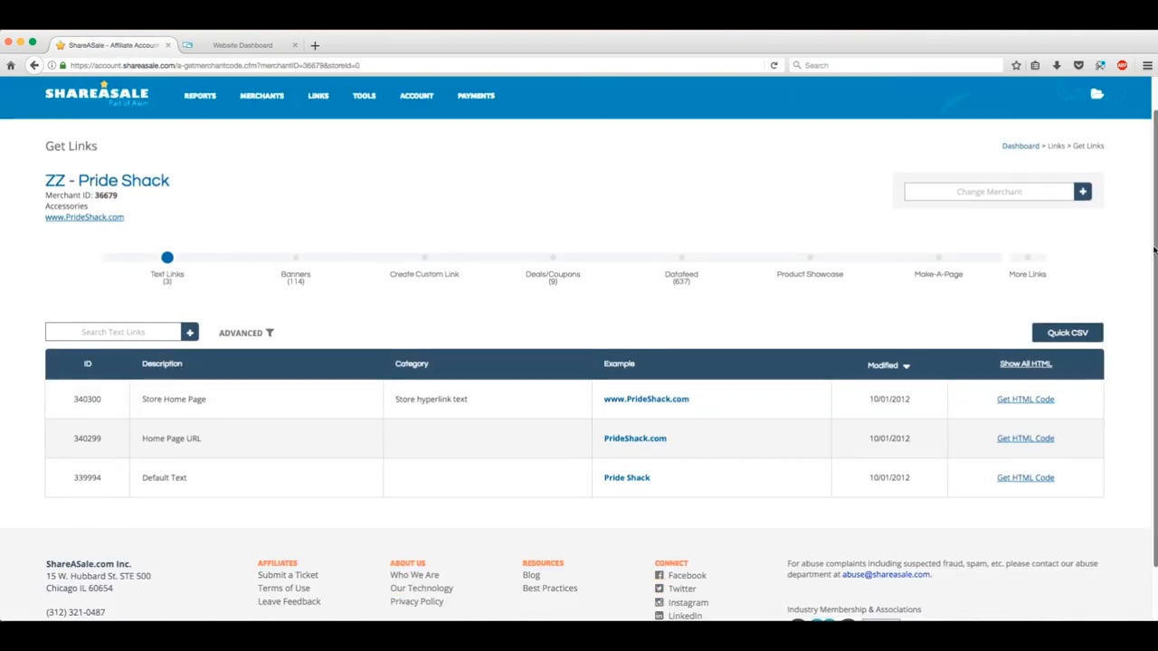
pyautogui.scroll(-3)
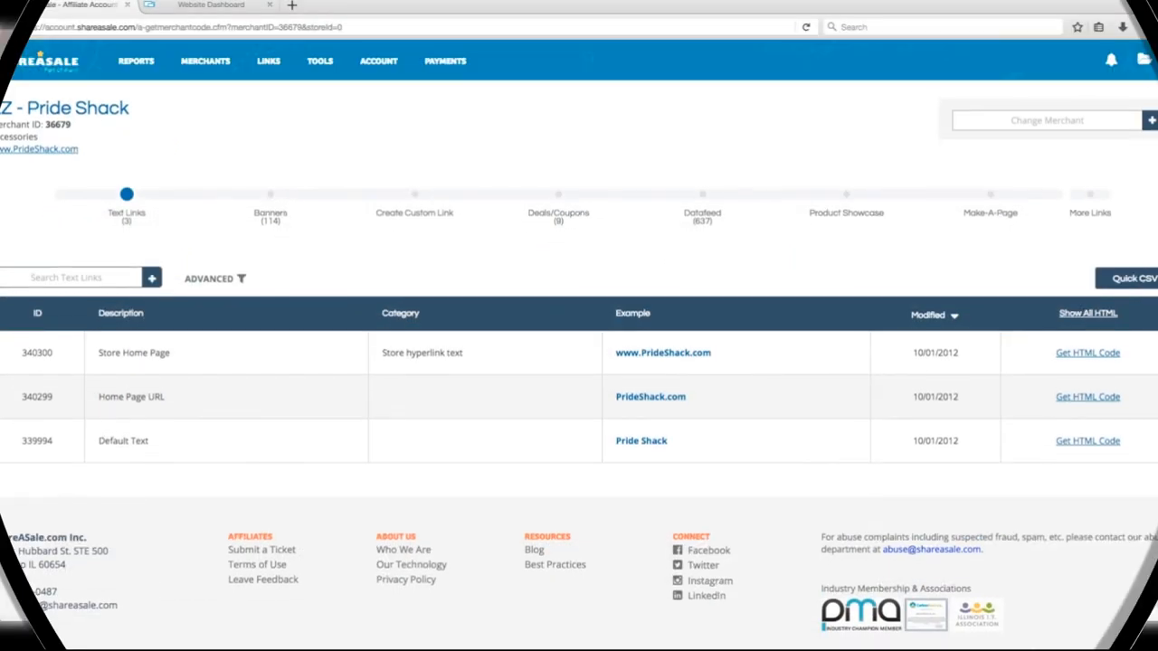
pyautogui.scroll(-3)
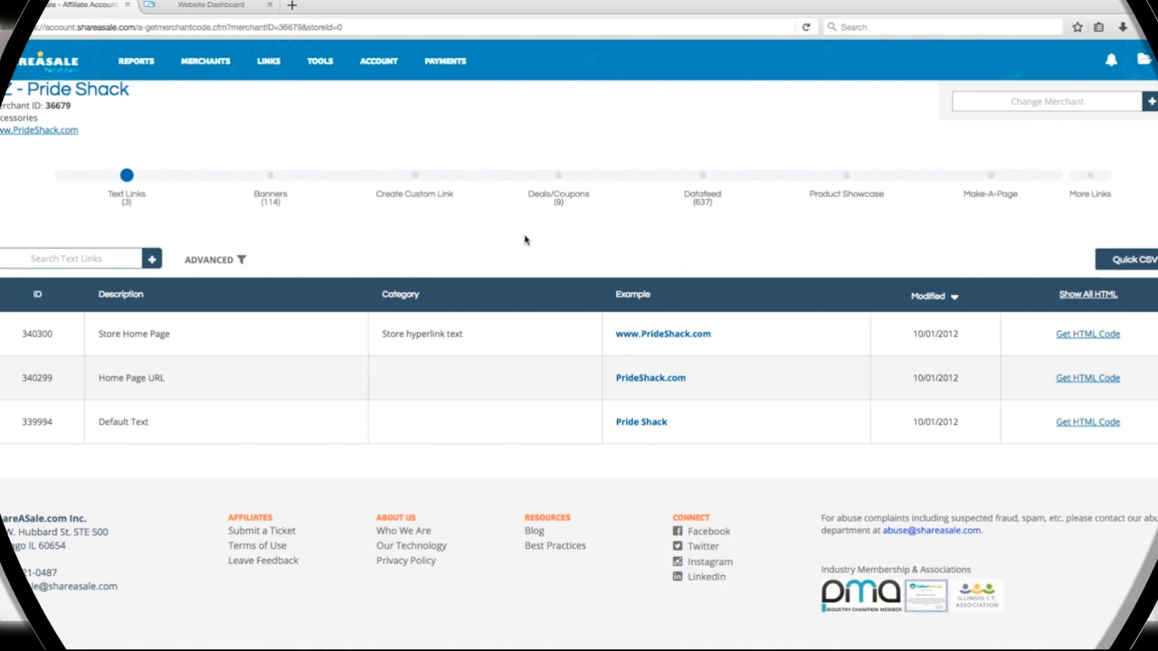
pyautogui.moveTo(344, 241)
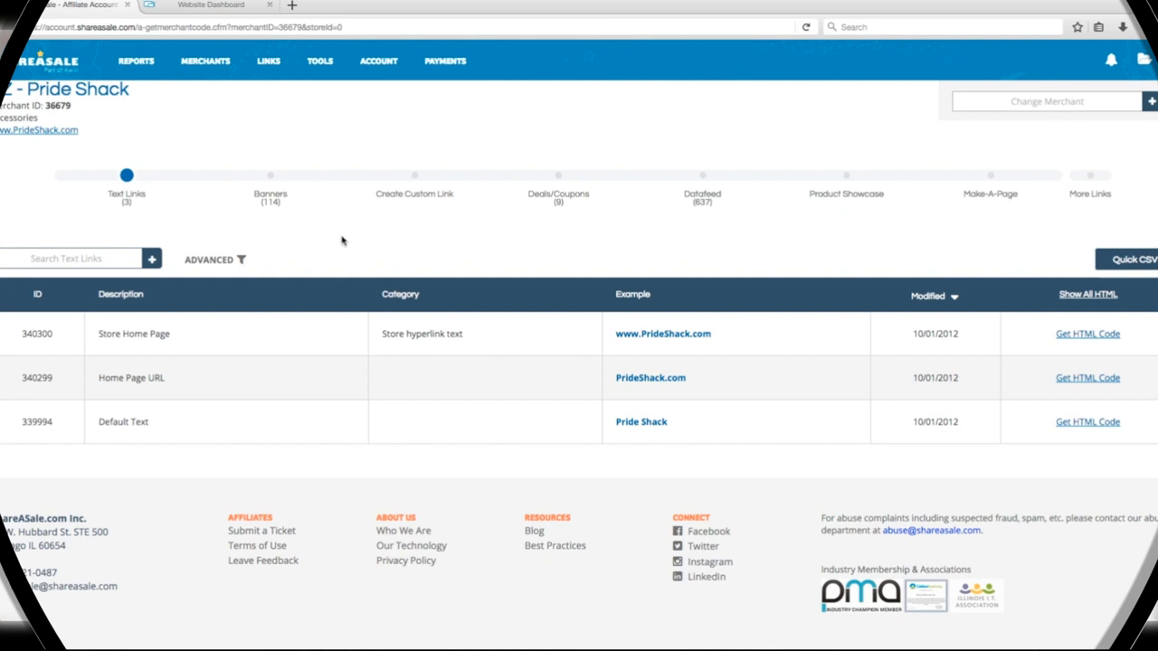
pyautogui.moveTo(927, 260)
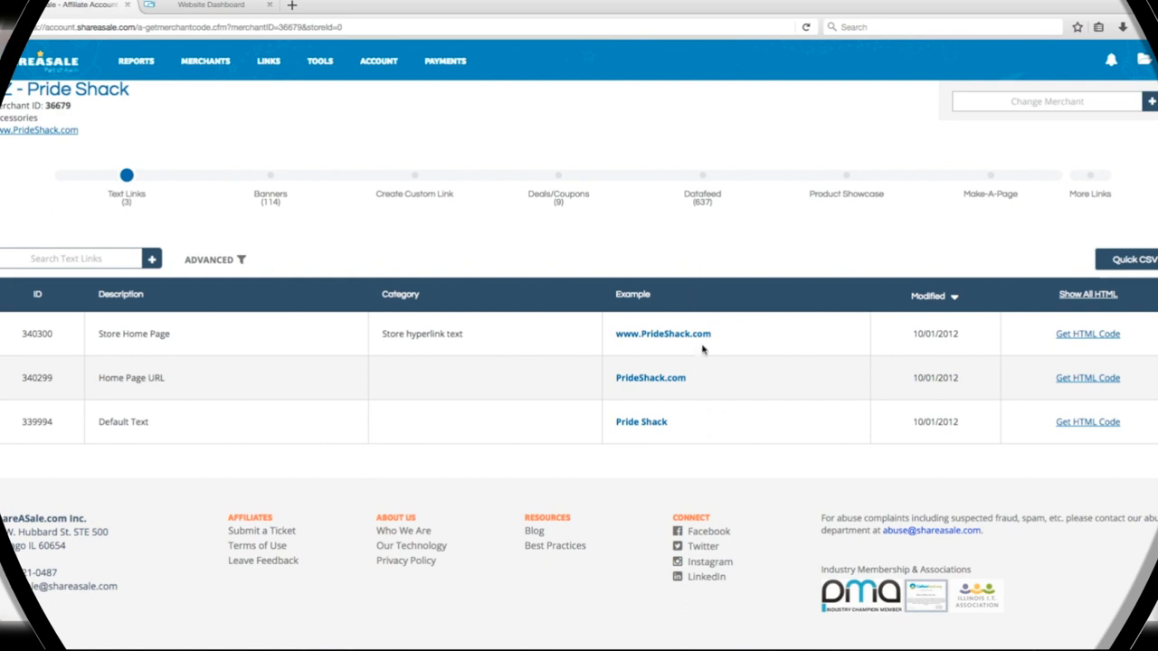
pyautogui.moveTo(1002, 462)
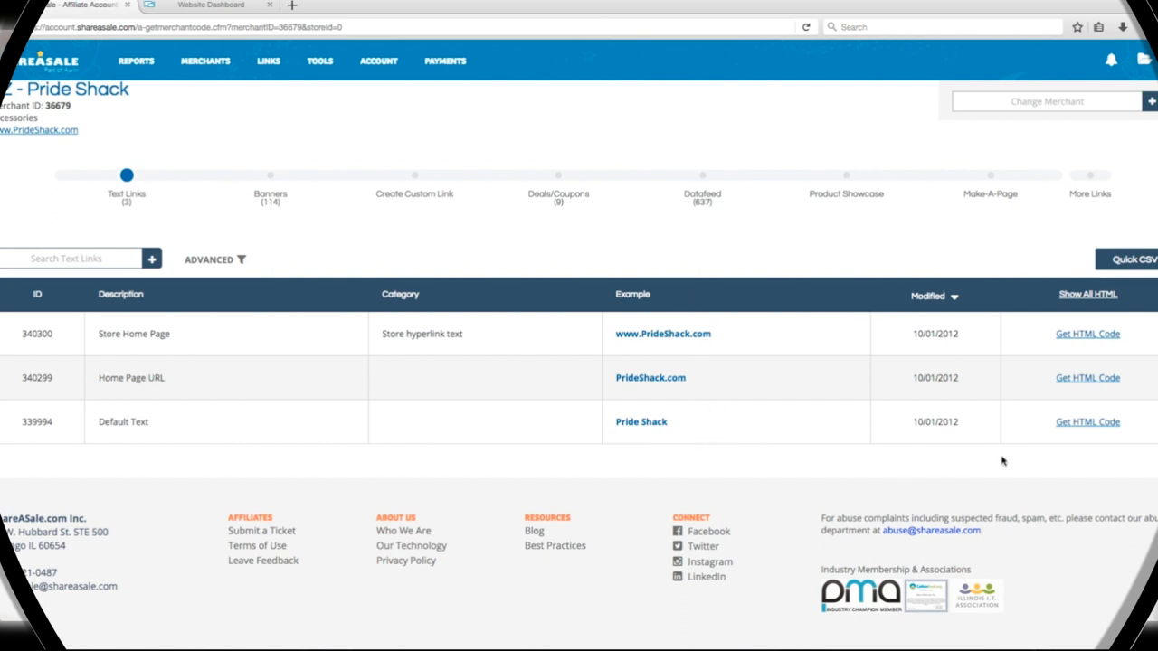
pyautogui.moveTo(1131, 361)
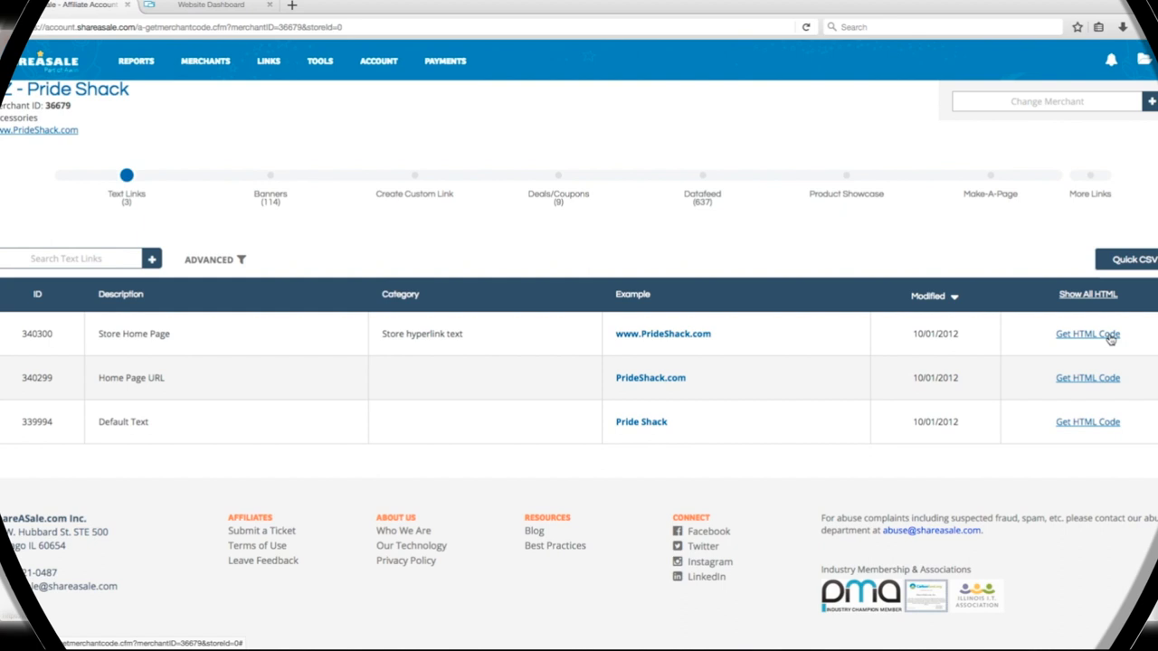
pyautogui.click(1088, 333)
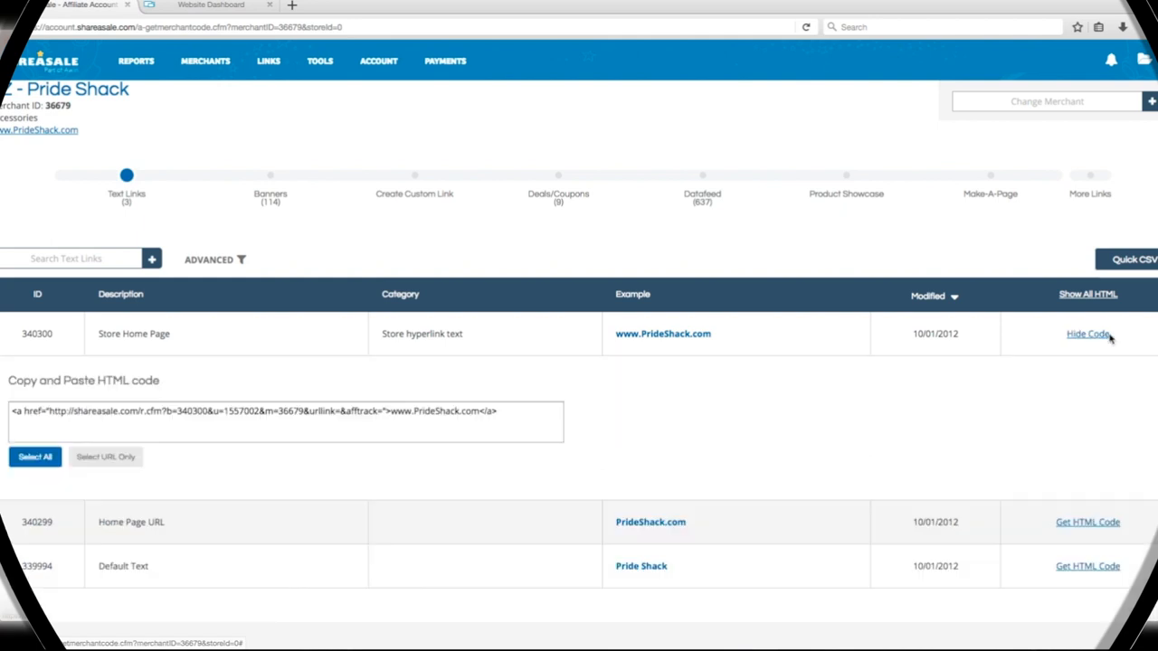
pyautogui.moveTo(1048, 420)
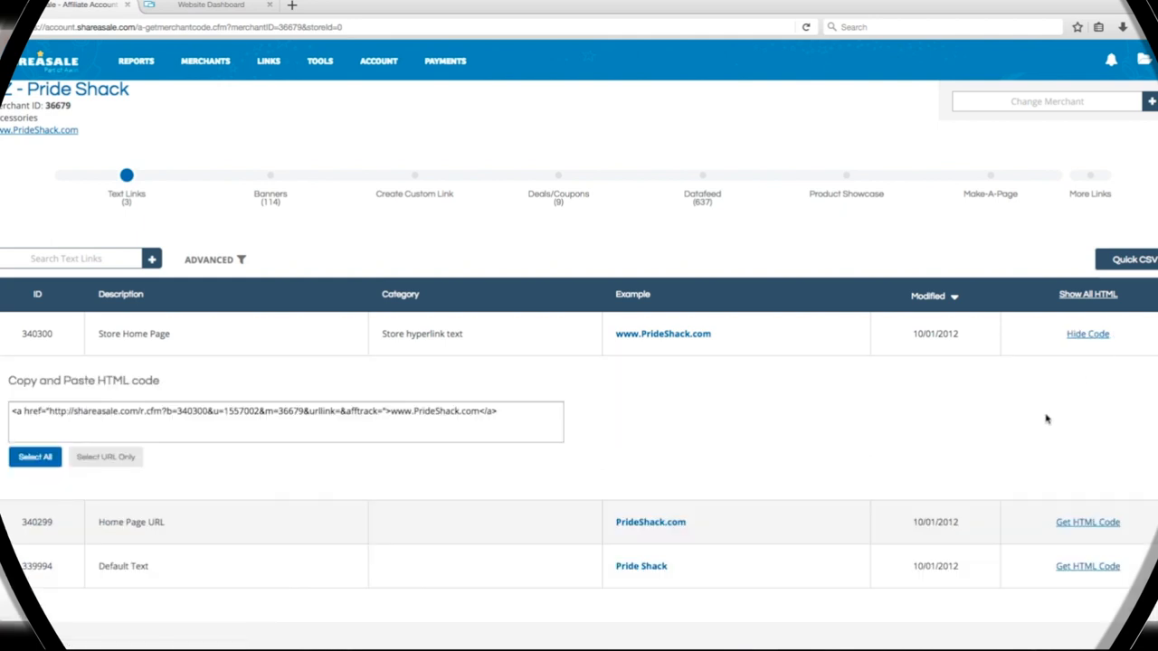
pyautogui.moveTo(583, 427)
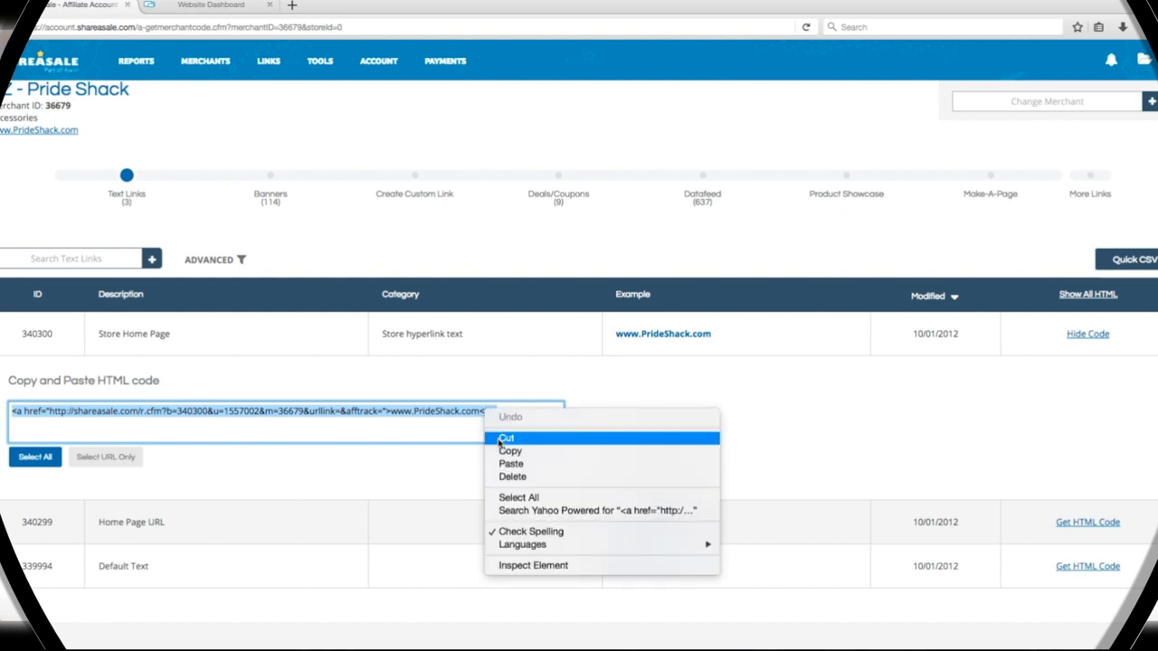
pyautogui.click(510, 451)
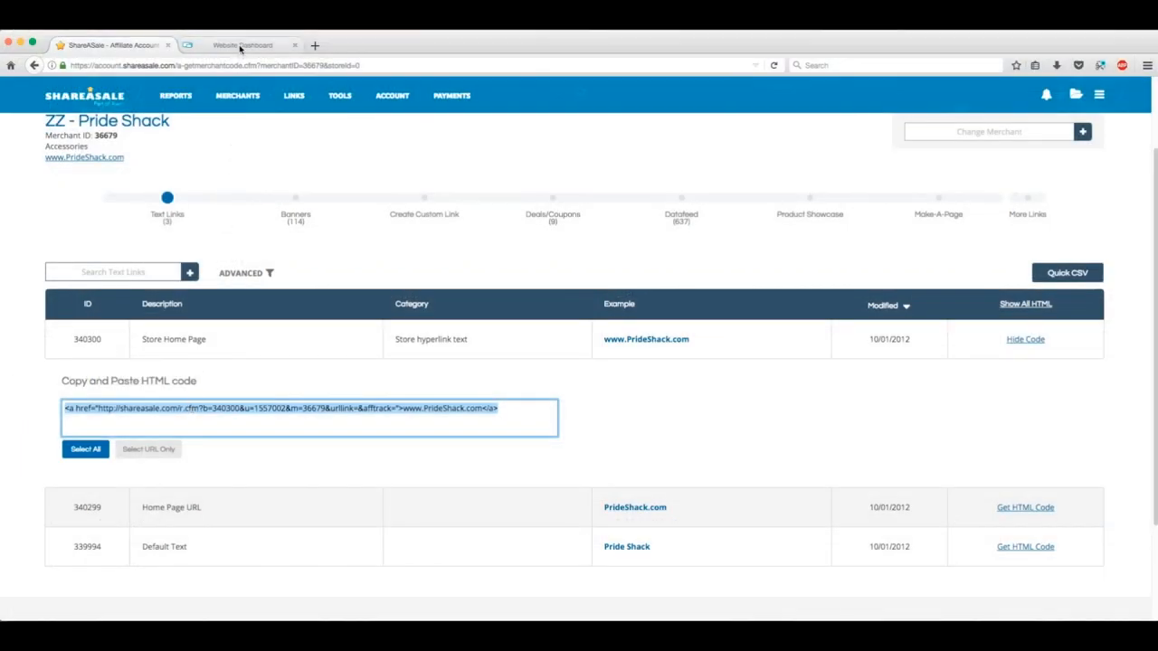
# Step: Edit webbuildingtrainingcenter.com in the Website Dashboard and show the Widgets panel
pyautogui.click(242, 43)
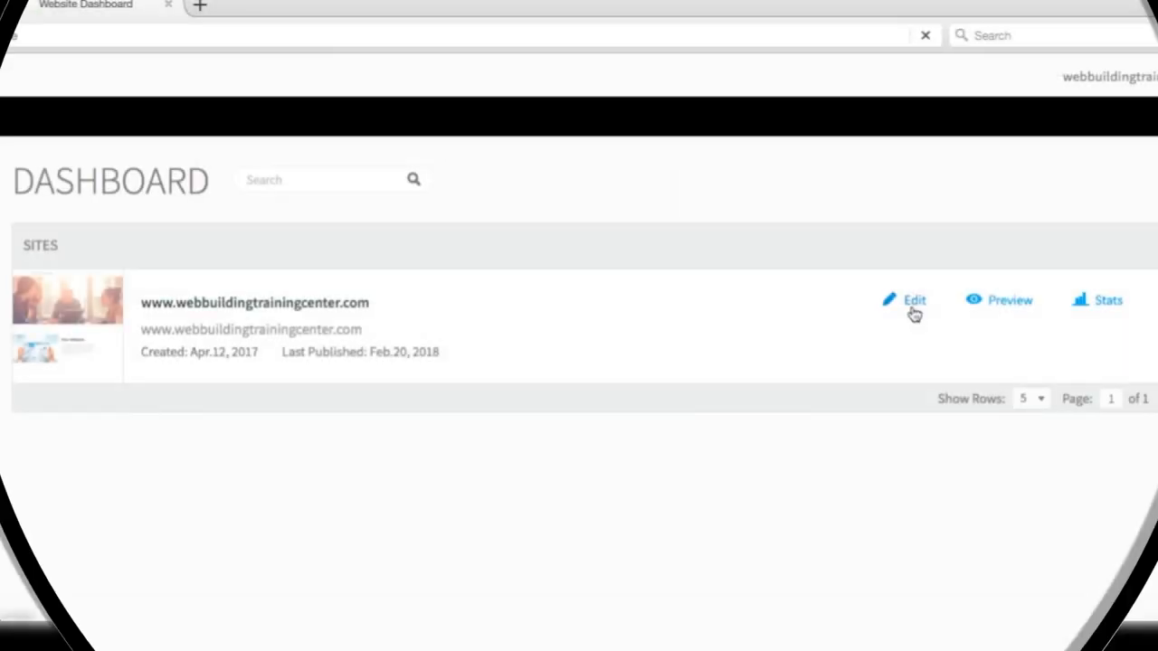
pyautogui.click(914, 300)
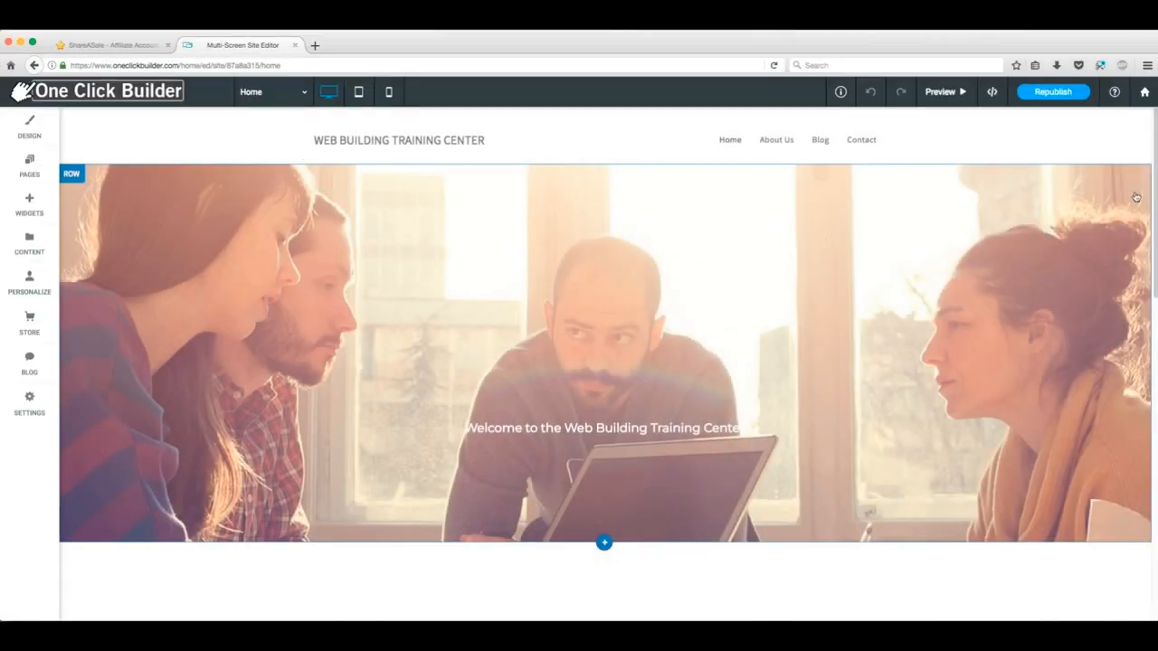
pyautogui.scroll(-3)
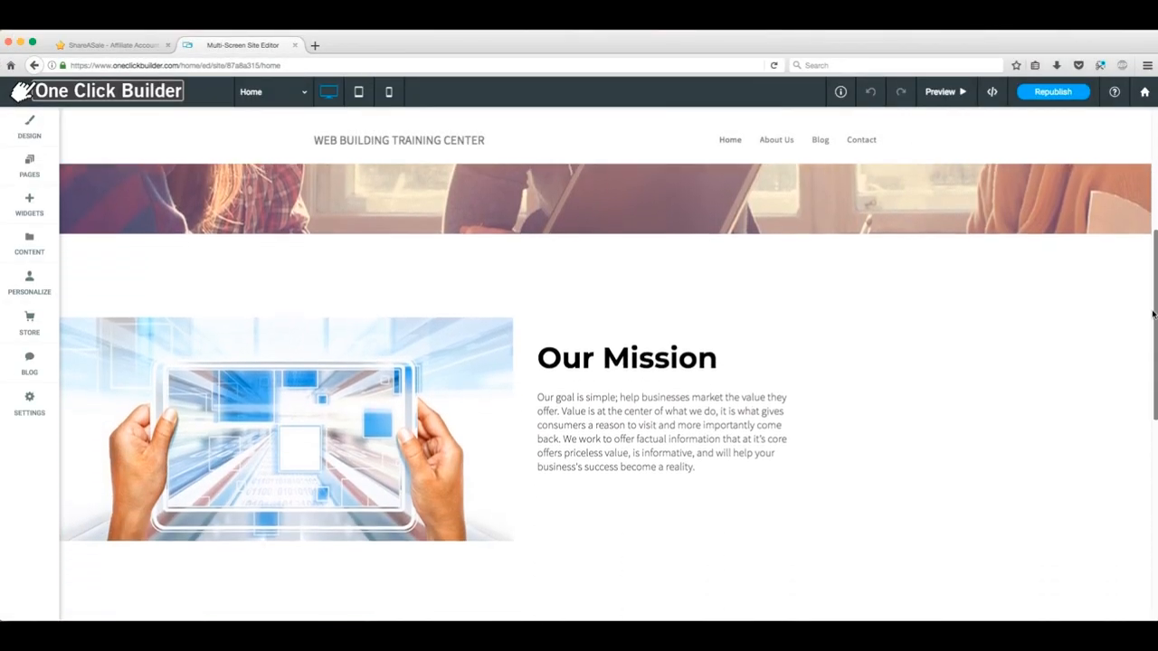
pyautogui.scroll(-3)
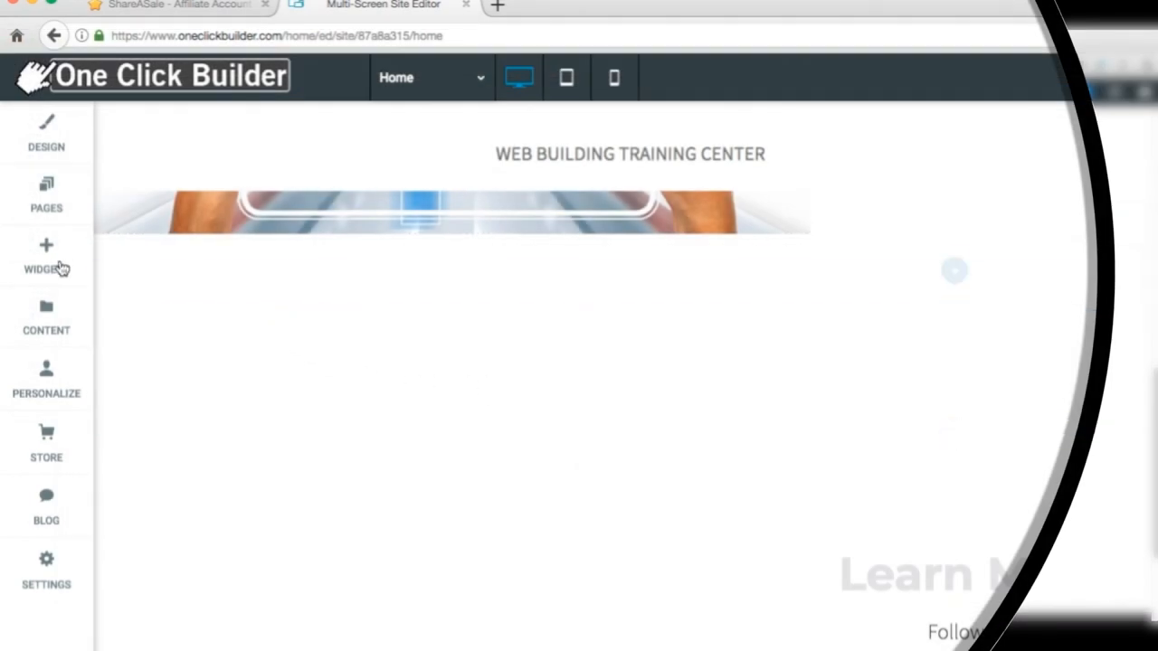
pyautogui.click(47, 257)
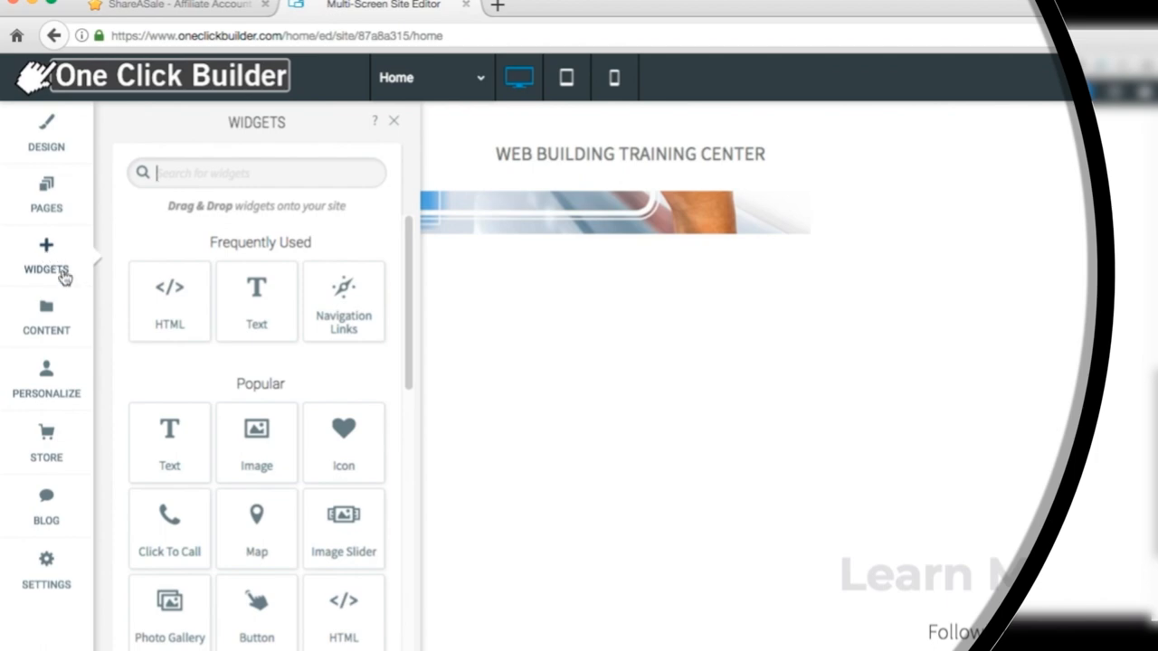
pyautogui.moveTo(134, 299)
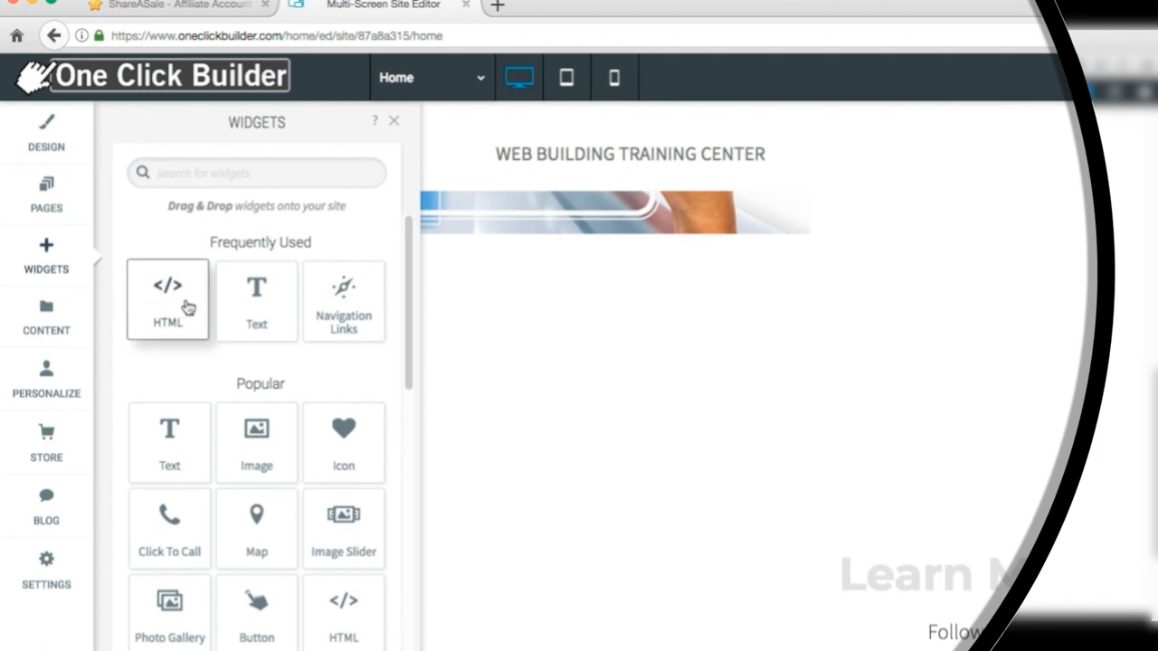
# Step: Drop an HTML widget on the homepage and replace its placeholder with the Pride Shack link code
pyautogui.moveTo(166, 298); pyautogui.dragTo(535, 279)
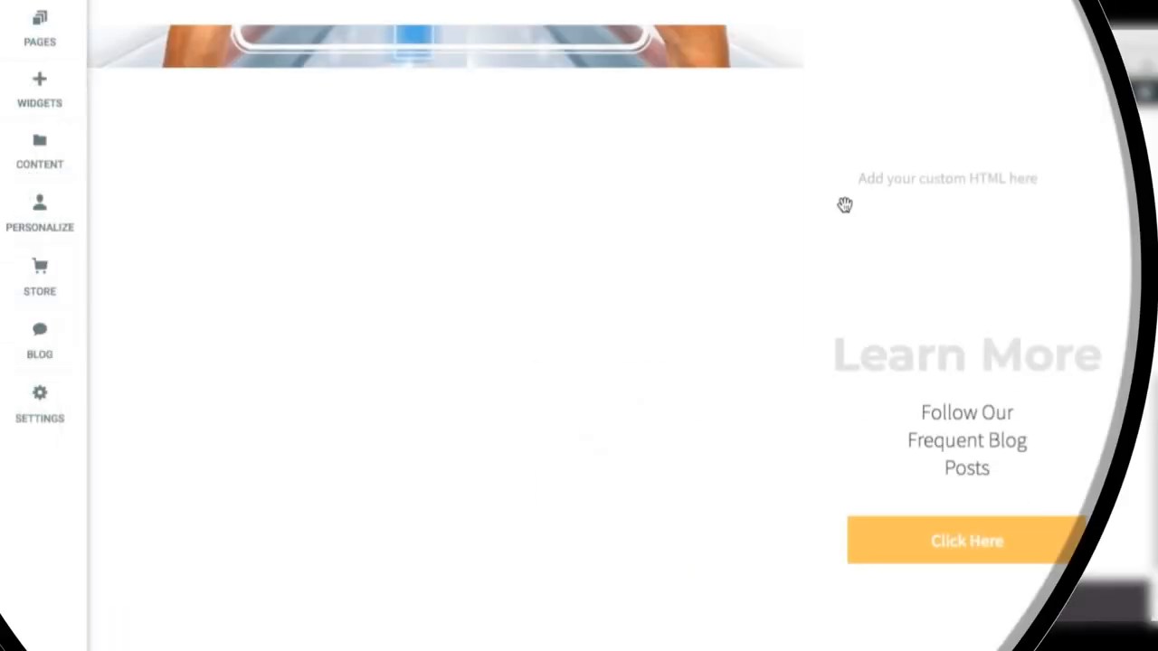
pyautogui.click(947, 179)
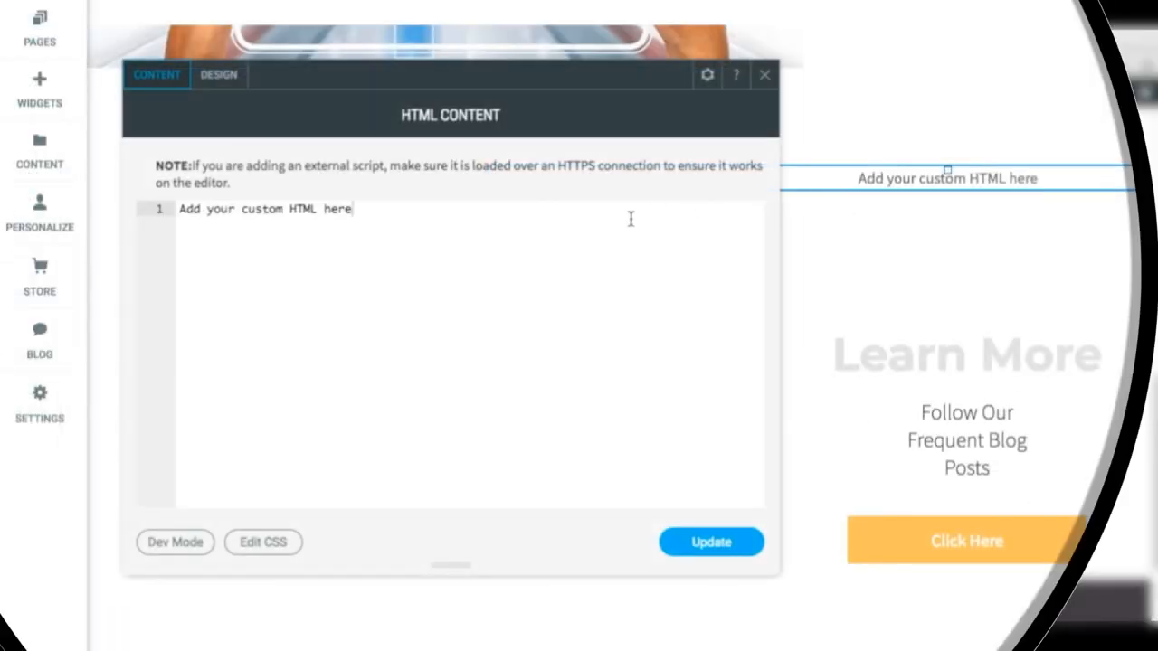
pyautogui.doubleClick(336, 210)
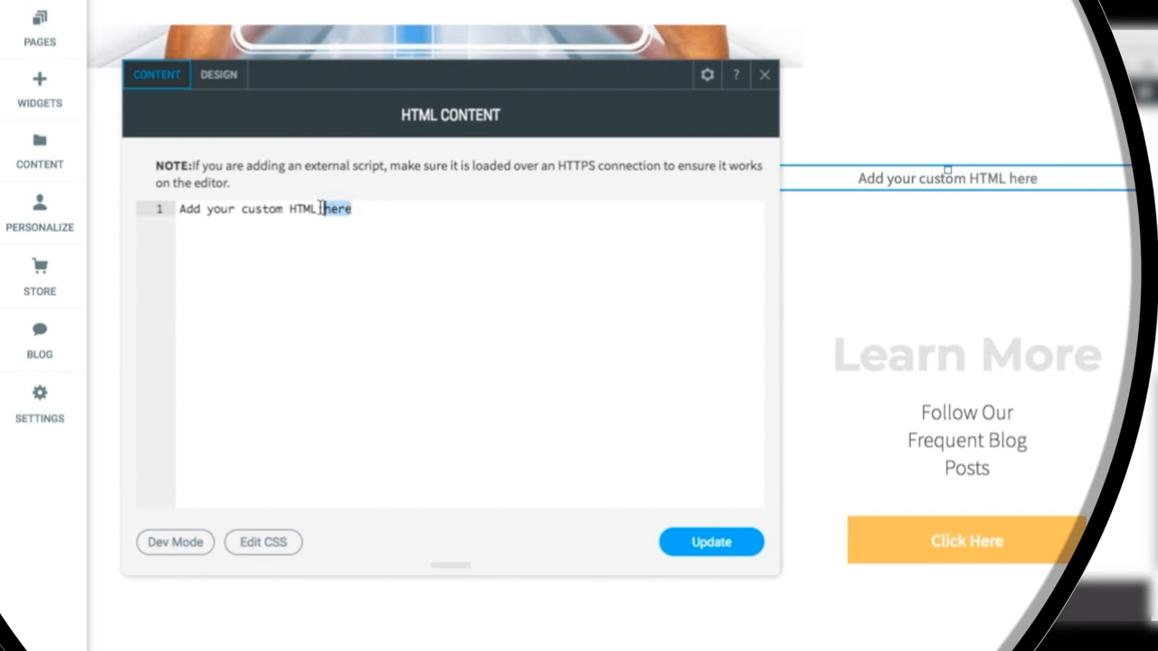
pyautogui.tripleClick(262, 210)
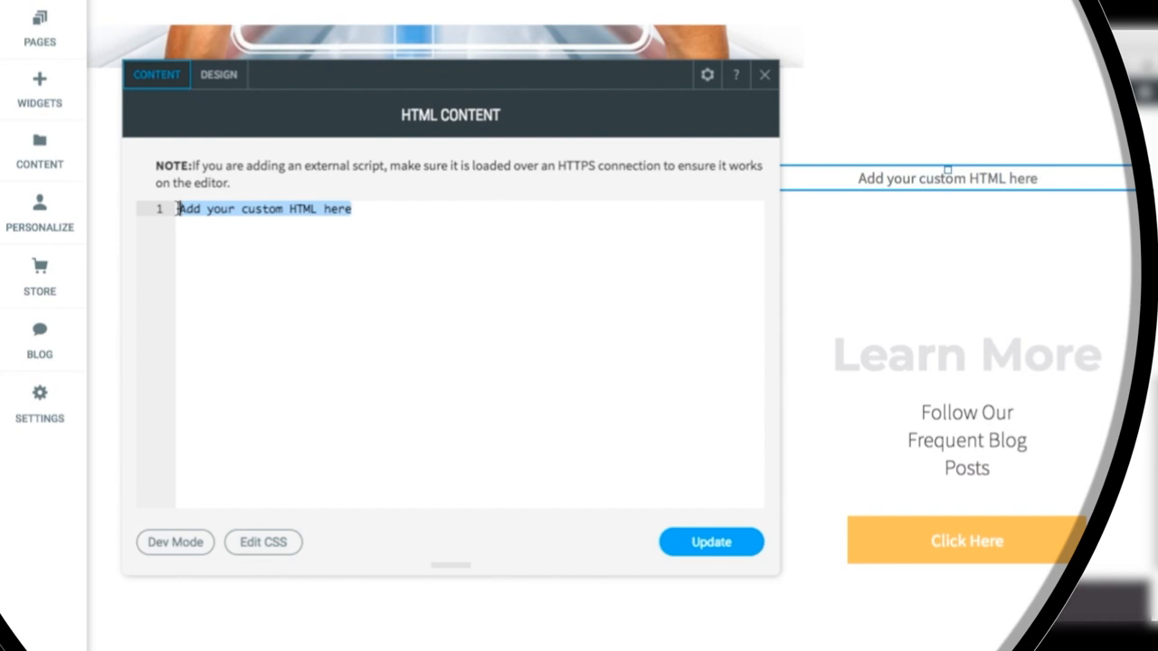
pyautogui.press('Delete')
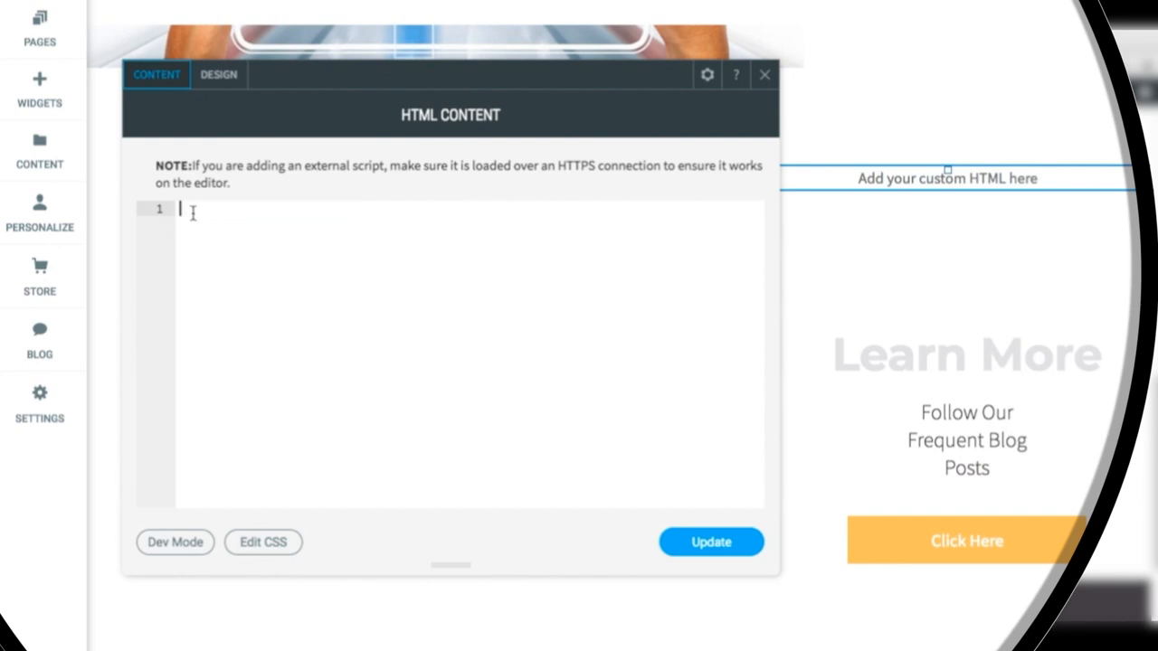
pyautogui.rightClick(185, 210)
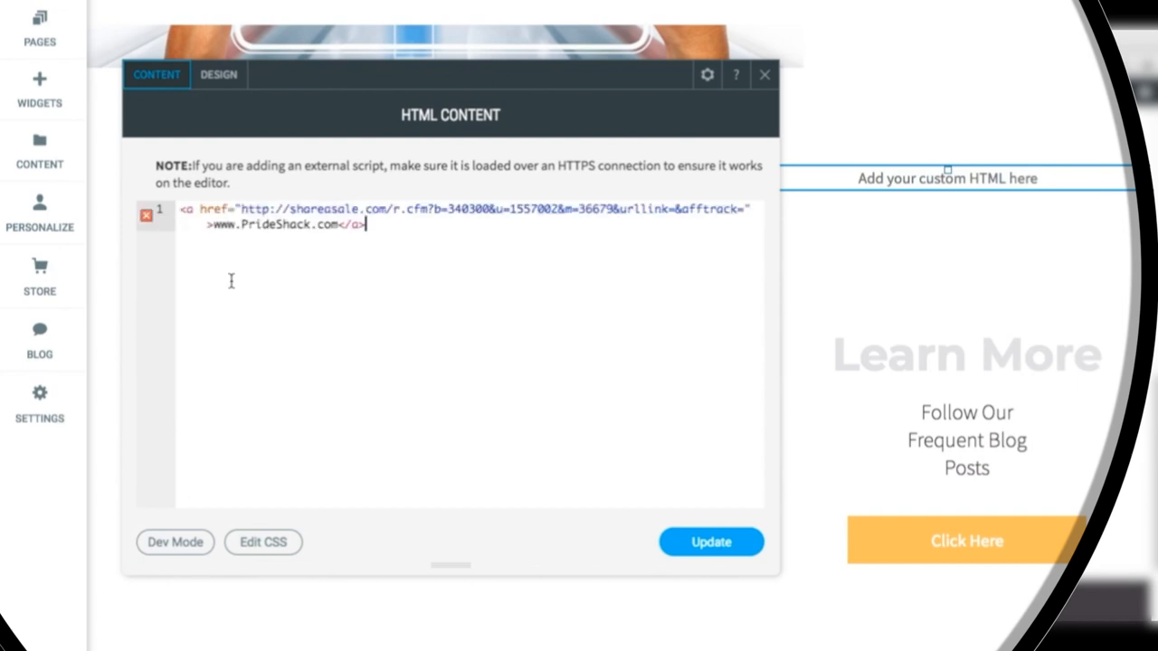
pyautogui.moveTo(572, 424)
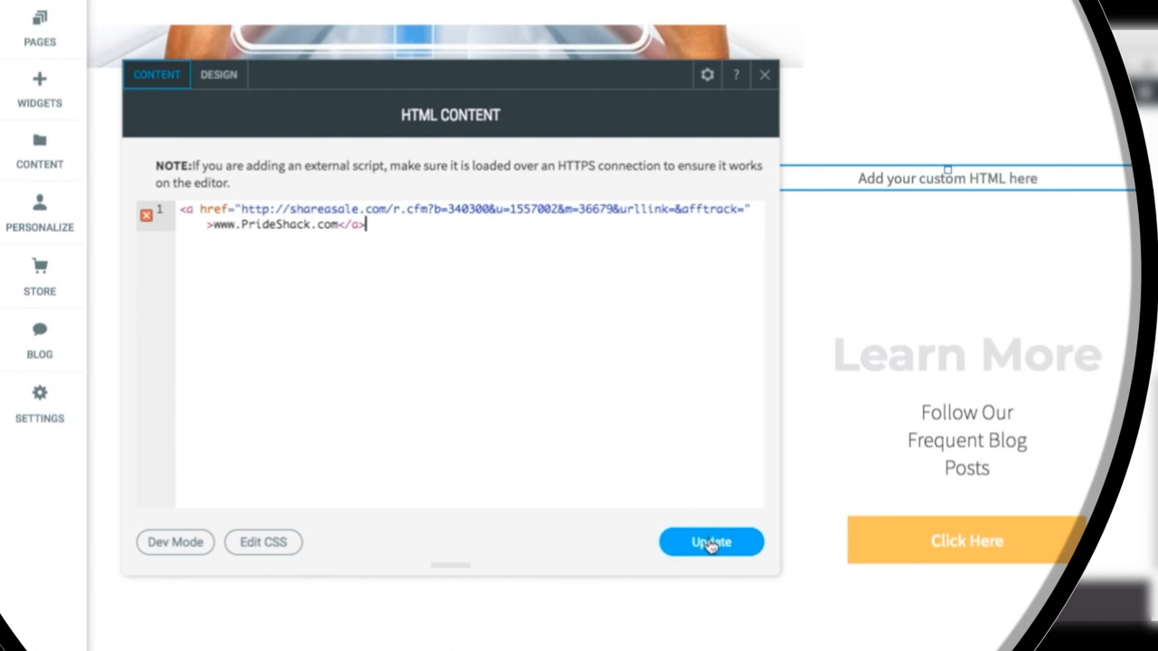
pyautogui.click(711, 543)
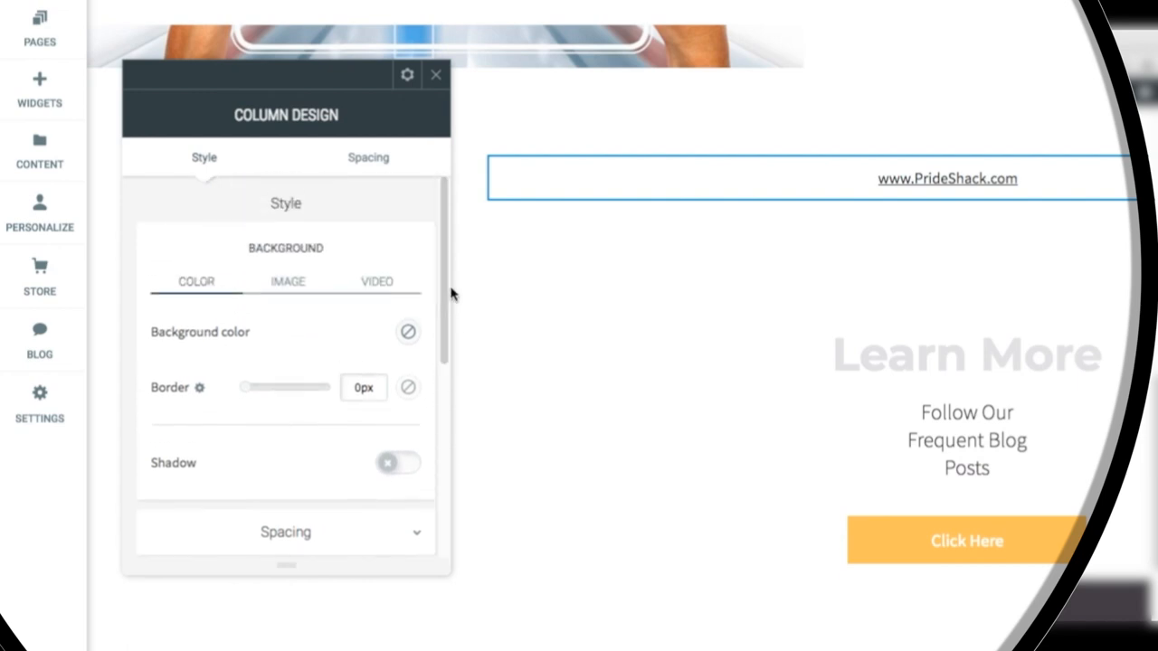
pyautogui.moveTo(901, 190)
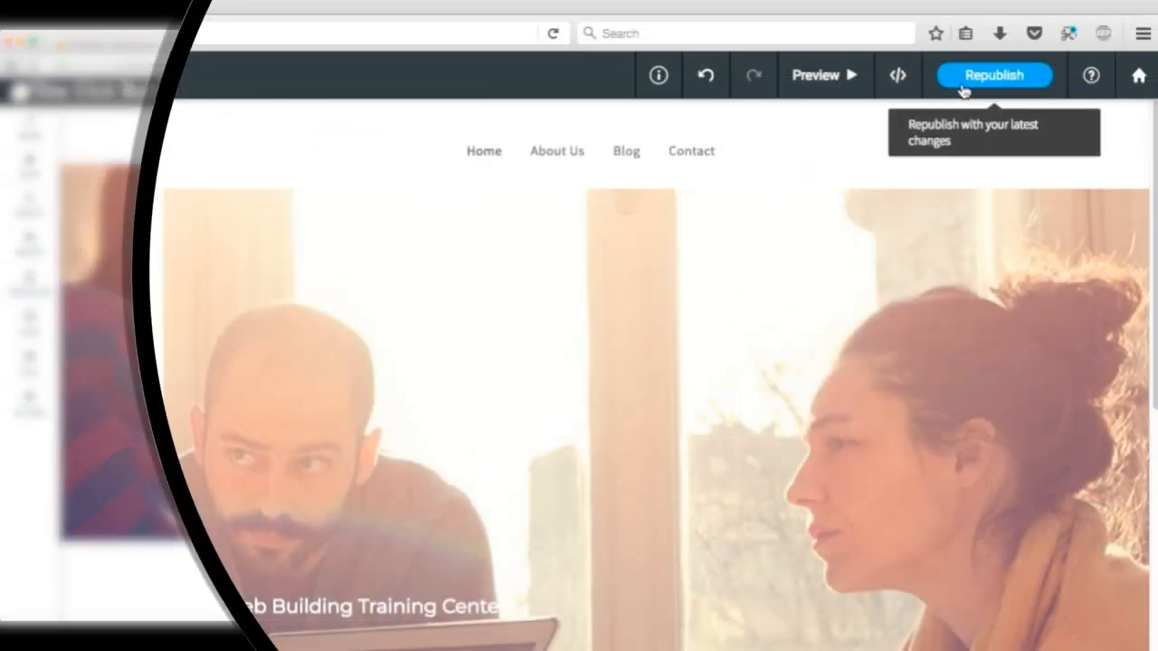
# Step: Republish the site with the Pride Shack link and dismiss the confirmation
pyautogui.click(993, 76)
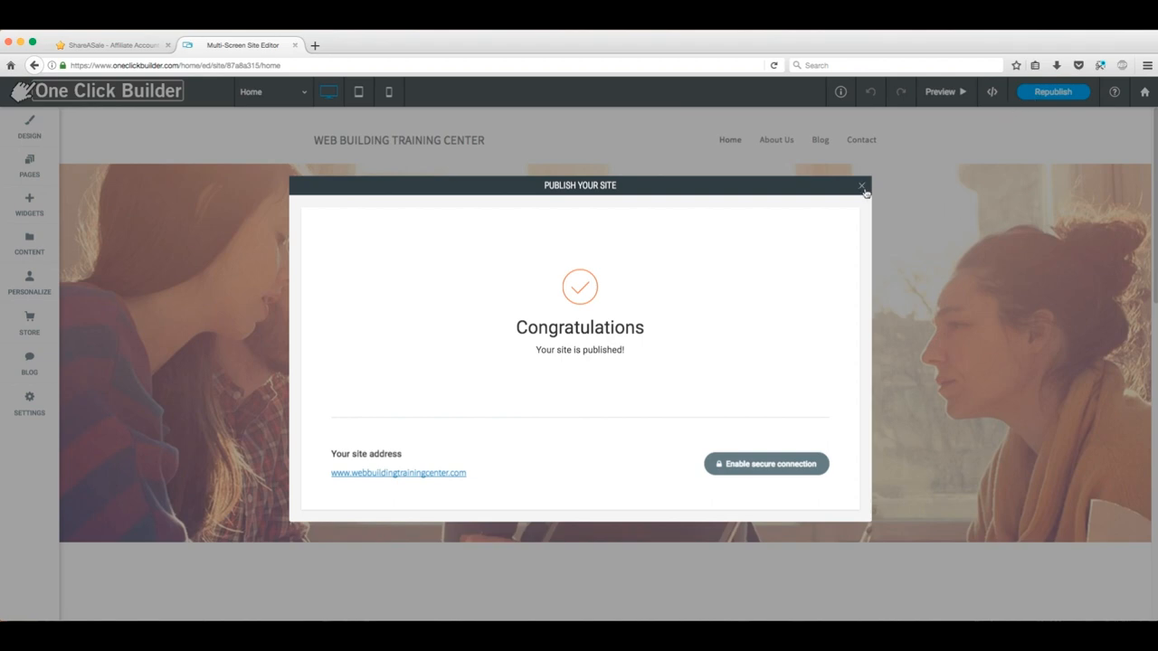
pyautogui.click(862, 185)
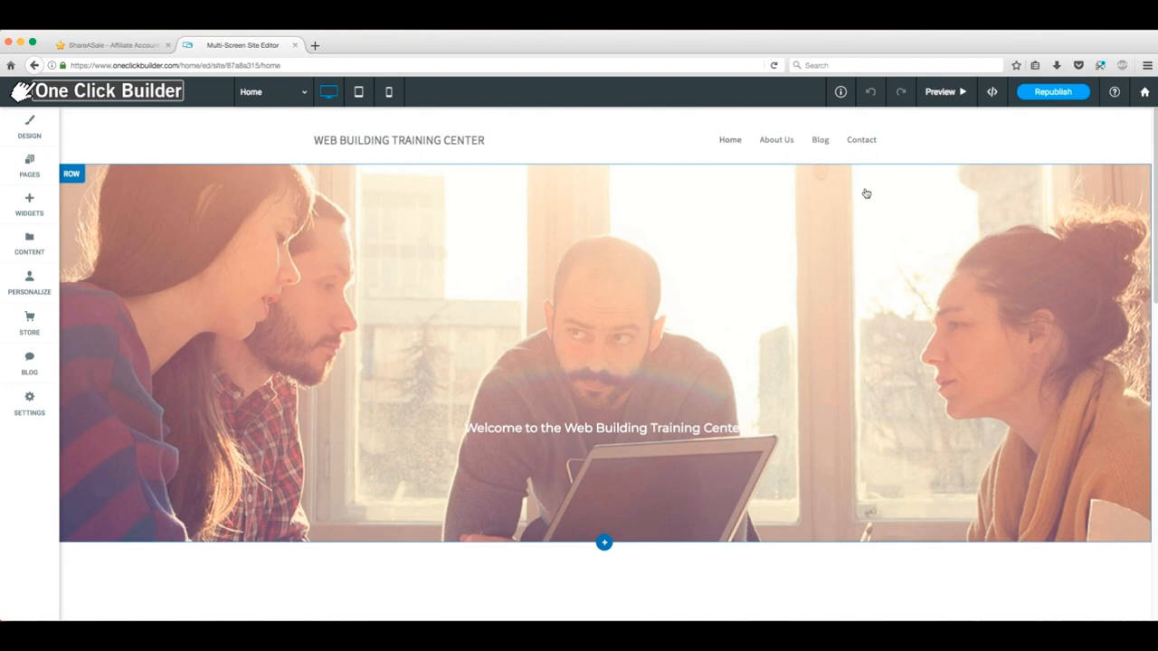
pyautogui.moveTo(695, 174)
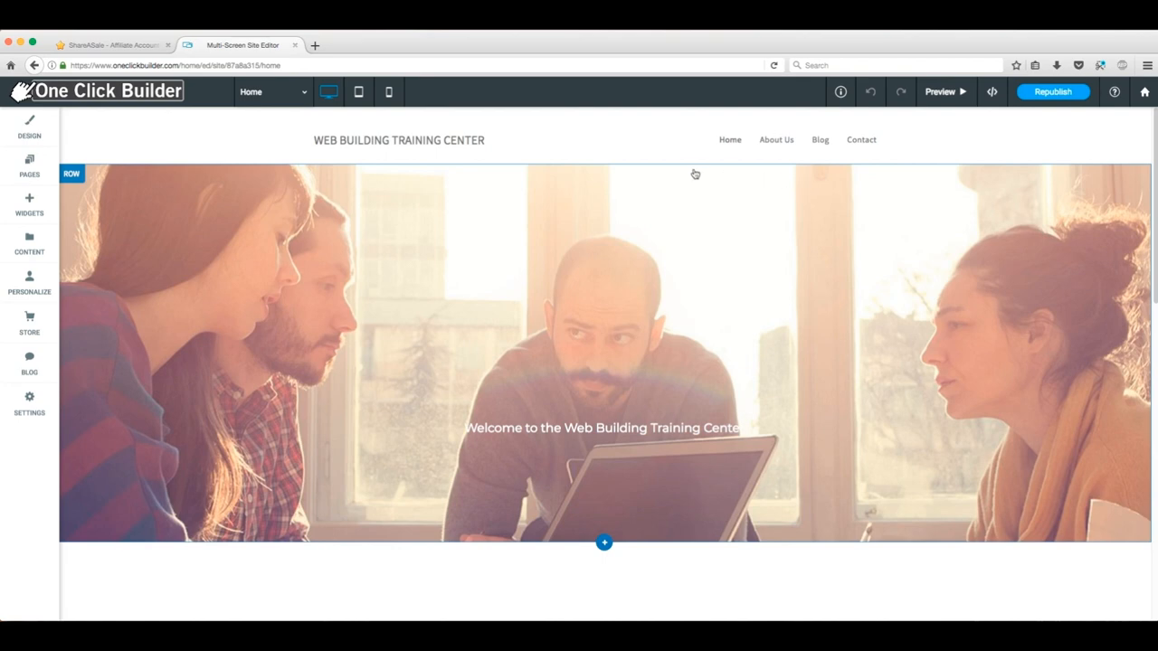